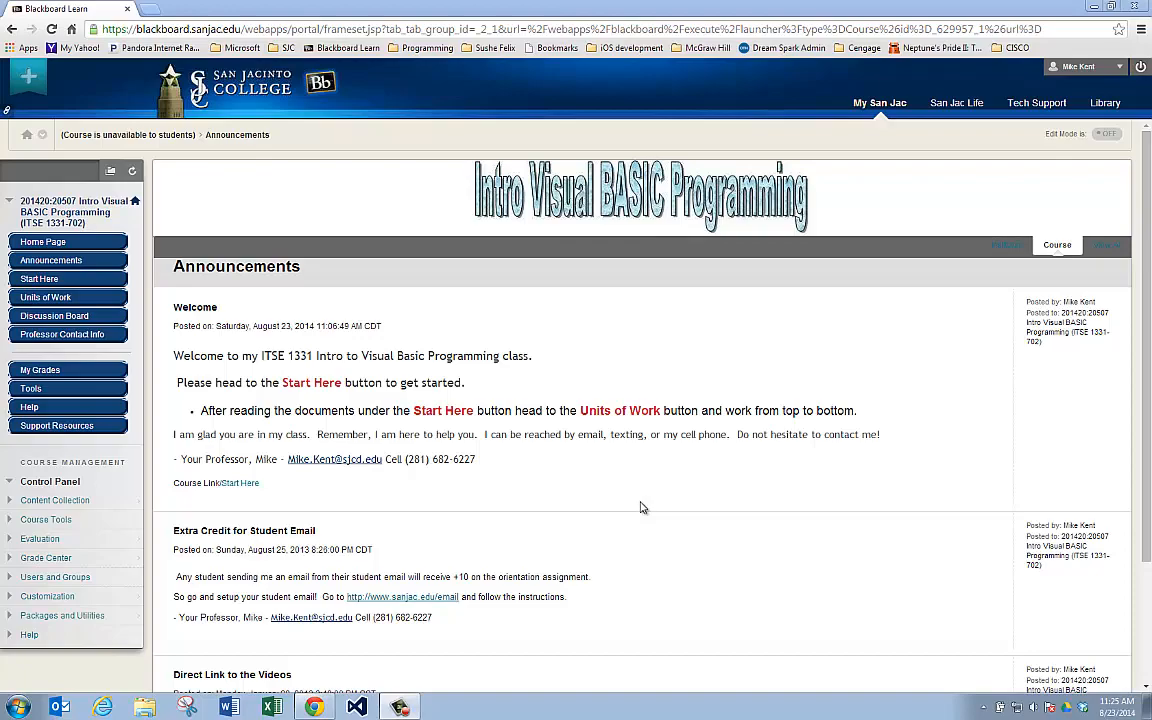
pyautogui.moveTo(723, 504)
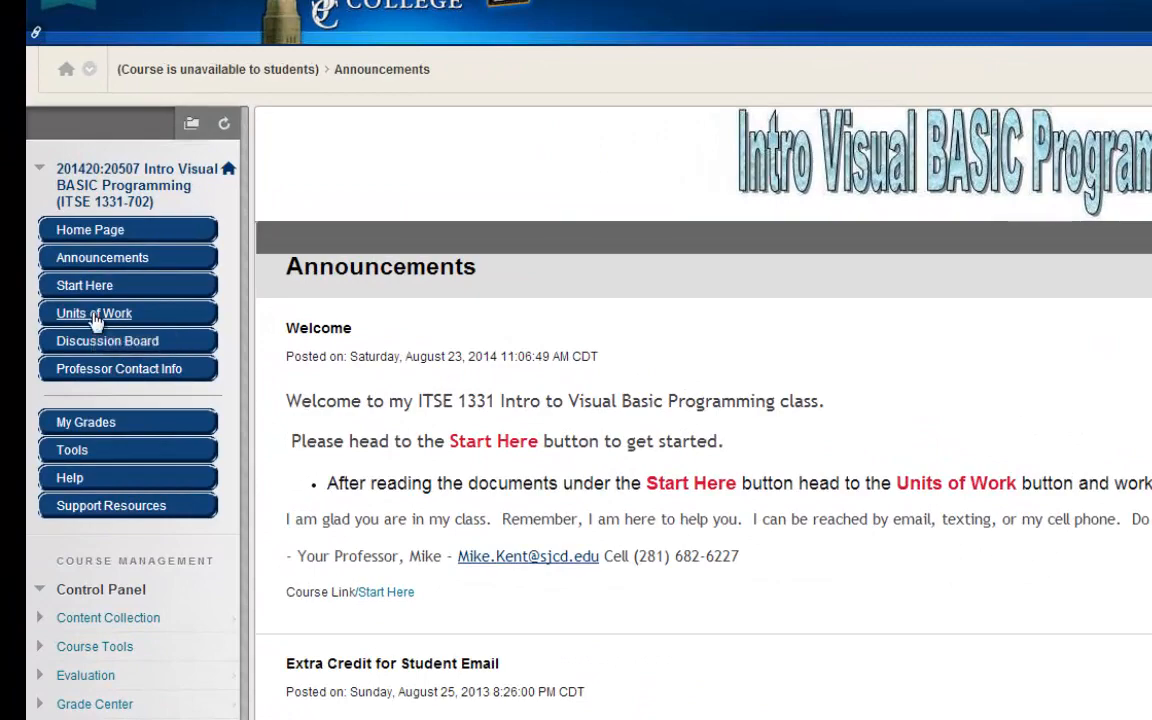
# Step: Navigate Units of Work → Unit 1 - Chapters 1-3 → Chapter 1 and scroll its listing
pyautogui.click(93, 313)
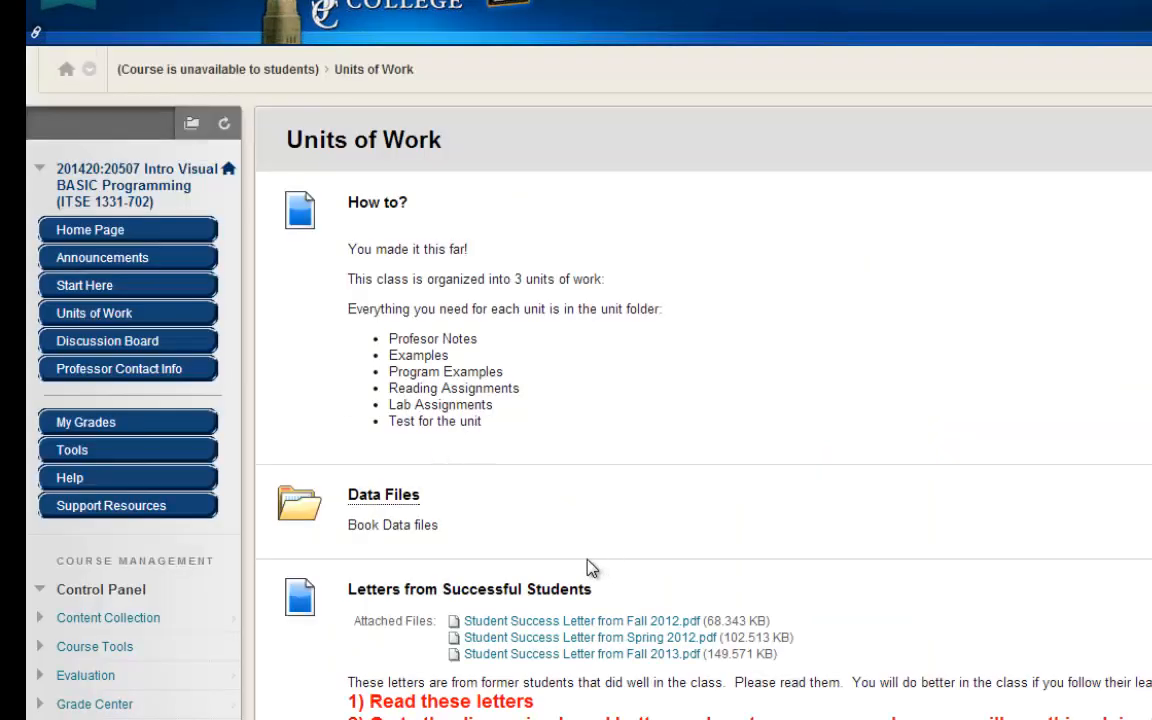
pyautogui.scroll(-3)
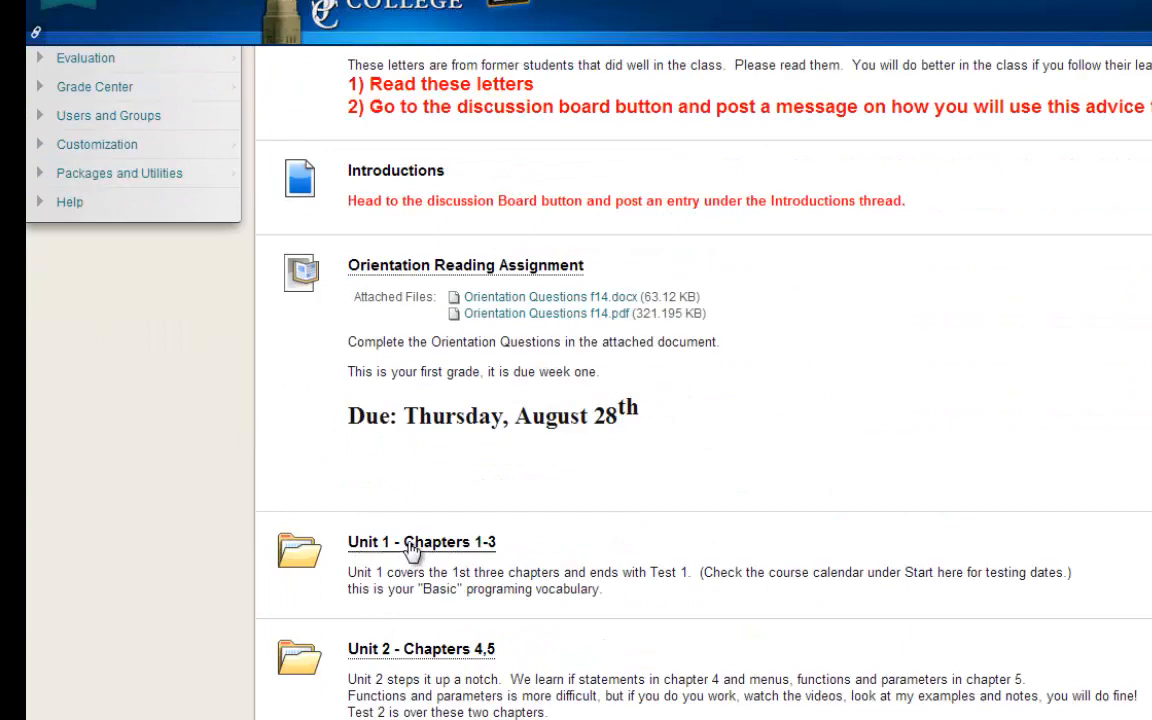
pyautogui.click(421, 541)
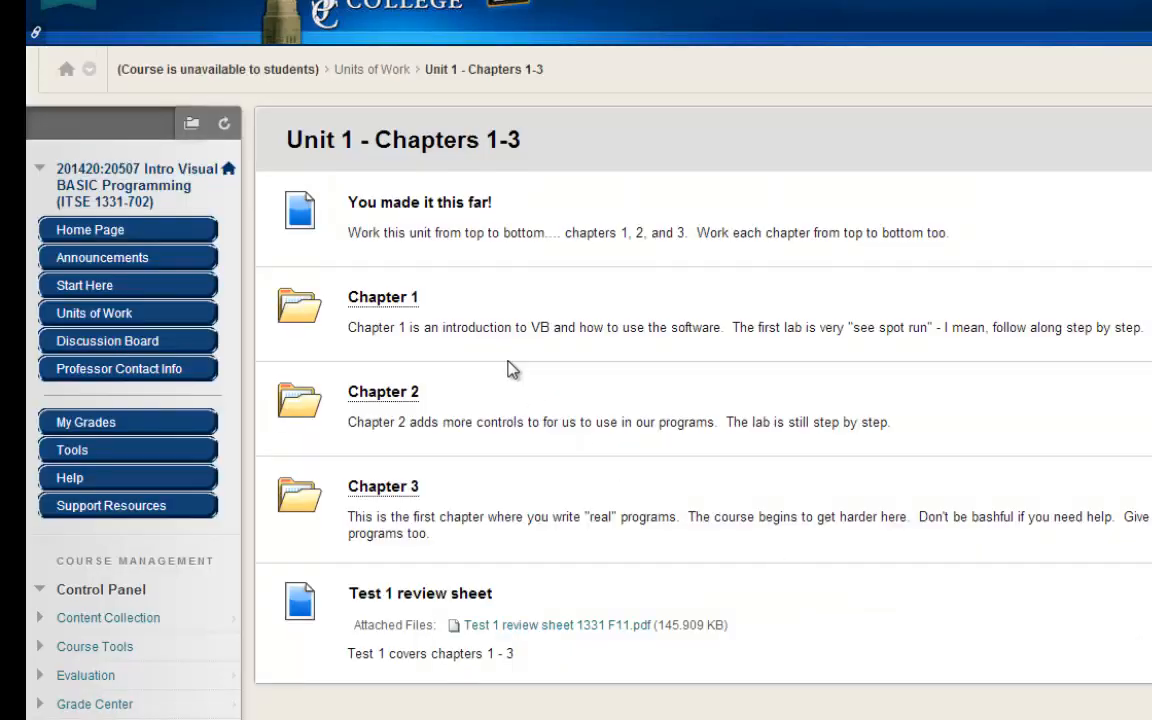
pyautogui.click(382, 296)
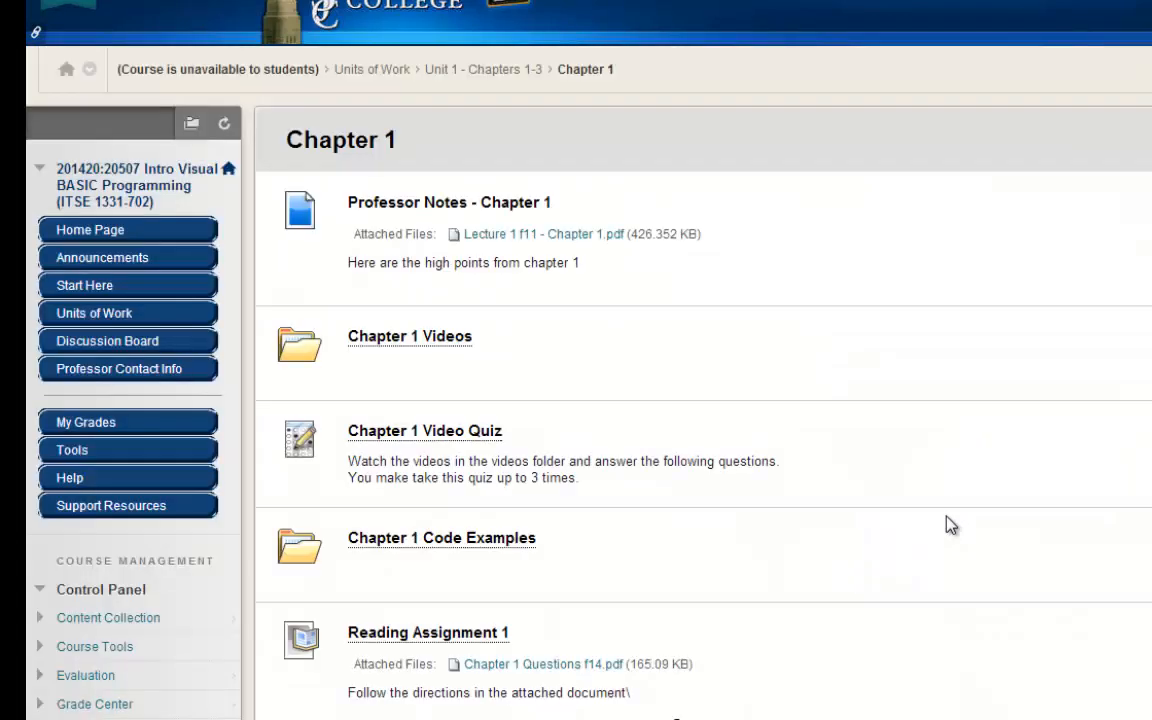
pyautogui.scroll(-3)
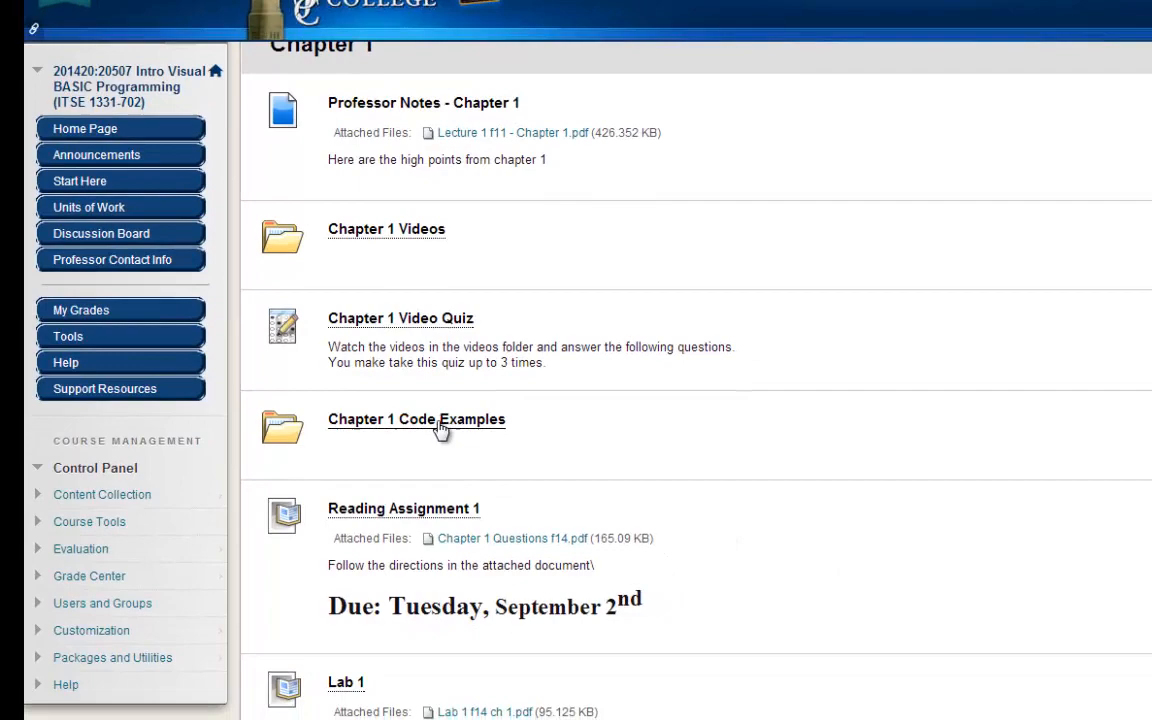
pyautogui.scroll(-3)
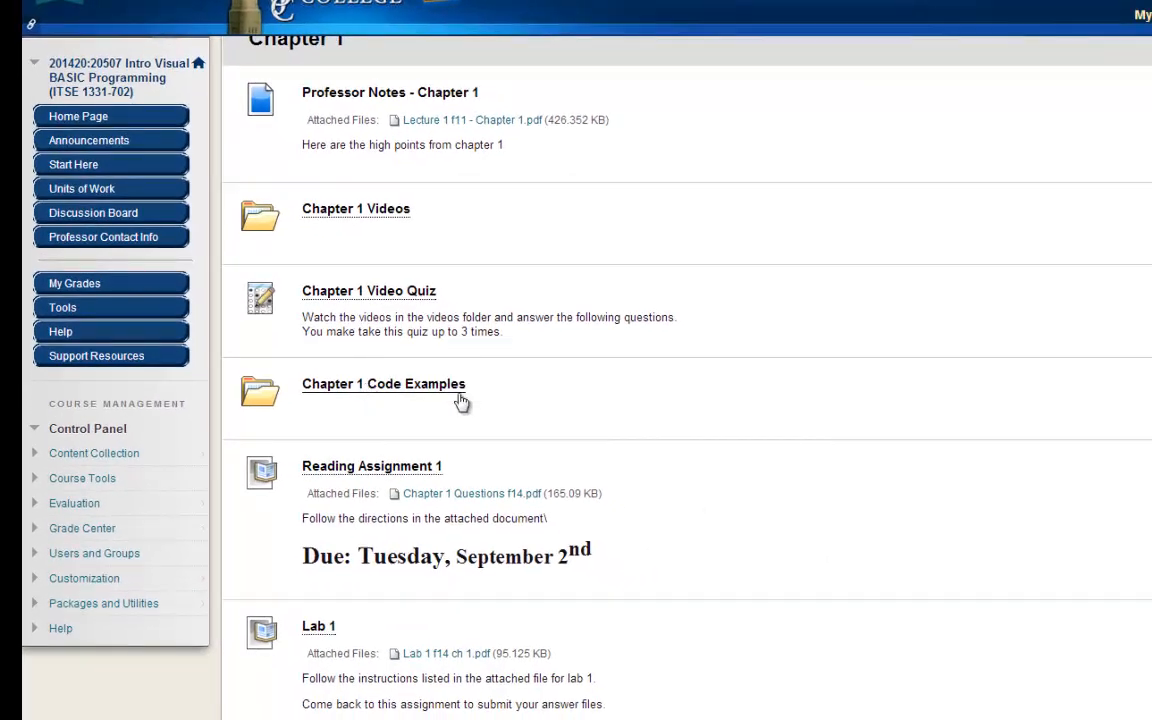
# Step: Open Chapter 1 Code Examples and bring up the Hello World vs2013.zip link menu
pyautogui.click(383, 383)
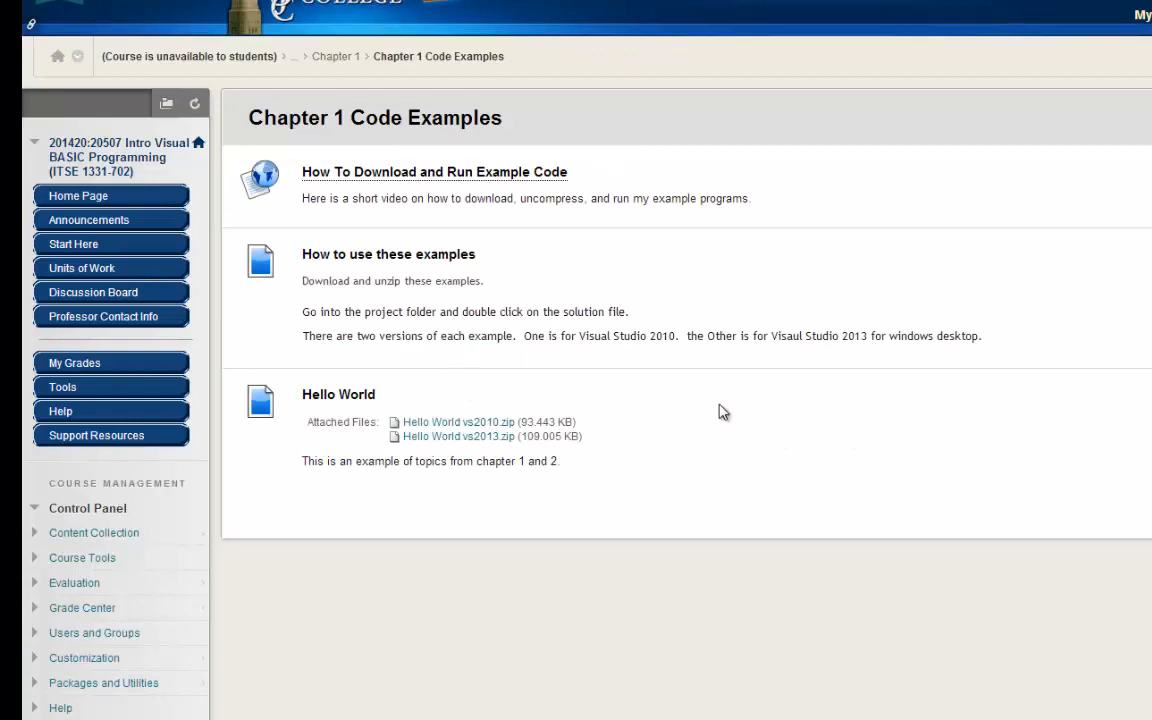
pyautogui.moveTo(313, 405)
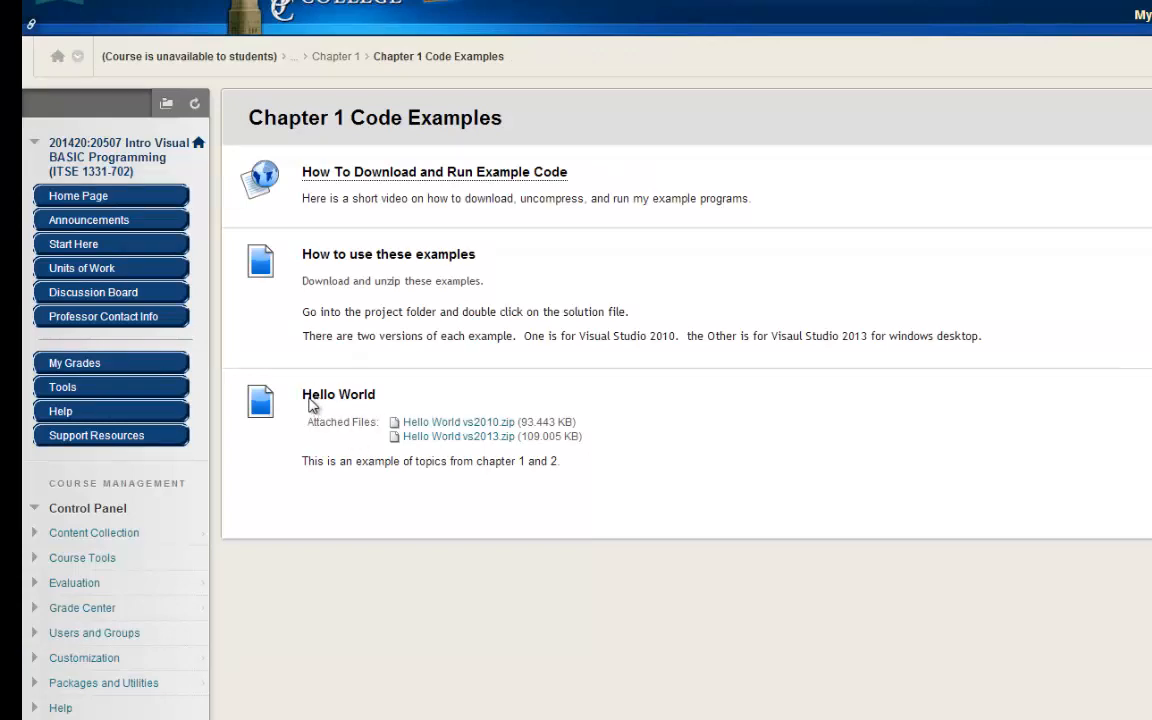
pyautogui.moveTo(458, 427)
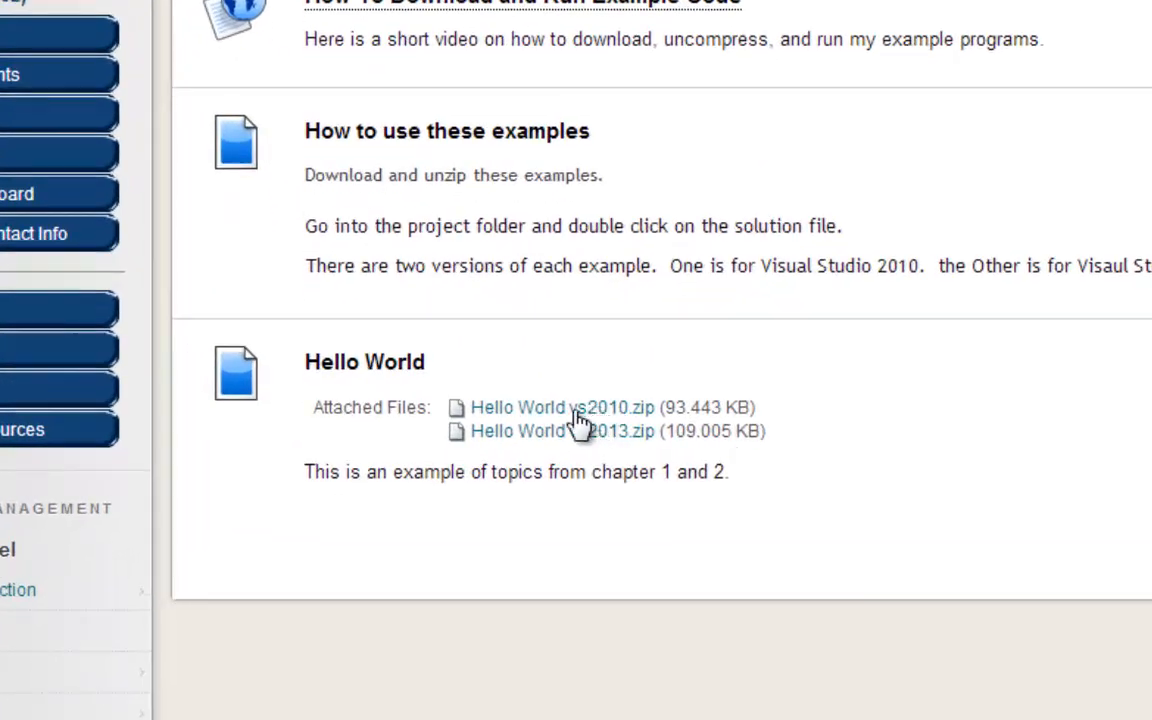
pyautogui.moveTo(553, 443)
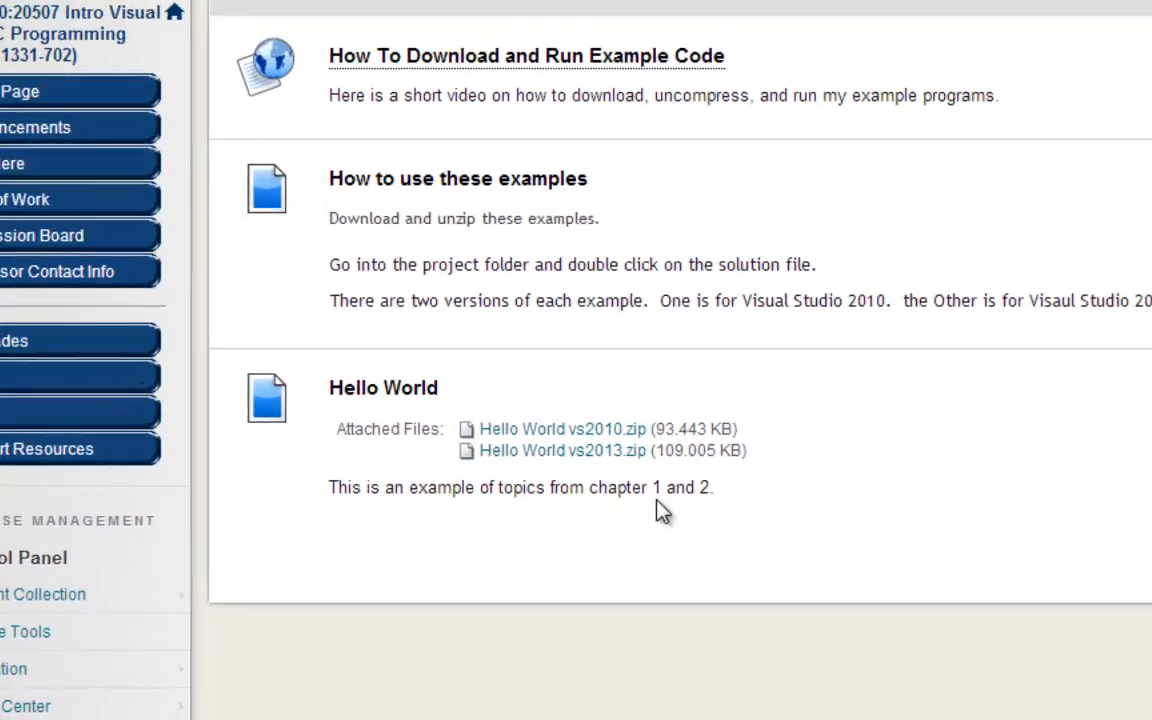
pyautogui.scroll(3)
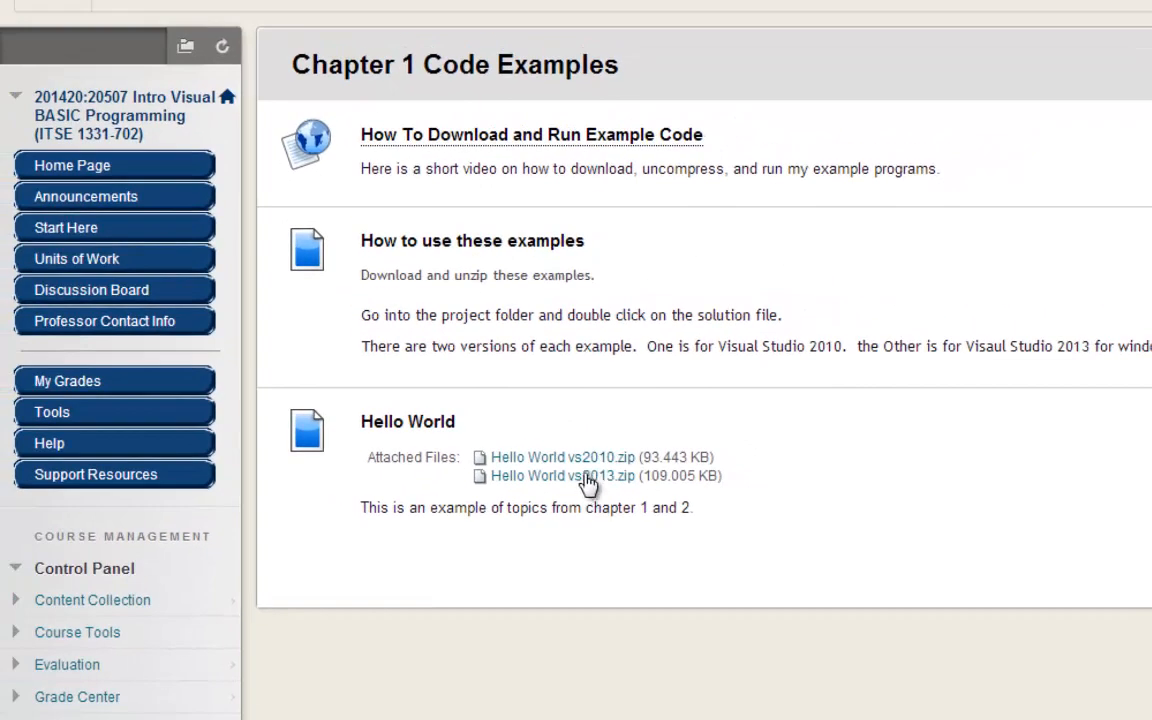
pyautogui.rightClick(563, 475)
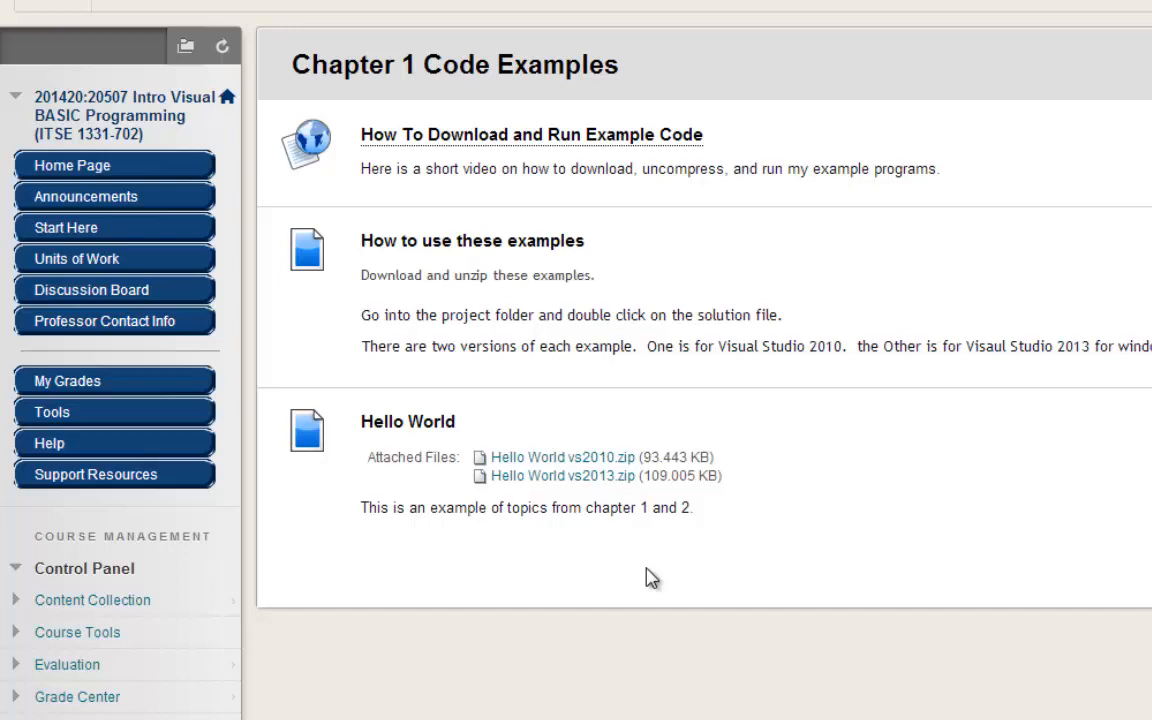
# Step: Save Hello World vs2013.zip into the ITSE 1331 folder on the Desktop
pyautogui.click(563, 475)
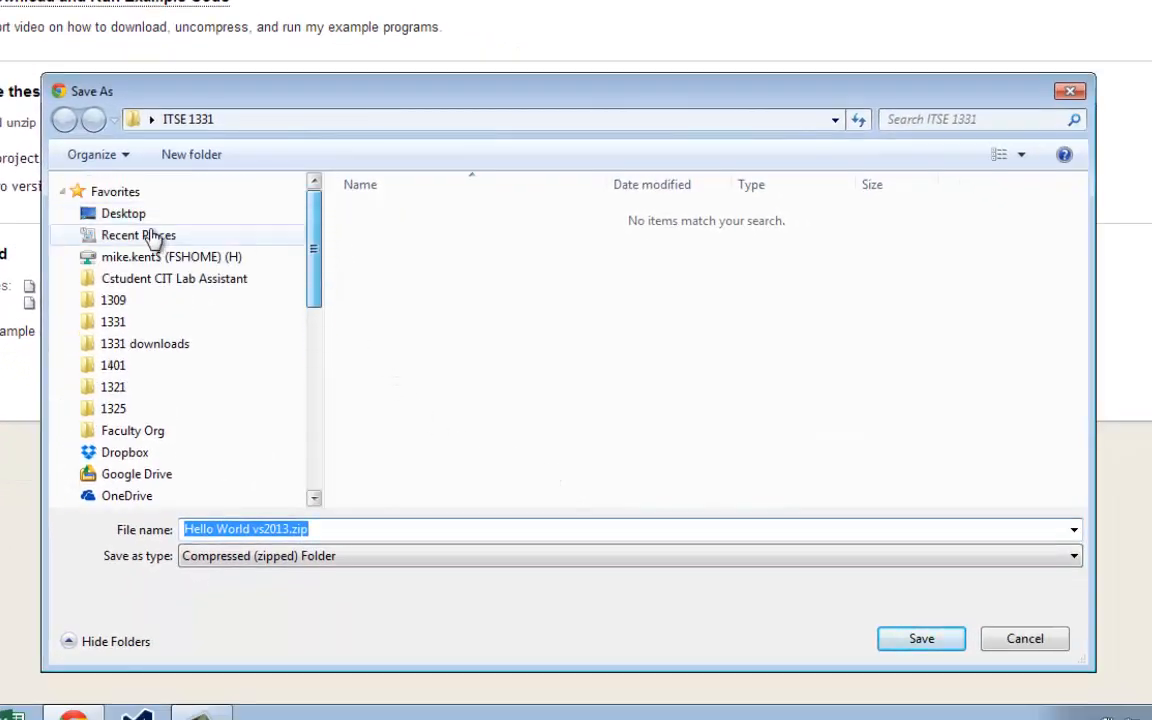
pyautogui.click(123, 213)
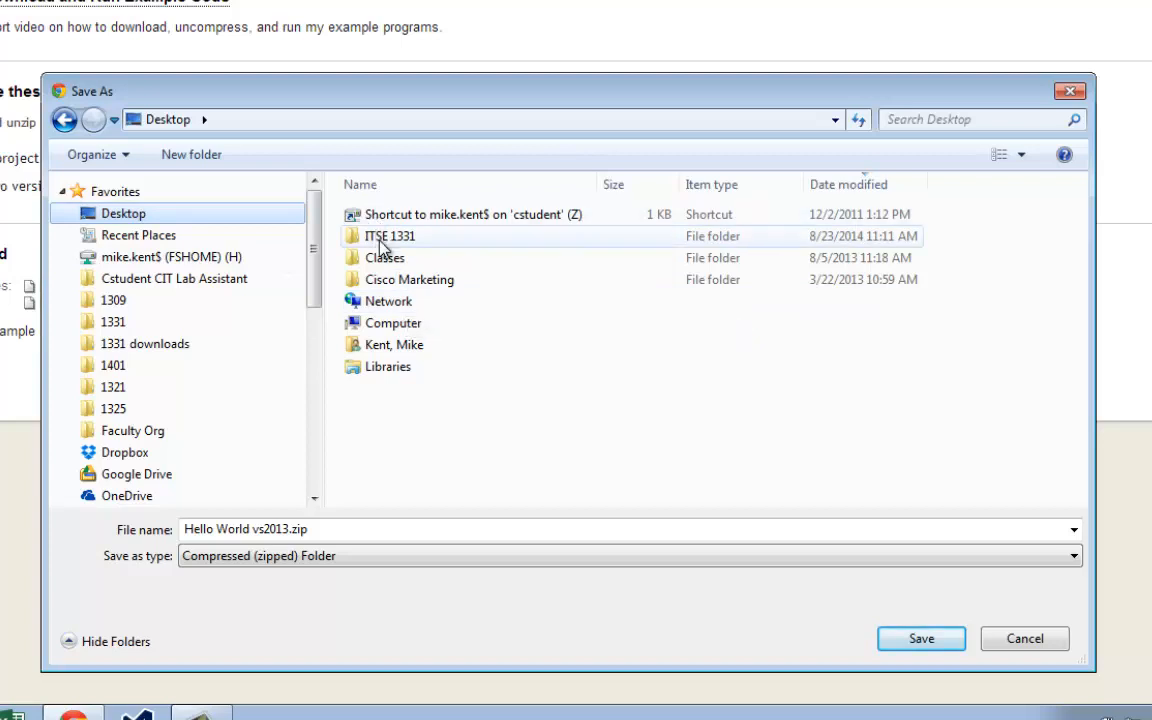
pyautogui.moveTo(405, 243)
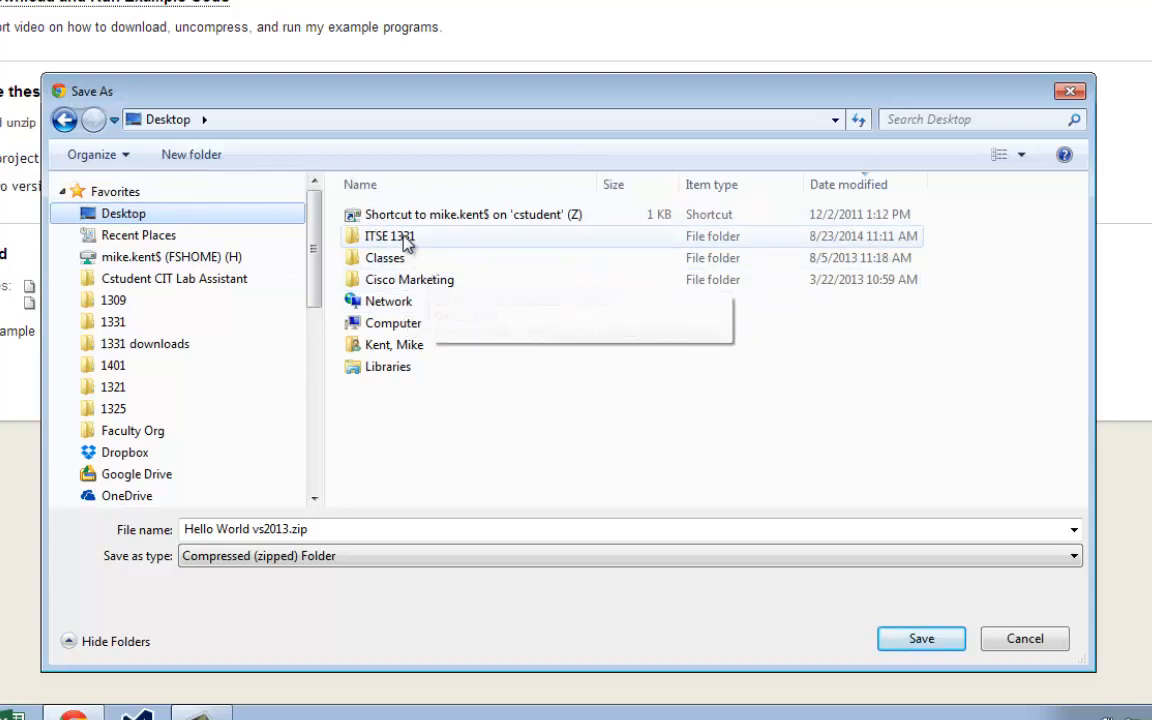
pyautogui.doubleClick(390, 236)
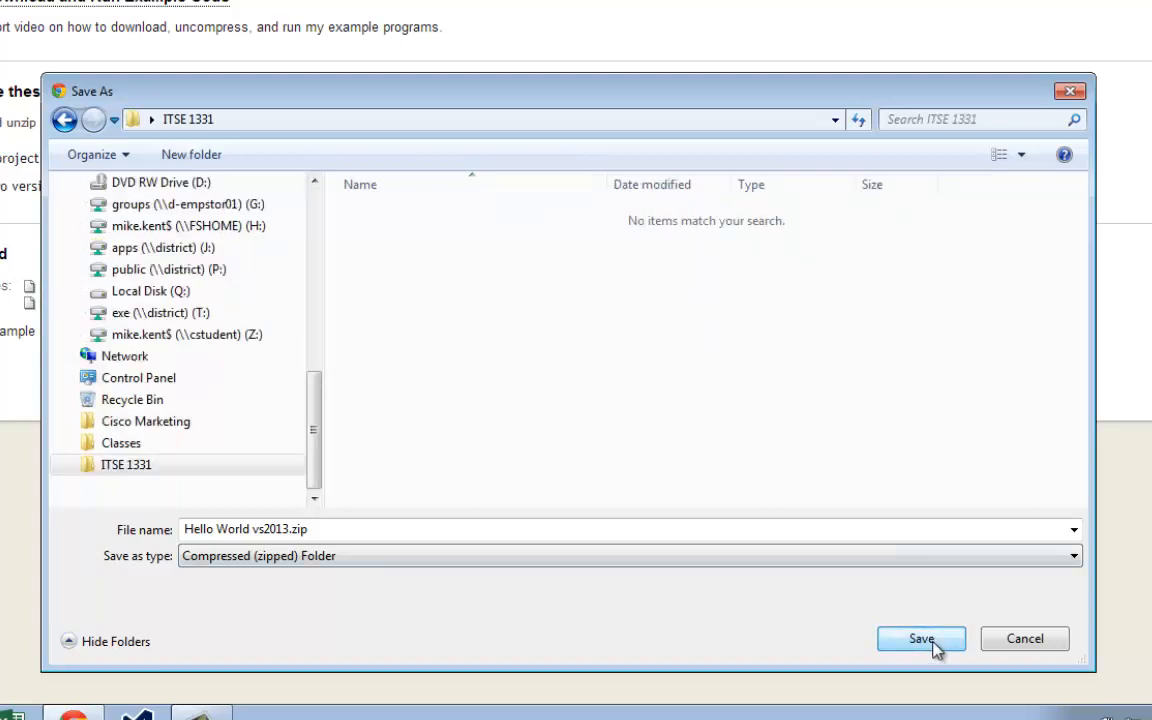
pyautogui.click(920, 638)
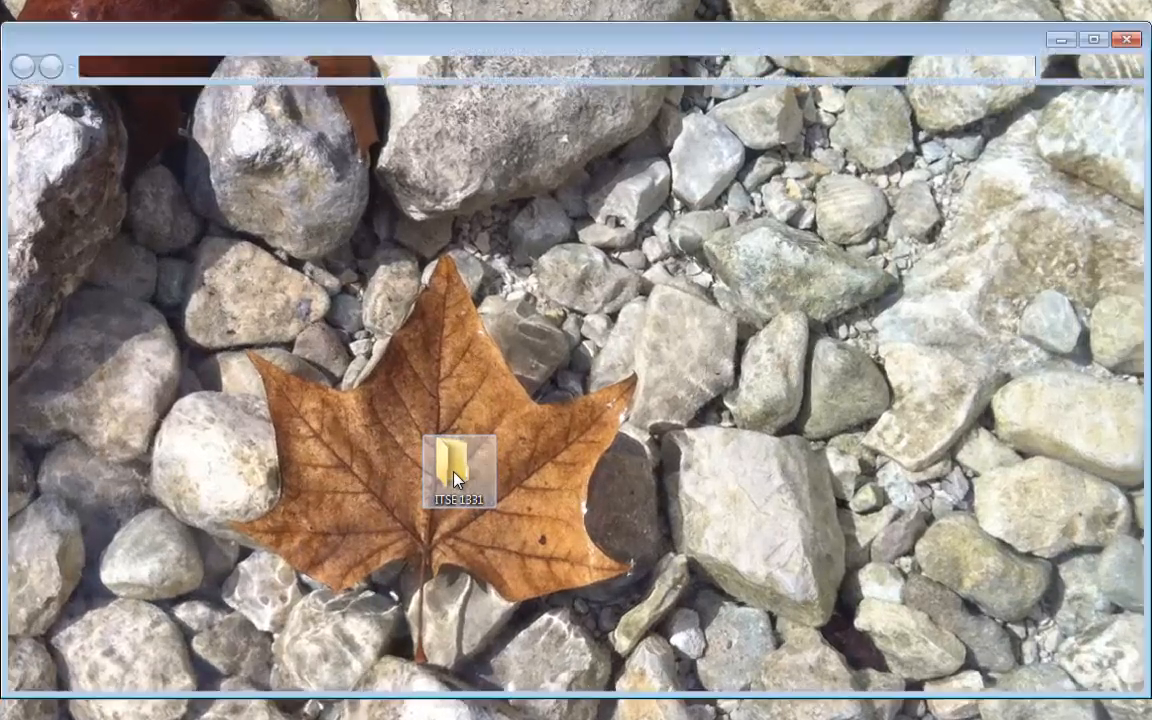
# Step: Open ITSE 1331 and Extract All of Hello World vs2013.zip into the suggested folder
pyautogui.doubleClick(459, 470)
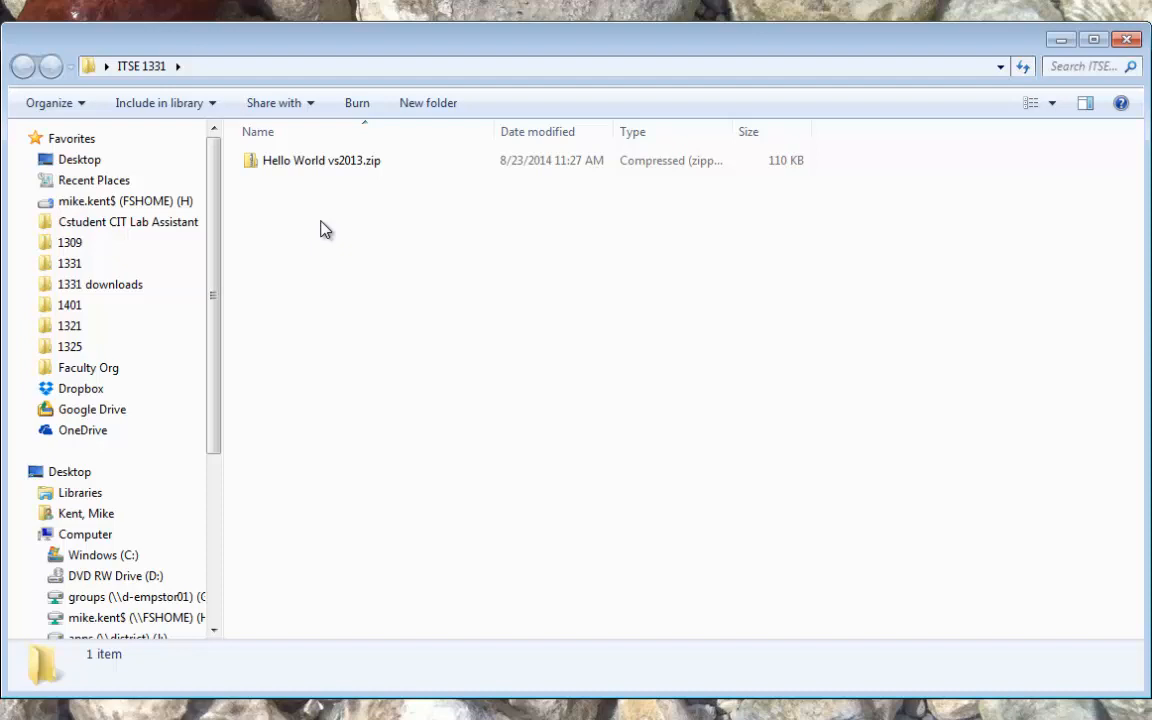
pyautogui.moveTo(332, 250)
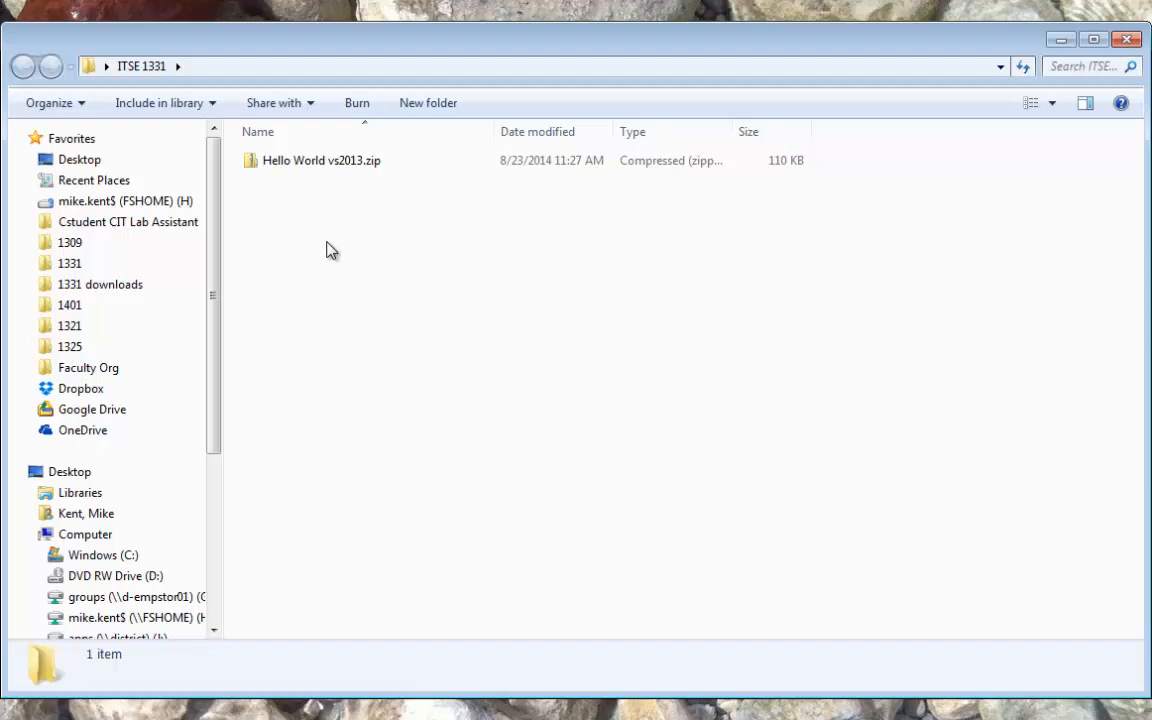
pyautogui.rightClick(320, 160)
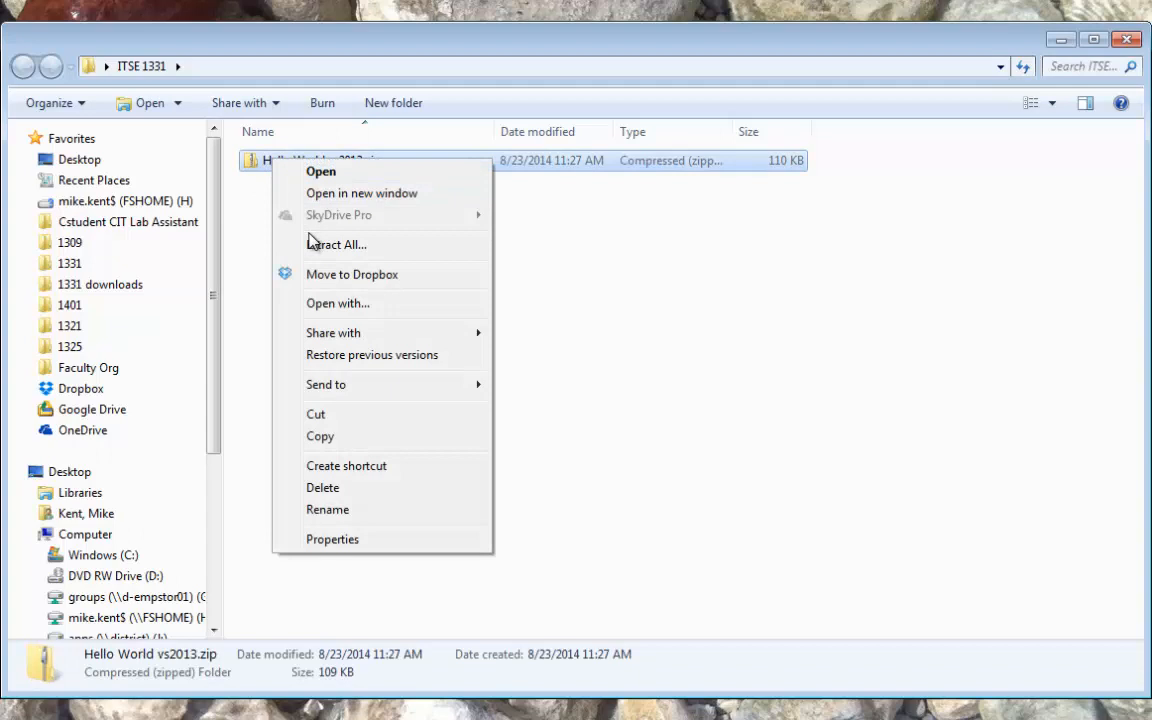
pyautogui.moveTo(336, 244)
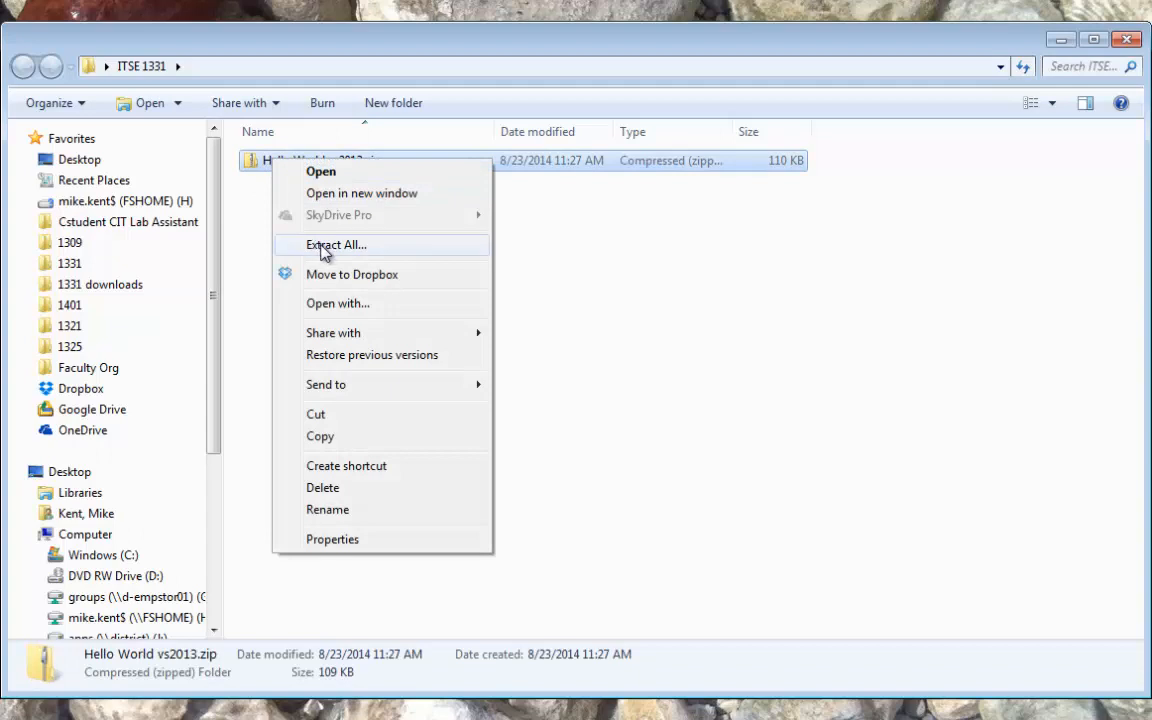
pyautogui.click(335, 244)
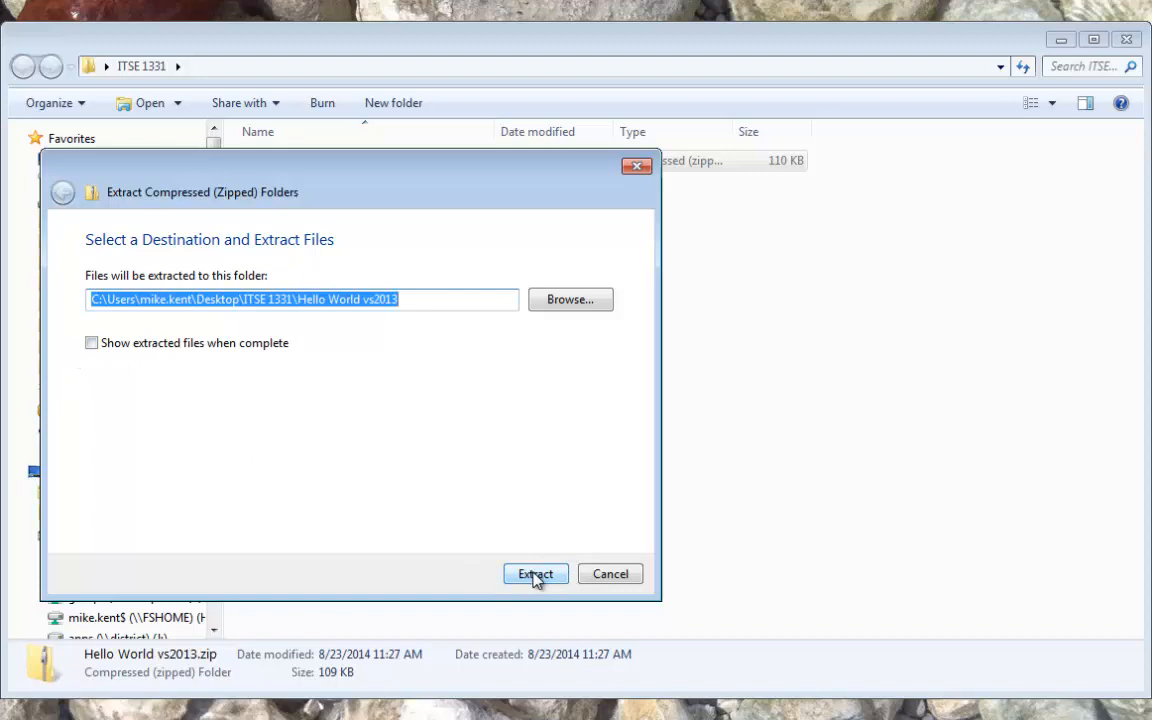
pyautogui.click(535, 573)
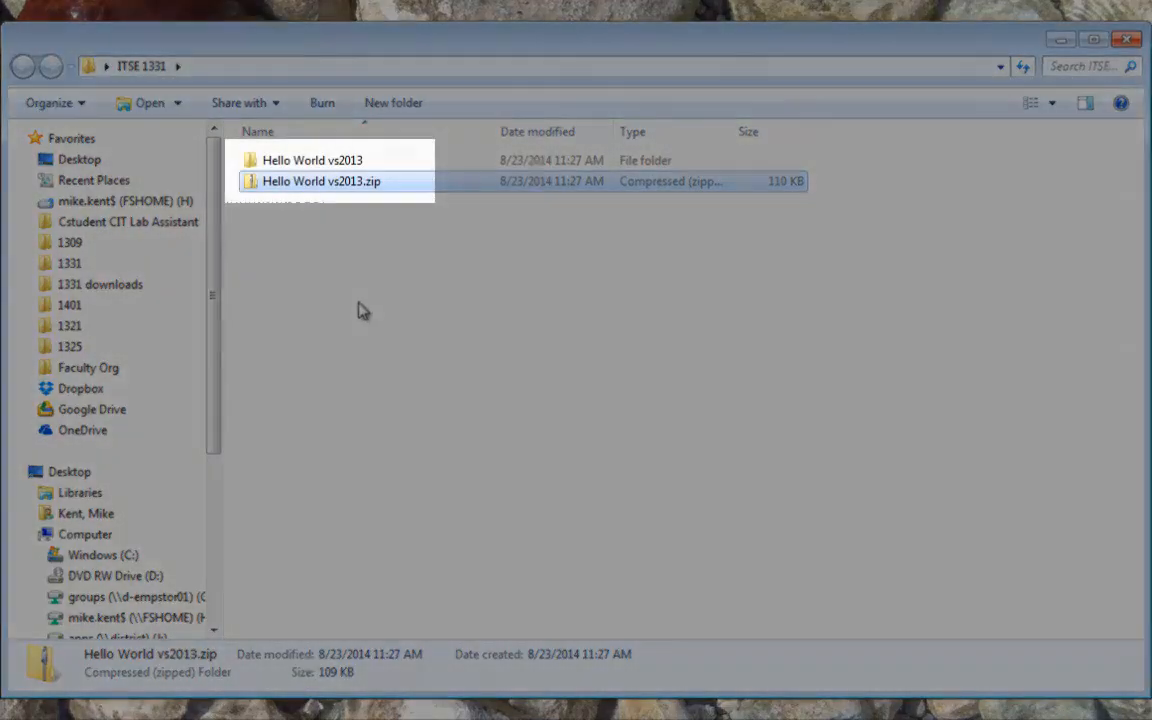
# Step: Delete Hello World vs2013.zip, confirming the move to the Recycle Bin
pyautogui.click(312, 160)
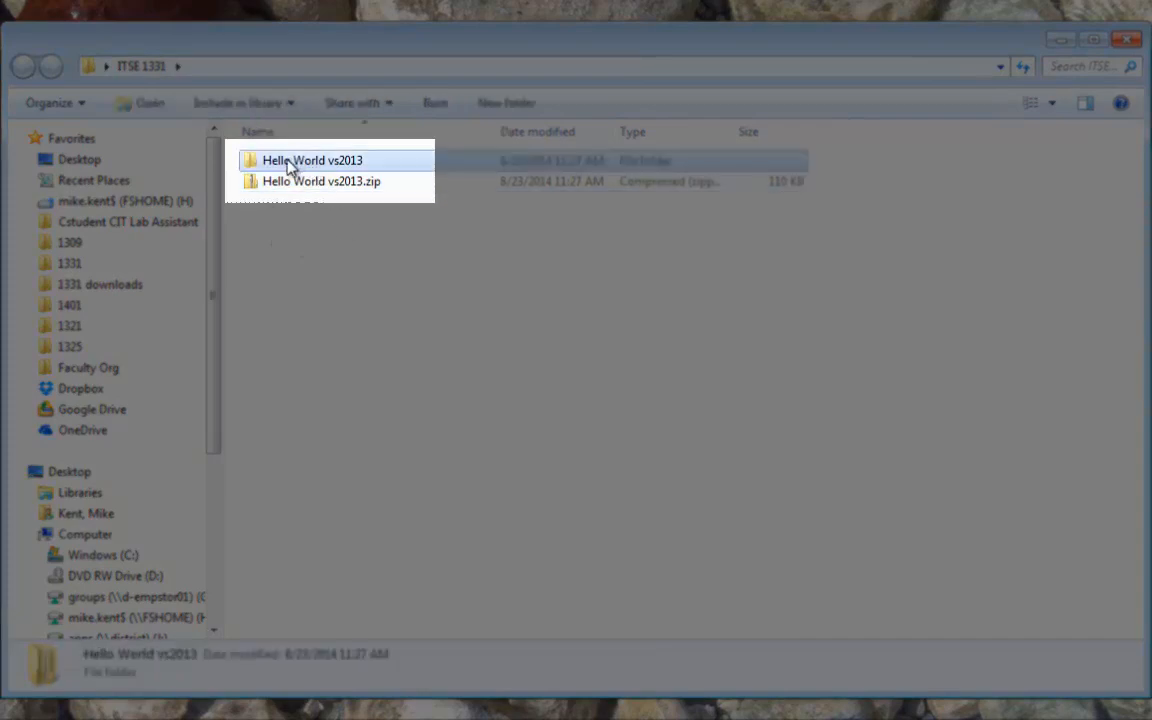
pyautogui.click(322, 181)
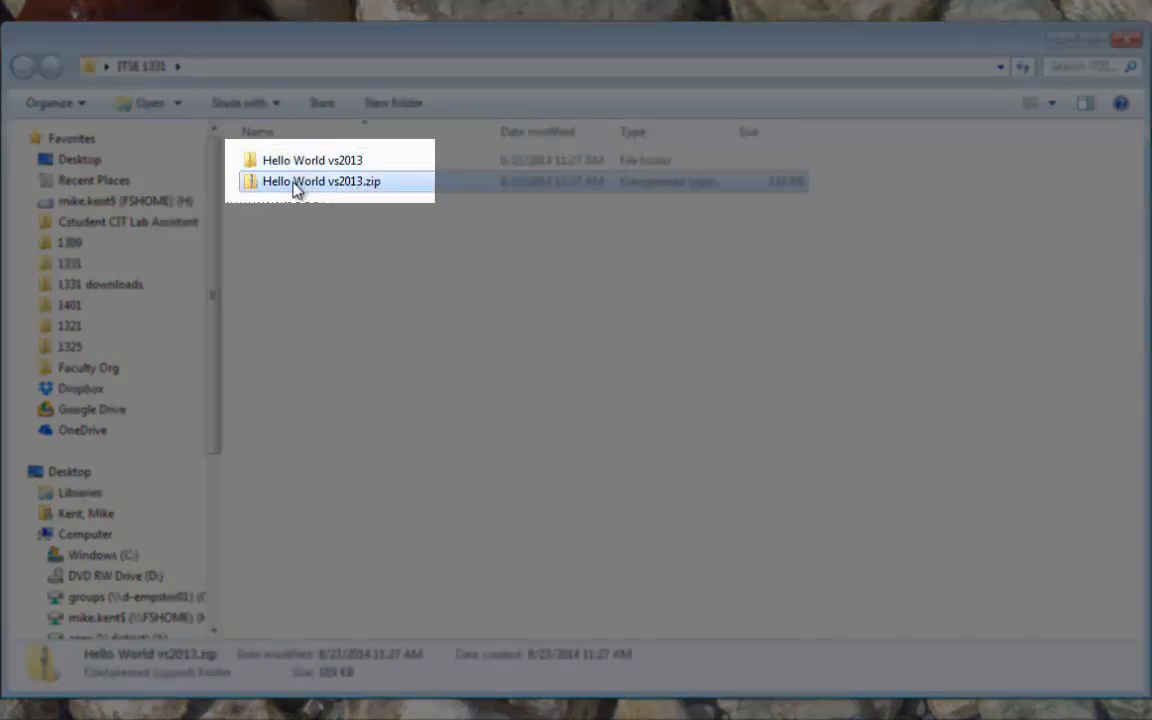
pyautogui.moveTo(290, 232)
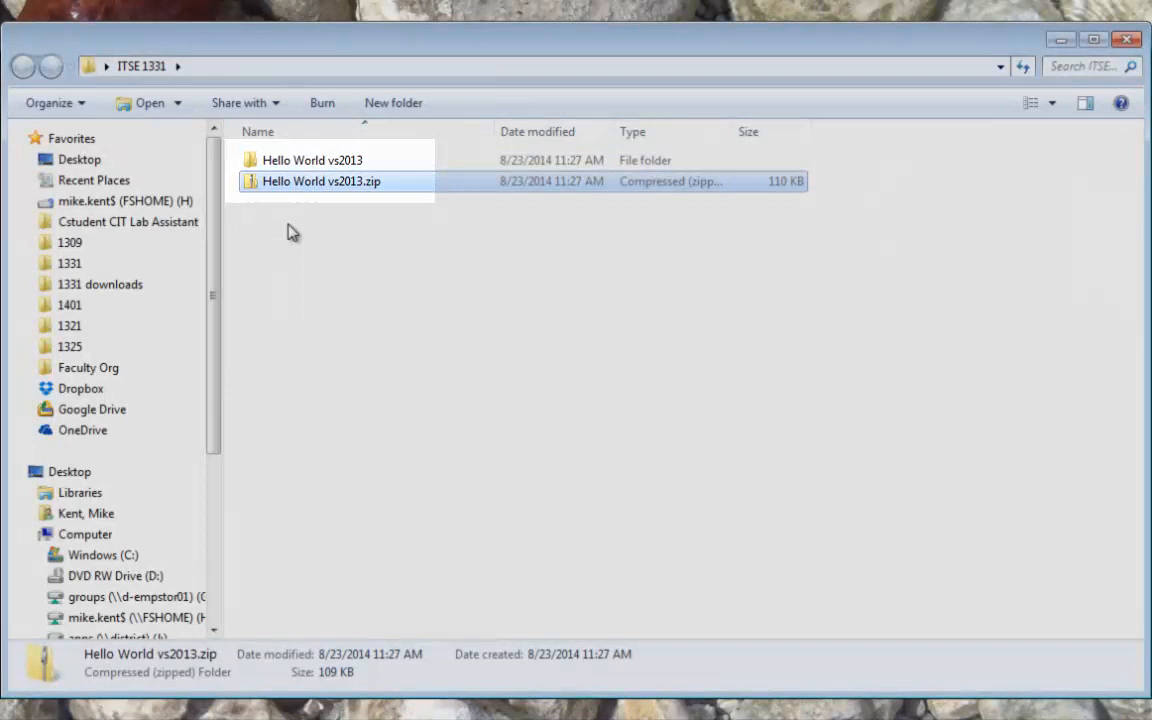
pyautogui.rightClick(321, 181)
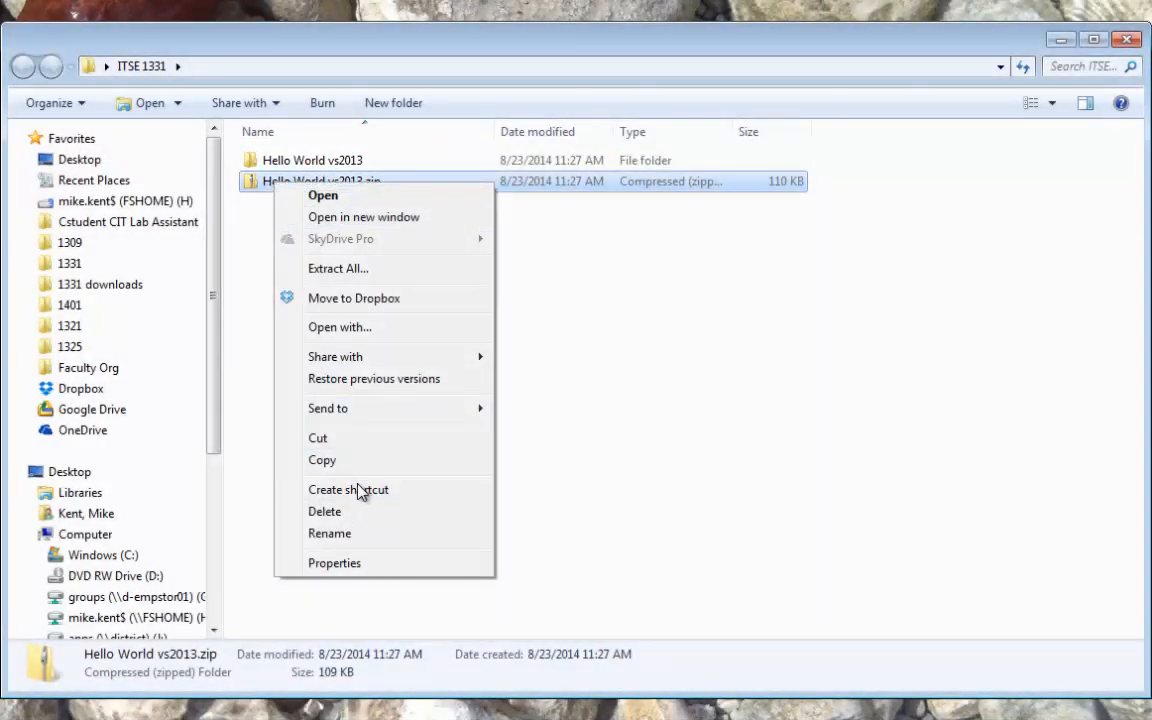
pyautogui.click(324, 511)
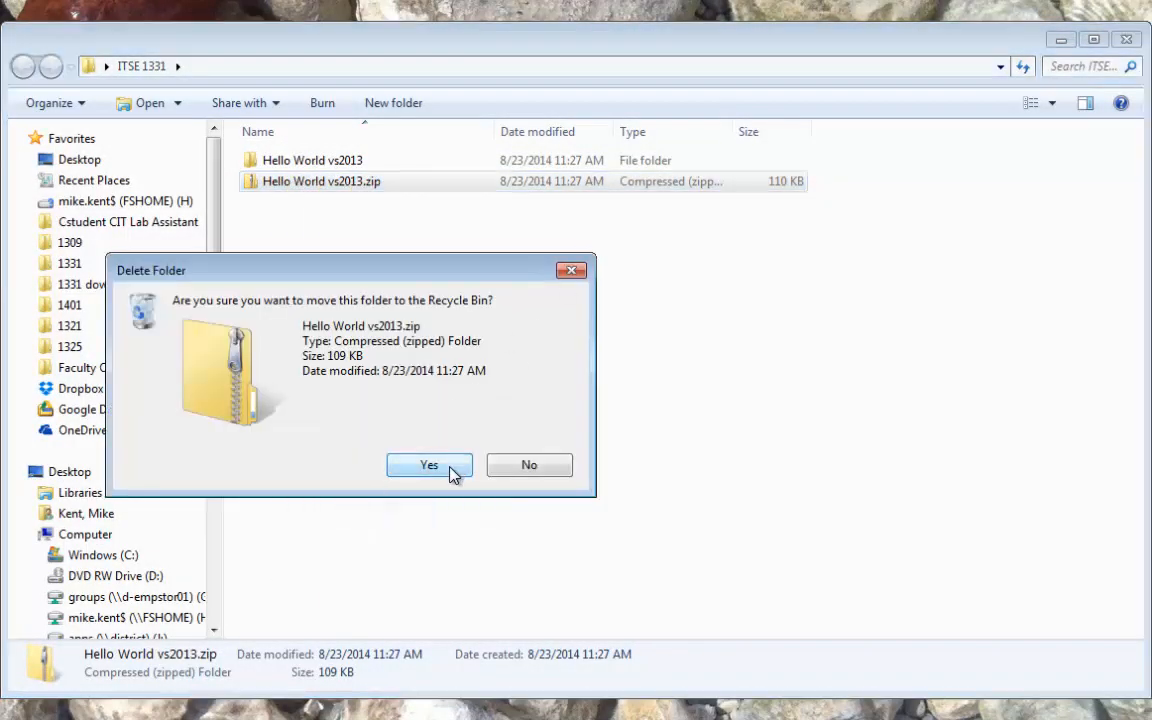
pyautogui.click(429, 465)
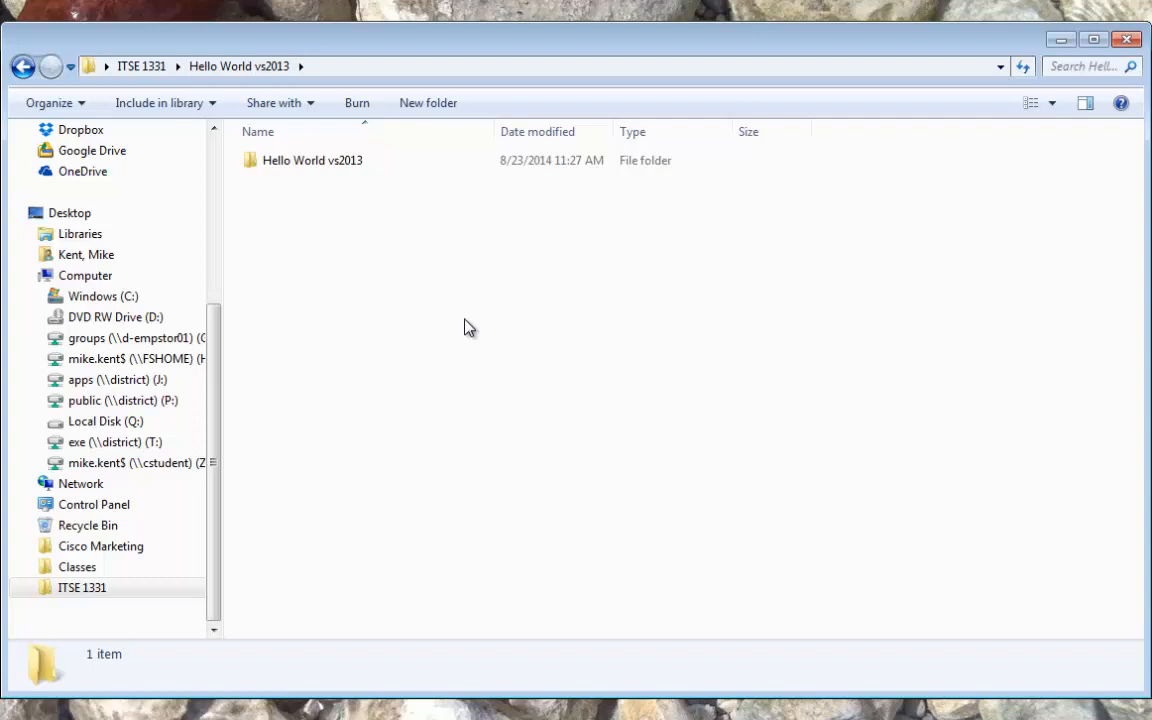
pyautogui.moveTo(590, 358)
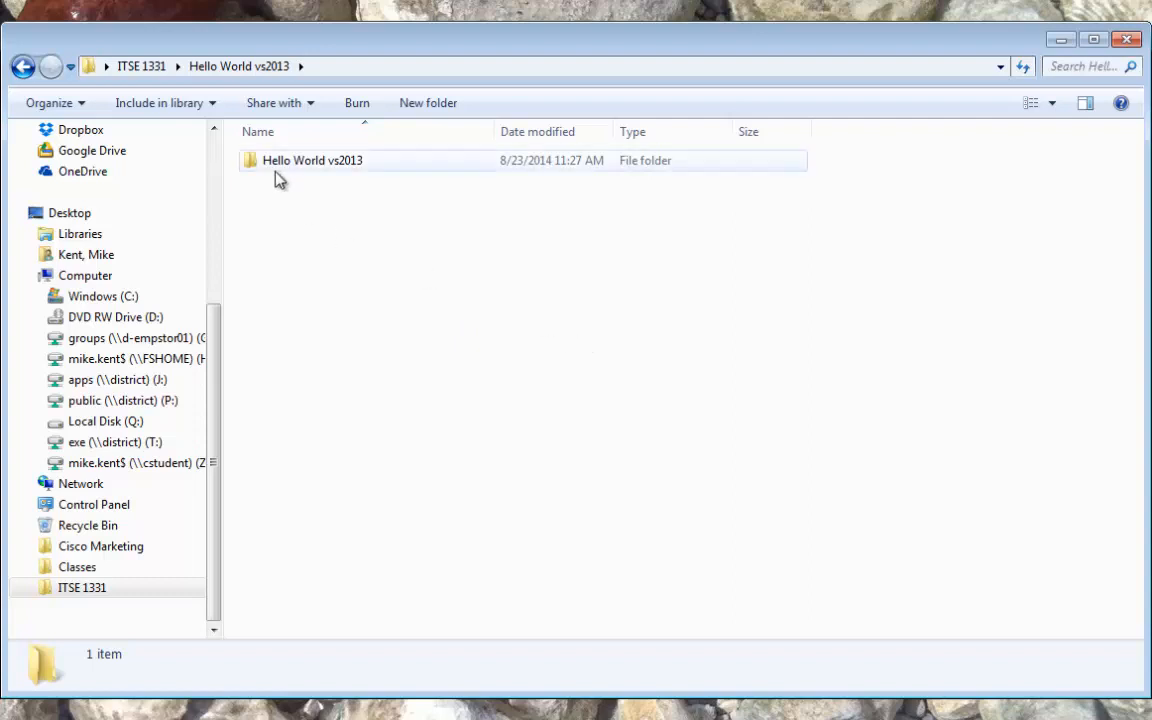
# Step: Open the inner Hello World vs2013 folder and select Hello World.sln
pyautogui.doubleClick(312, 160)
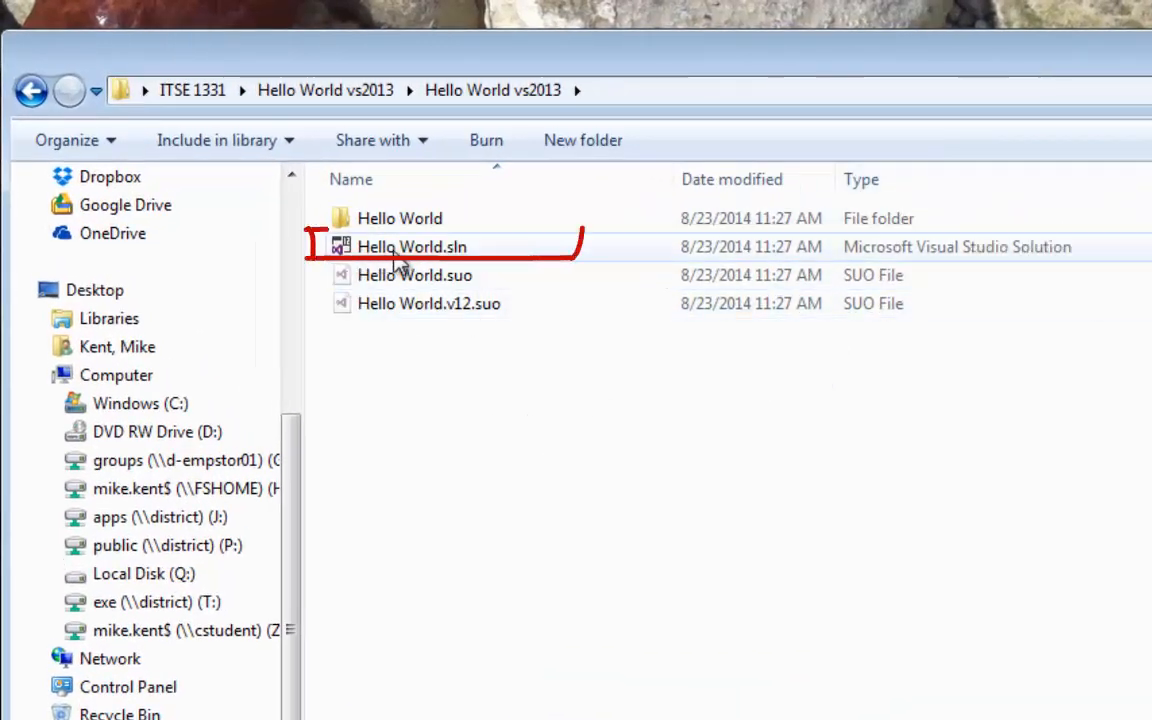
pyautogui.click(411, 246)
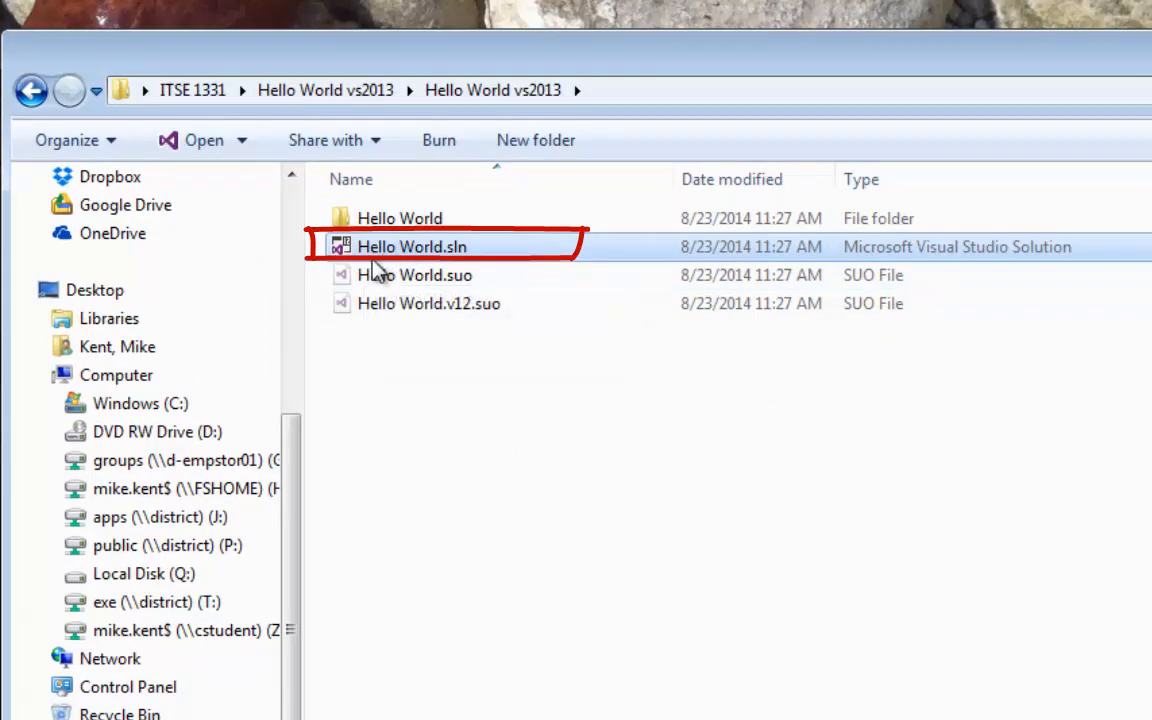
pyautogui.moveTo(411, 246)
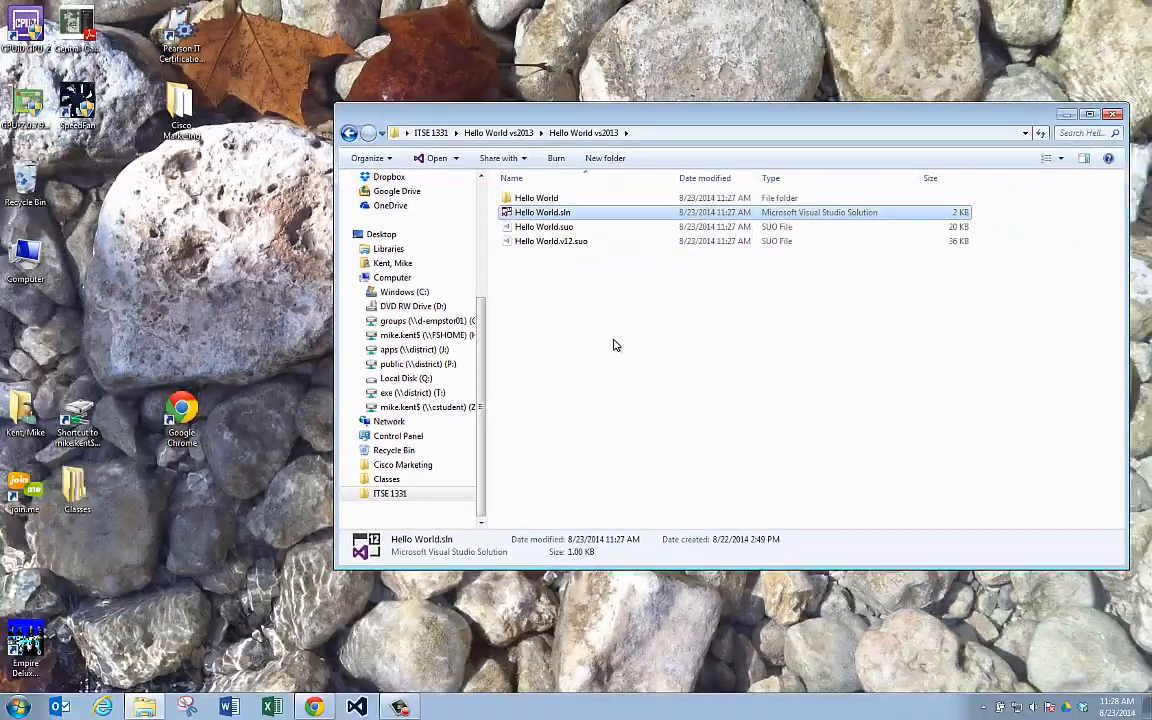
# Step: Launch Hello World.sln, disabling the per-project trust prompt in the security warning
pyautogui.doubleClick(542, 212)
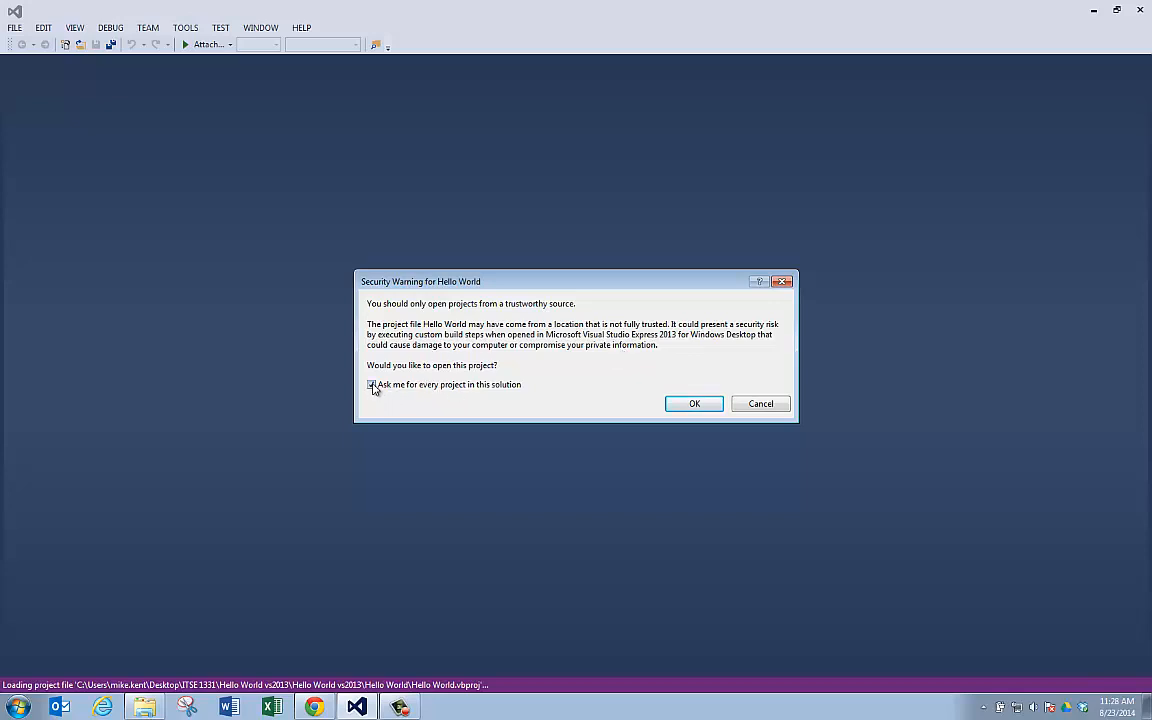
pyautogui.click(694, 403)
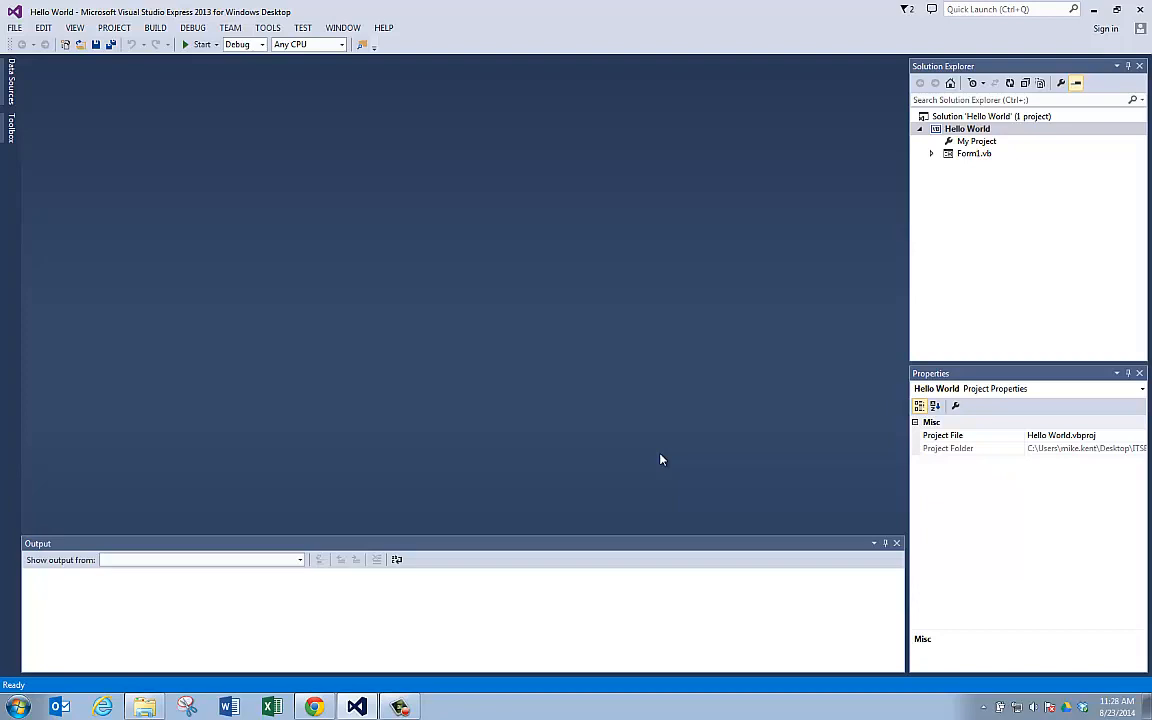
pyautogui.moveTo(328, 176)
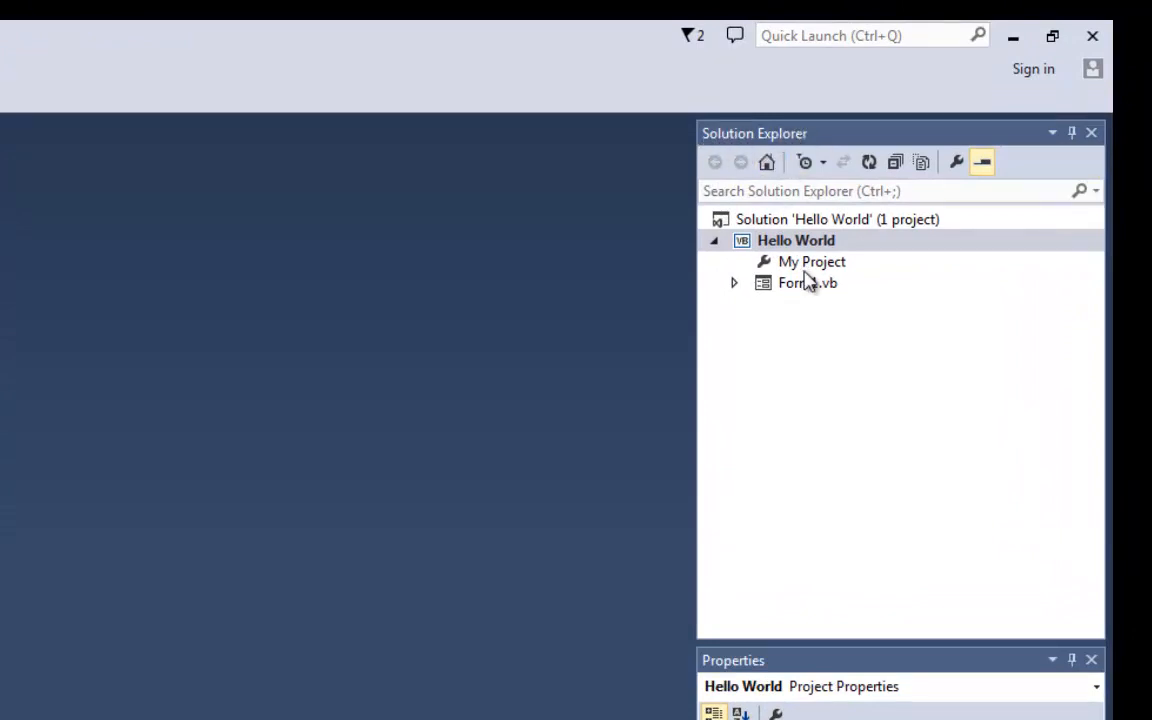
# Step: Select Form1.vb in Solution Explorer and open it in Design view
pyautogui.click(807, 282)
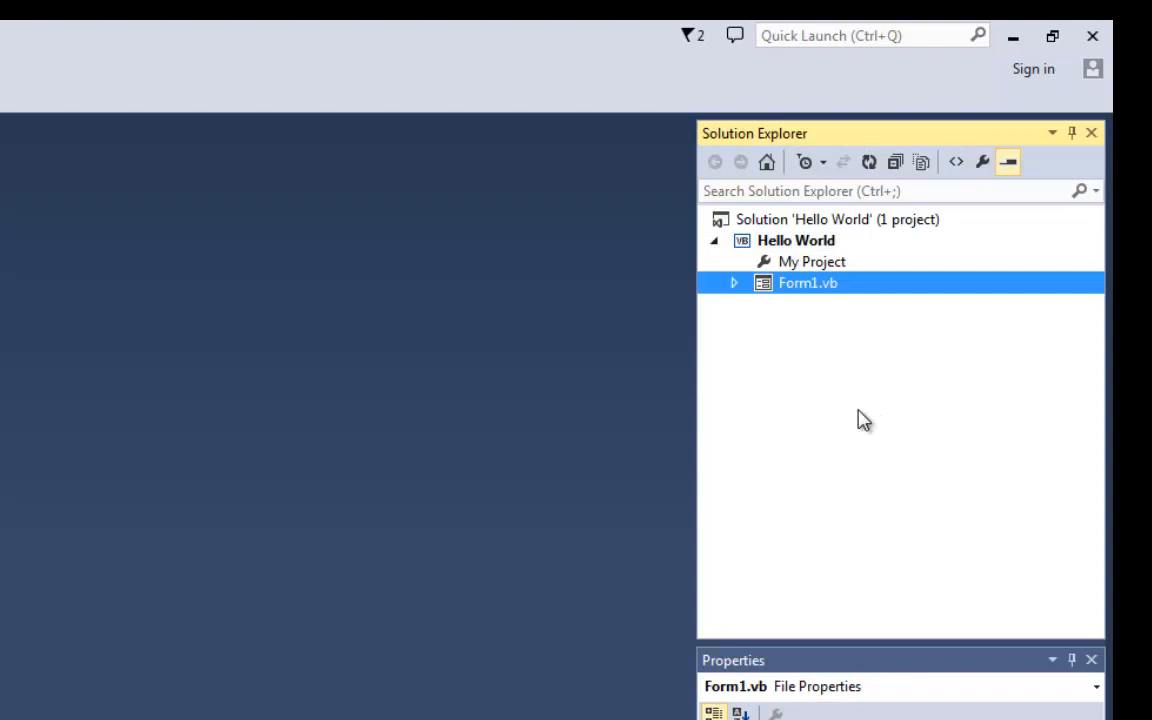
pyautogui.moveTo(845, 414)
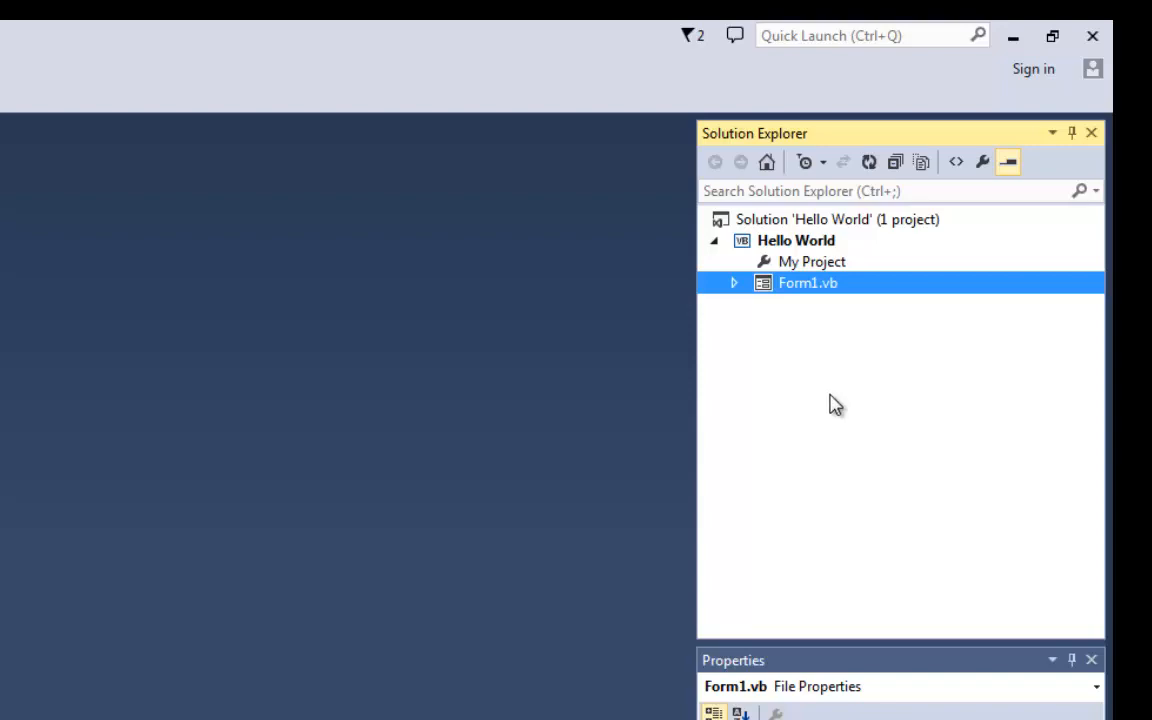
pyautogui.moveTo(800, 292)
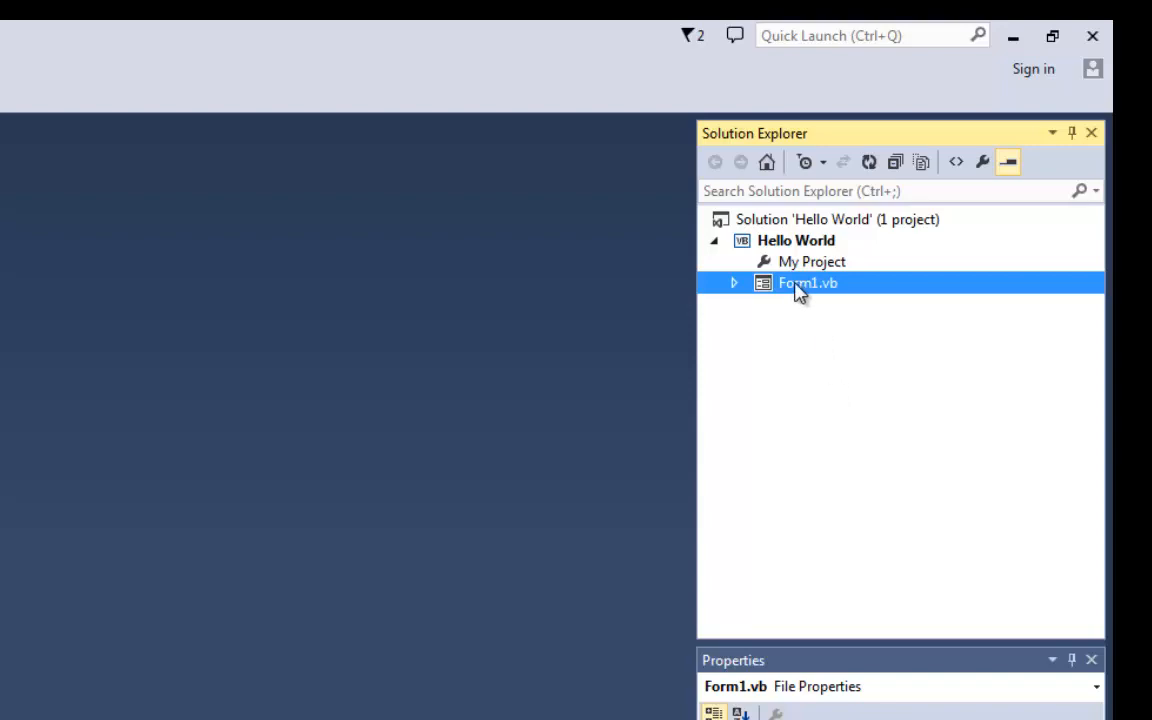
pyautogui.doubleClick(808, 282)
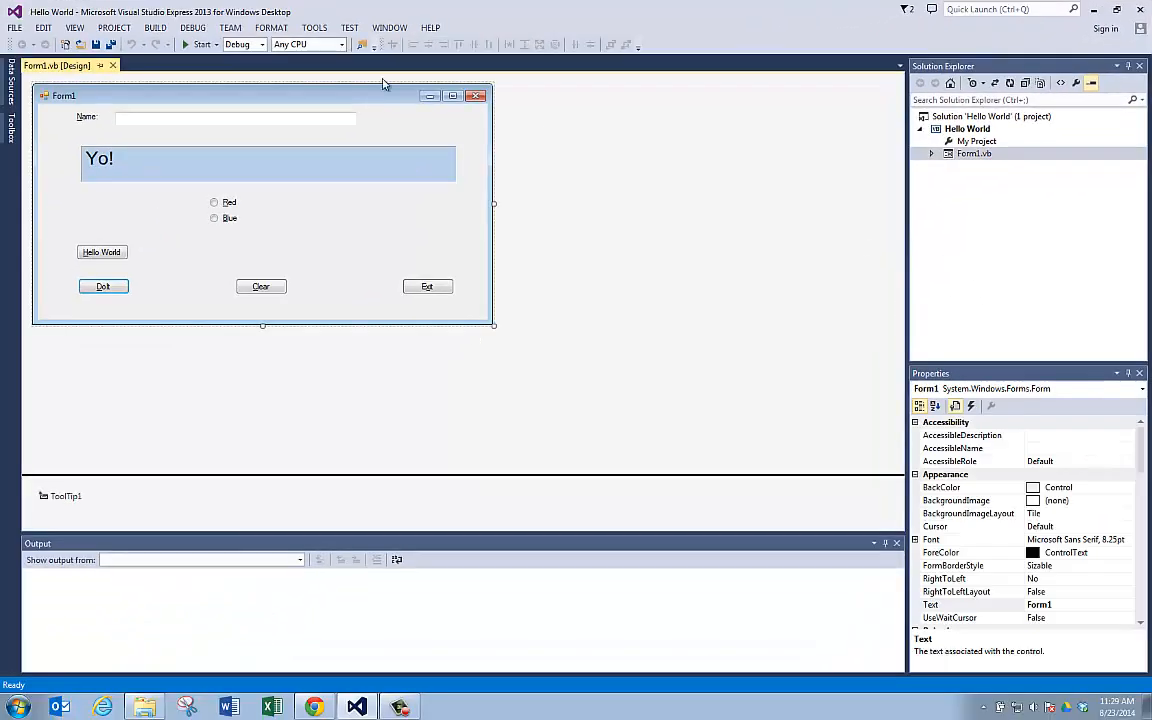
pyautogui.moveTo(390, 280)
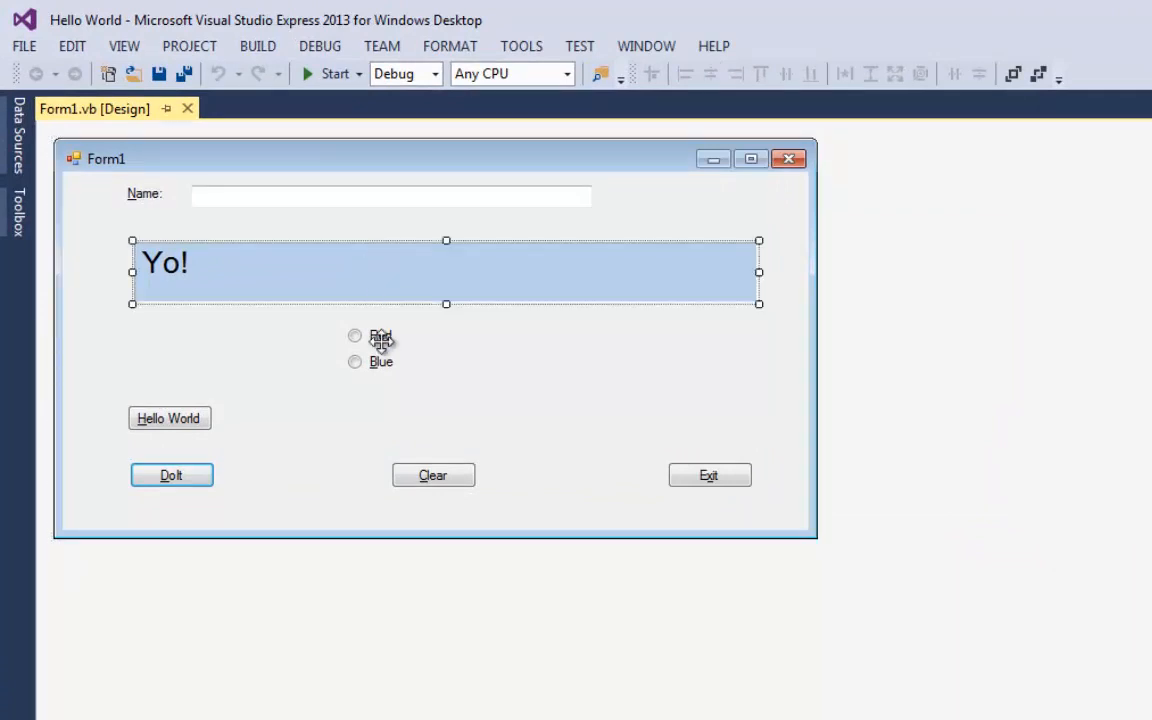
pyautogui.moveTo(150, 462)
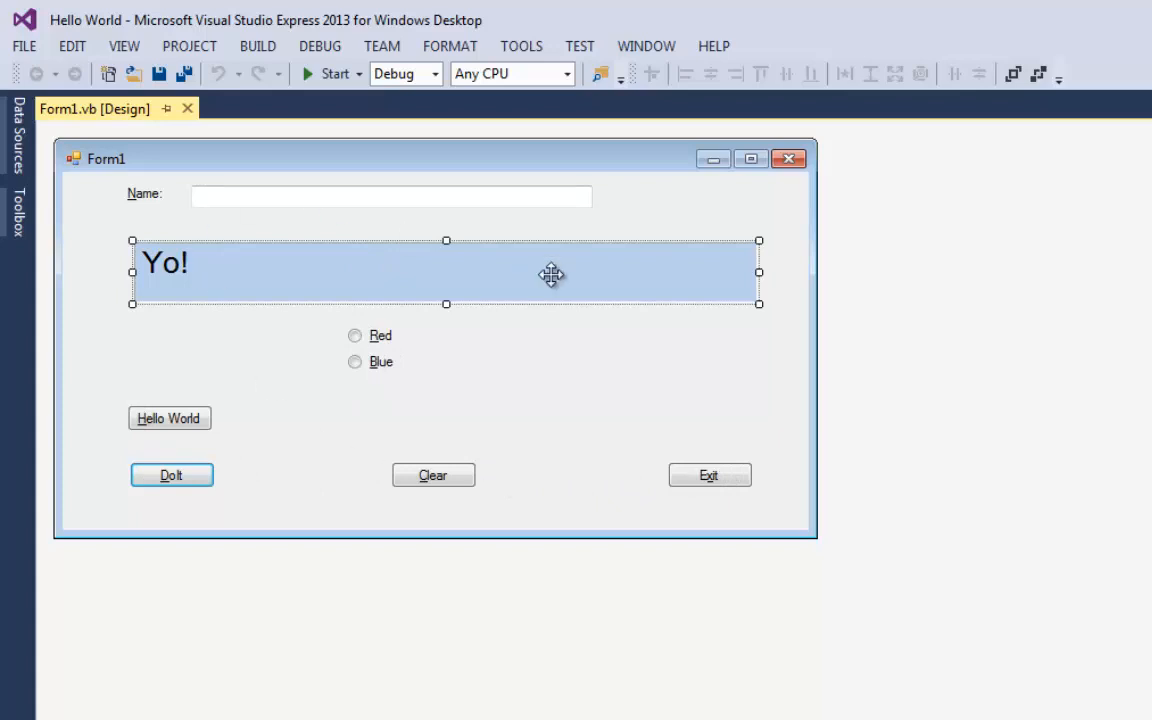
pyautogui.moveTo(318, 455)
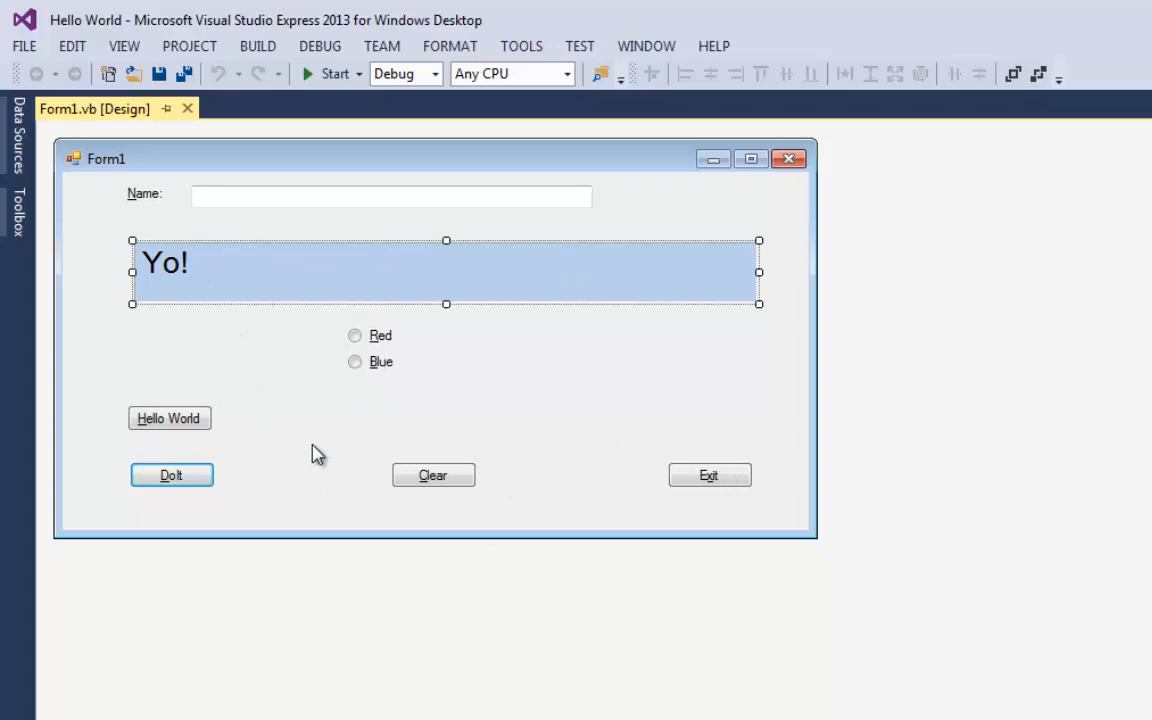
pyautogui.moveTo(318, 411)
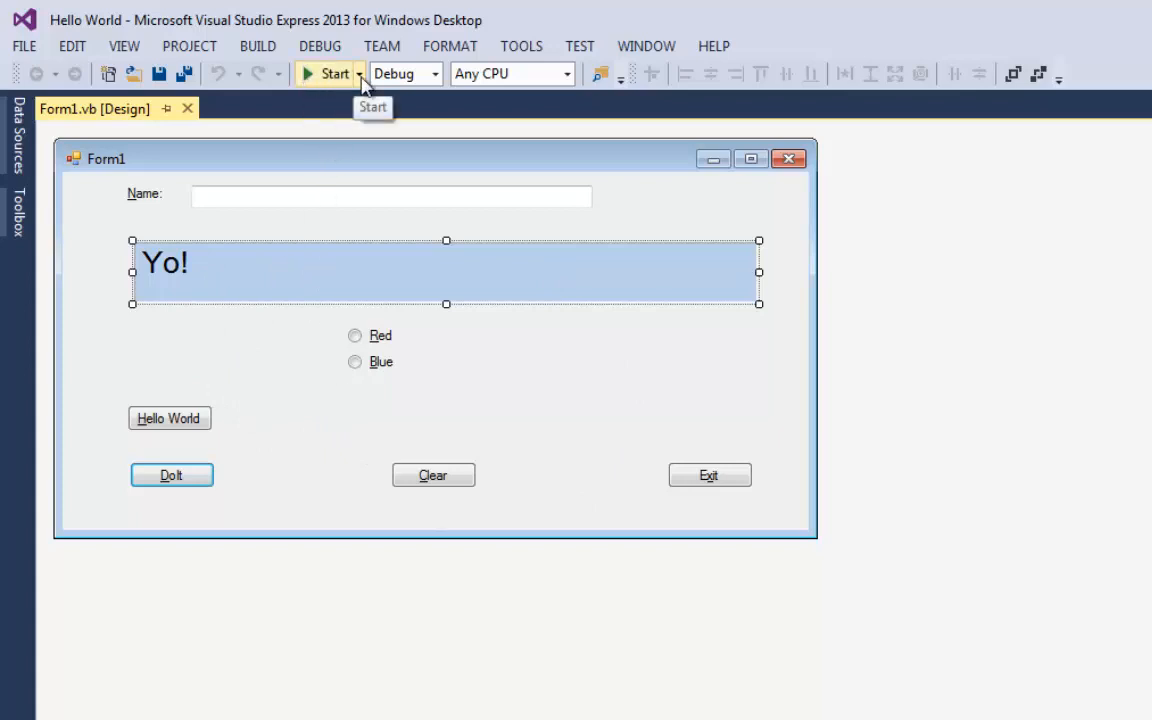
# Step: Look over the run and debugging commands, then start the Hello World project
pyautogui.click(358, 73)
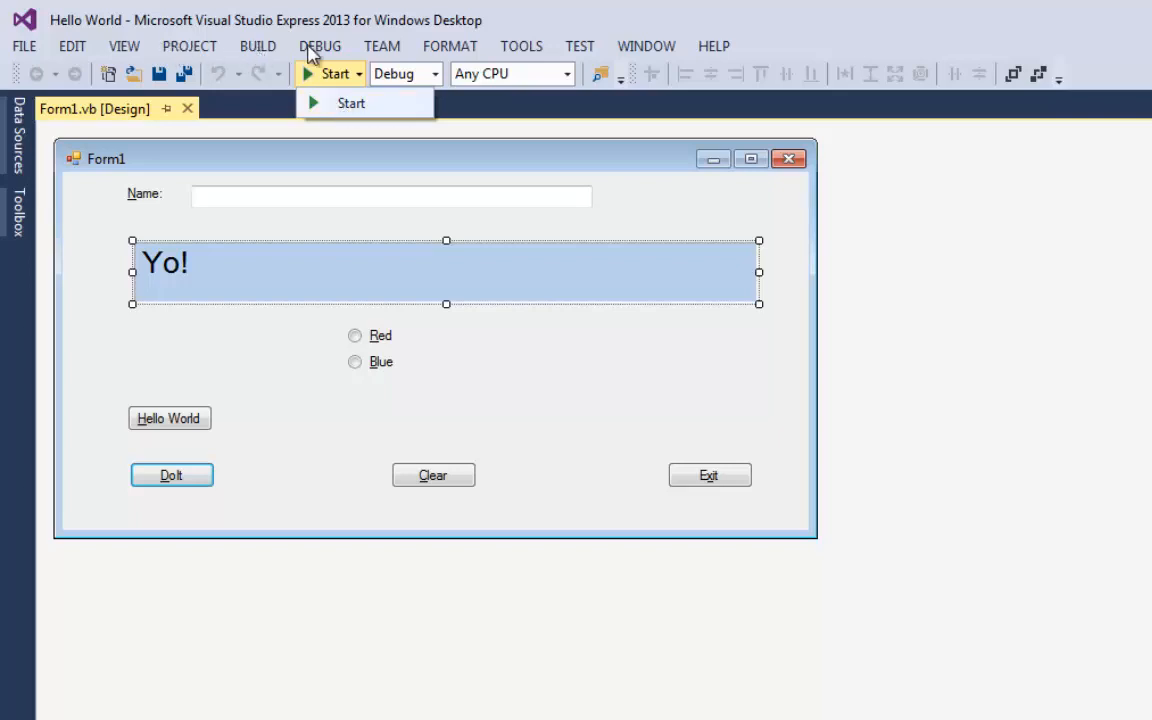
pyautogui.click(320, 46)
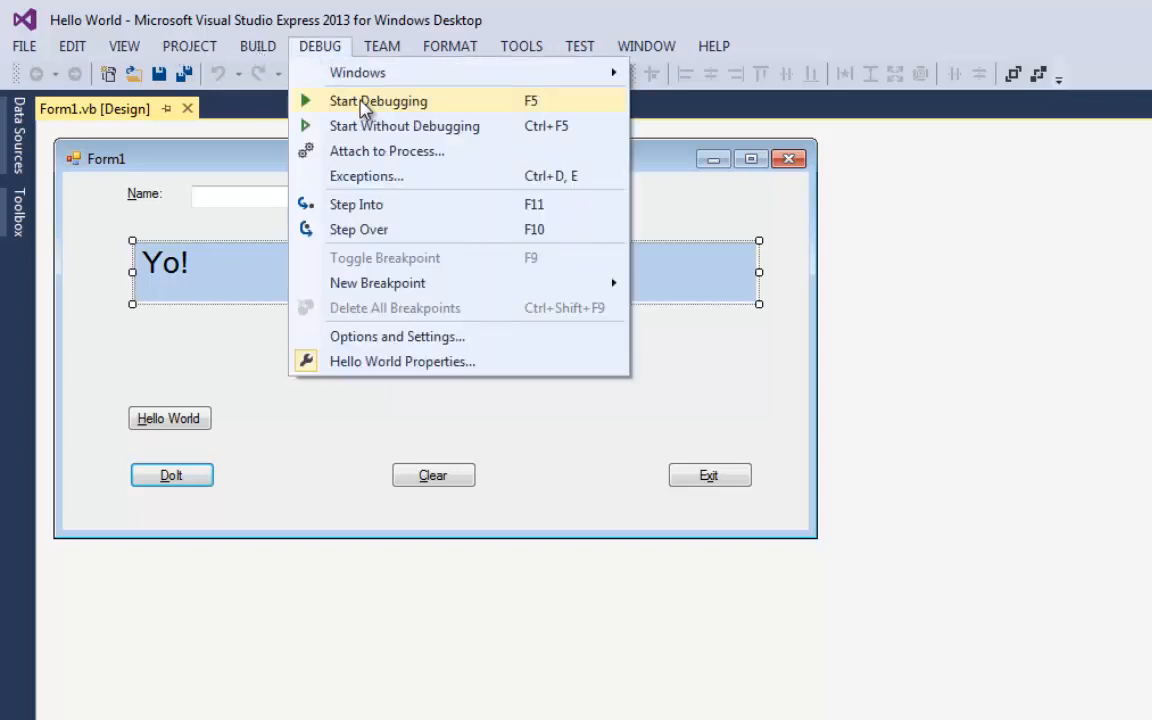
pyautogui.moveTo(545, 115)
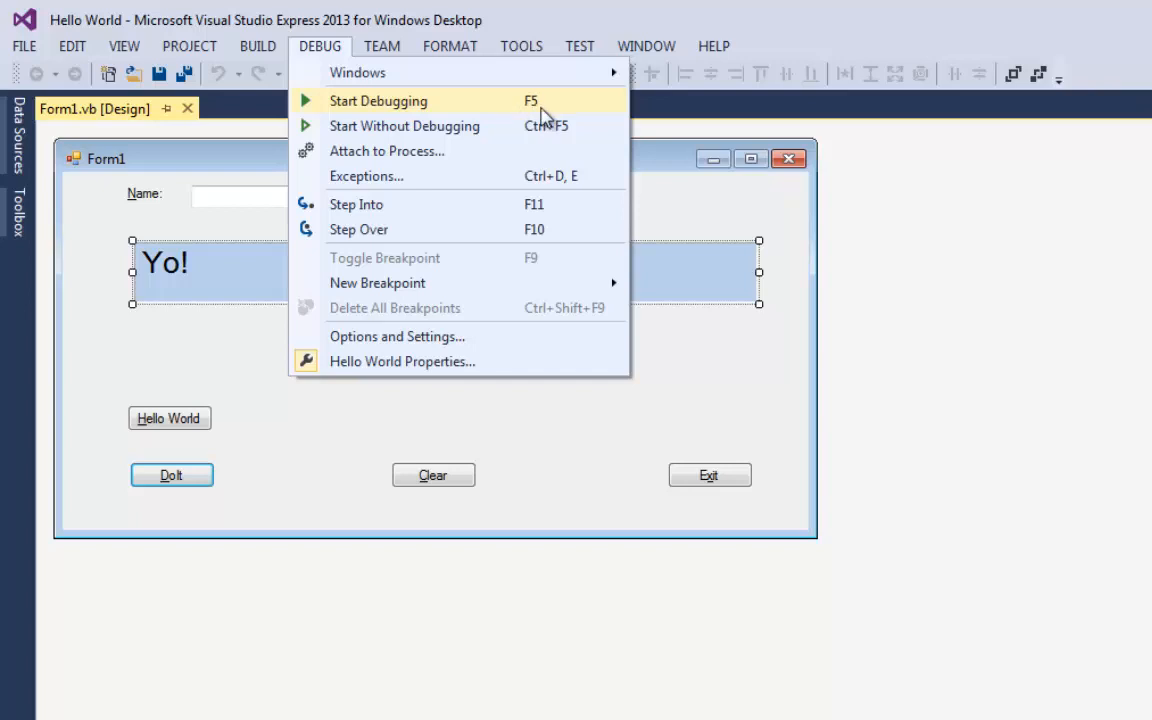
pyautogui.moveTo(520, 118)
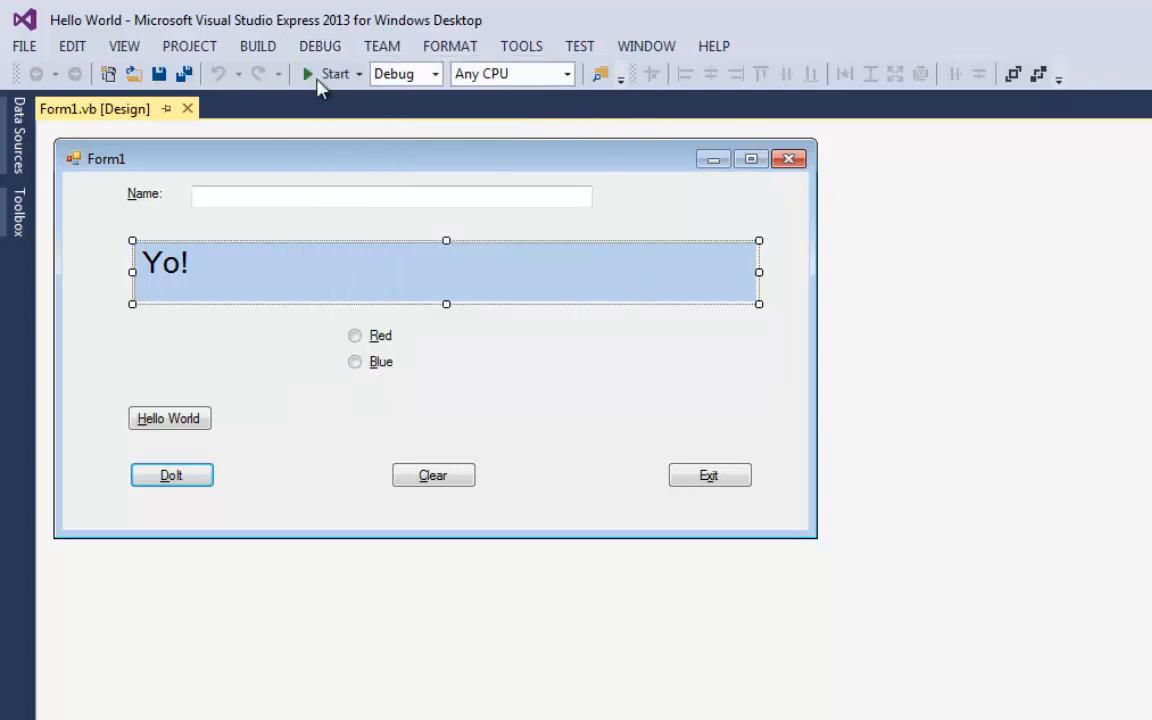
pyautogui.click(335, 73)
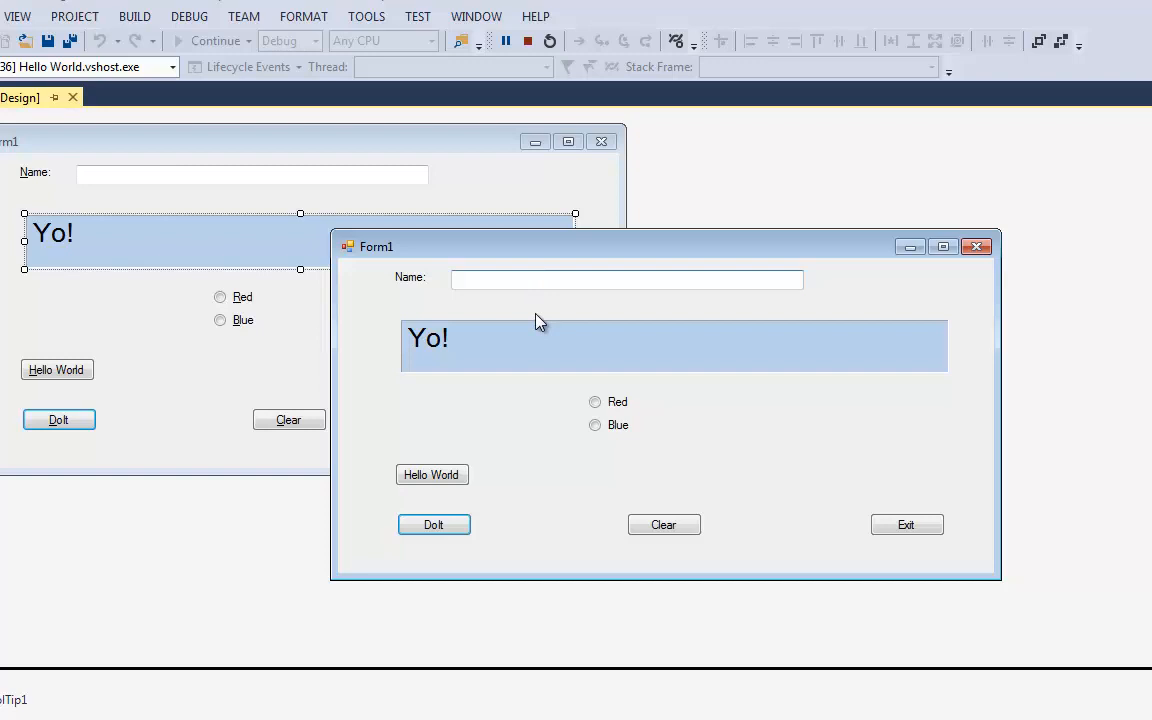
# Step: Enter the name 'Mike', turn the label red then blue, and close the running form
pyautogui.write('Mike')
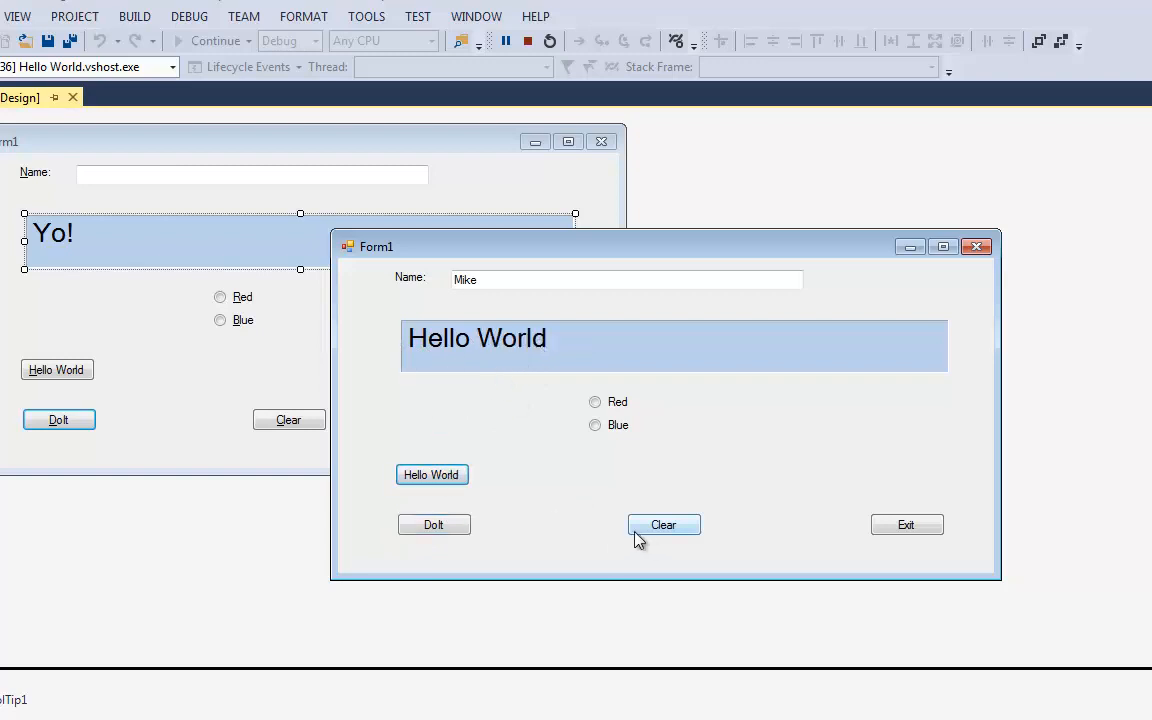
pyautogui.click(595, 401)
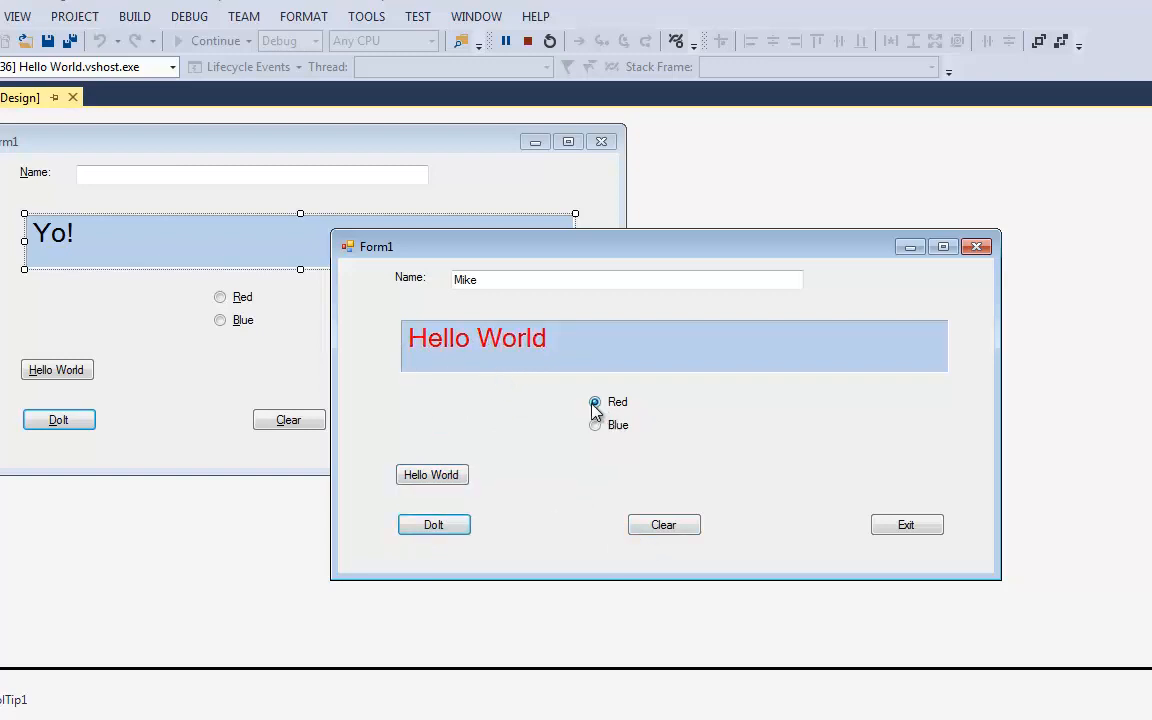
pyautogui.click(595, 424)
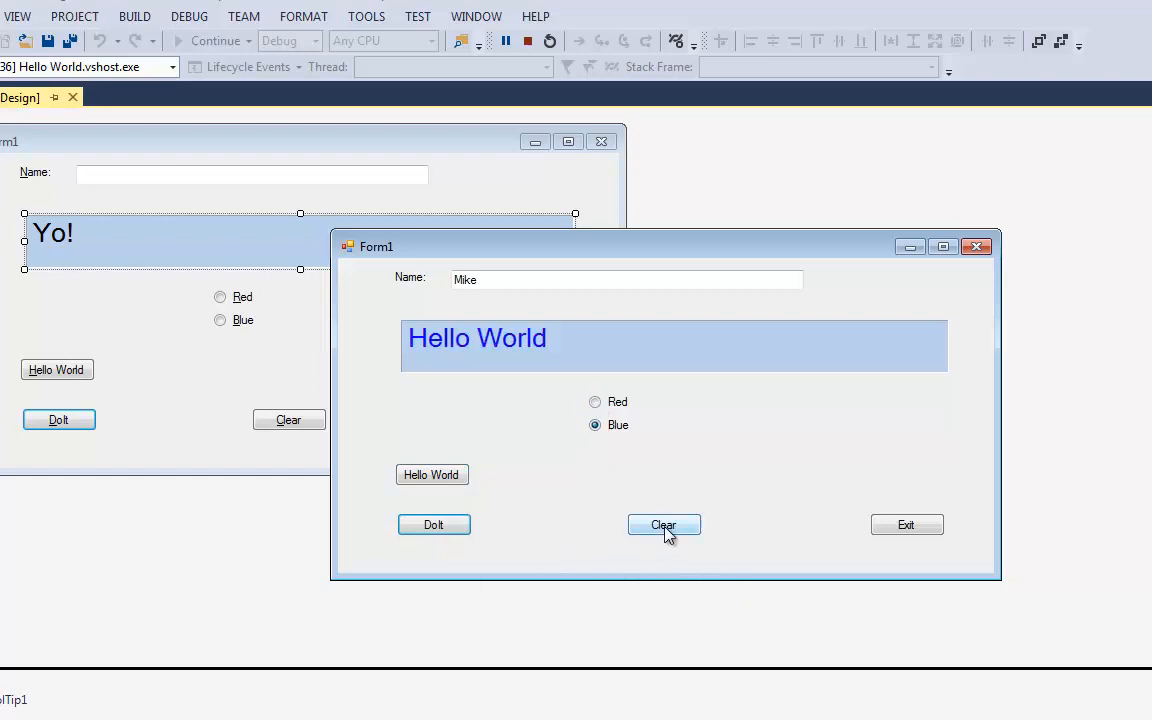
pyautogui.click(664, 525)
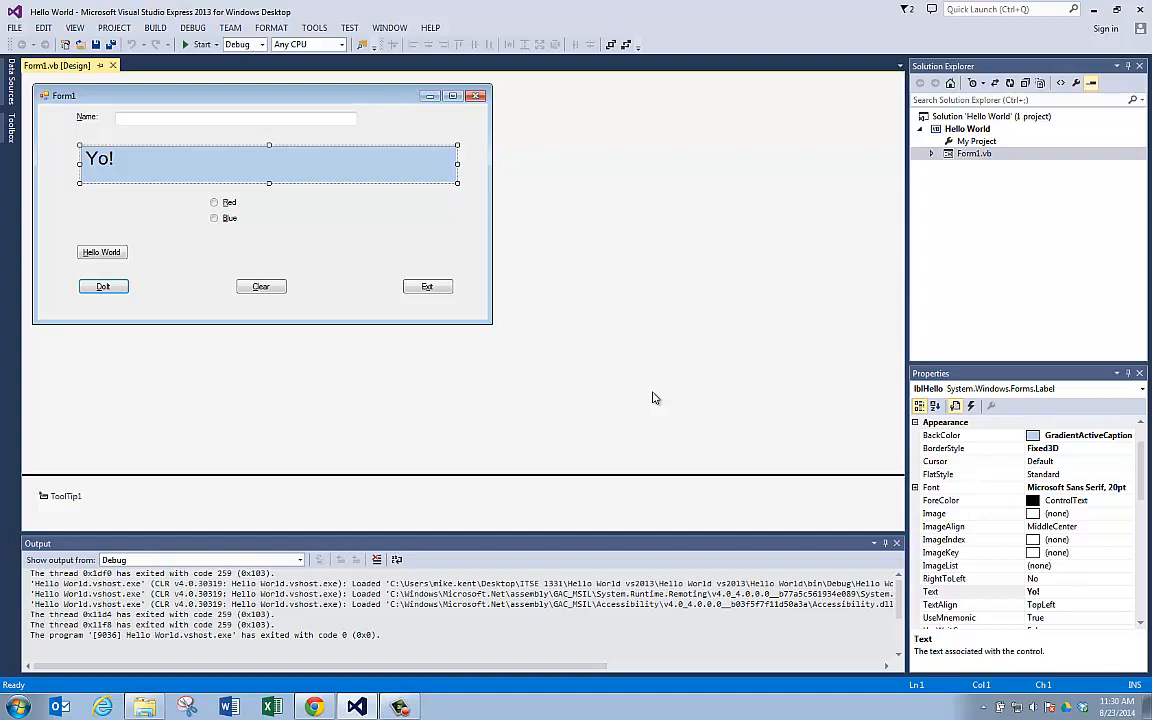
pyautogui.moveTo(684, 293)
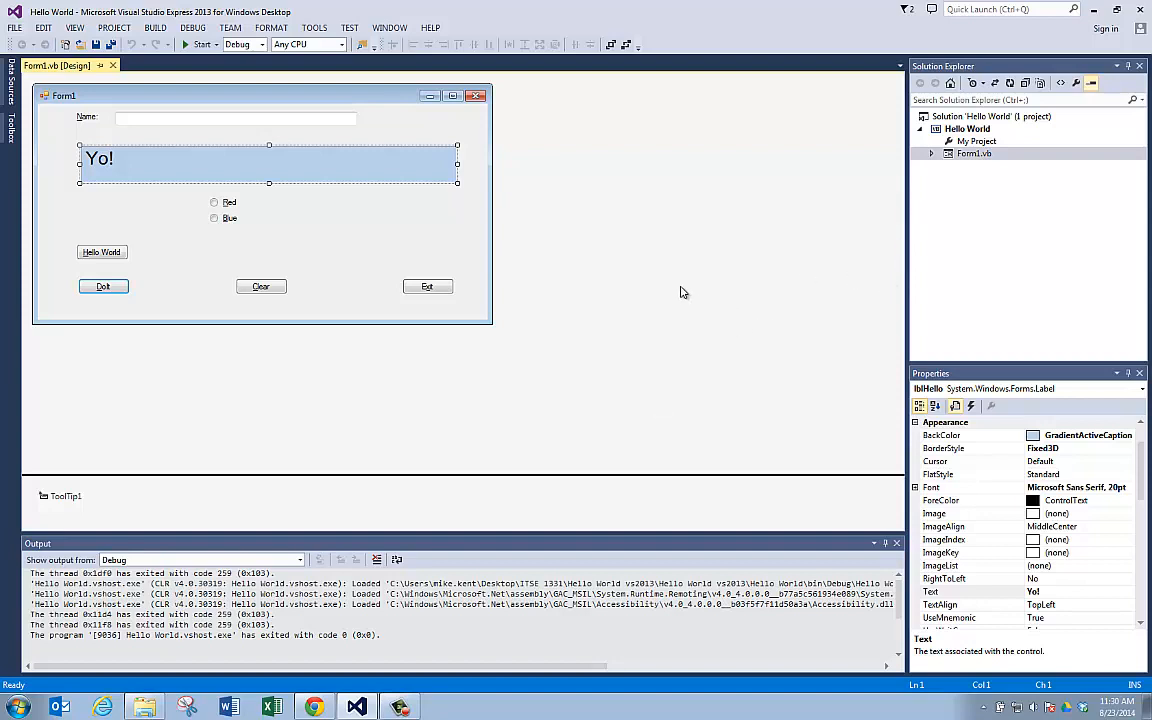
pyautogui.moveTo(337, 235)
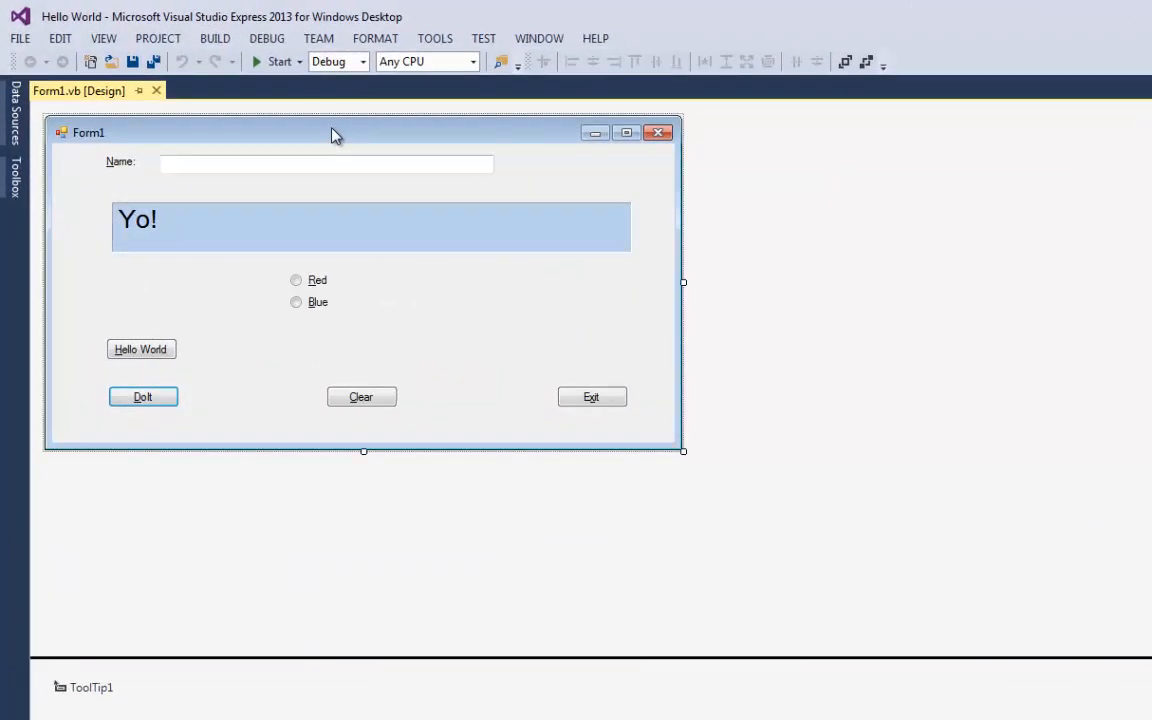
pyautogui.moveTo(300, 148)
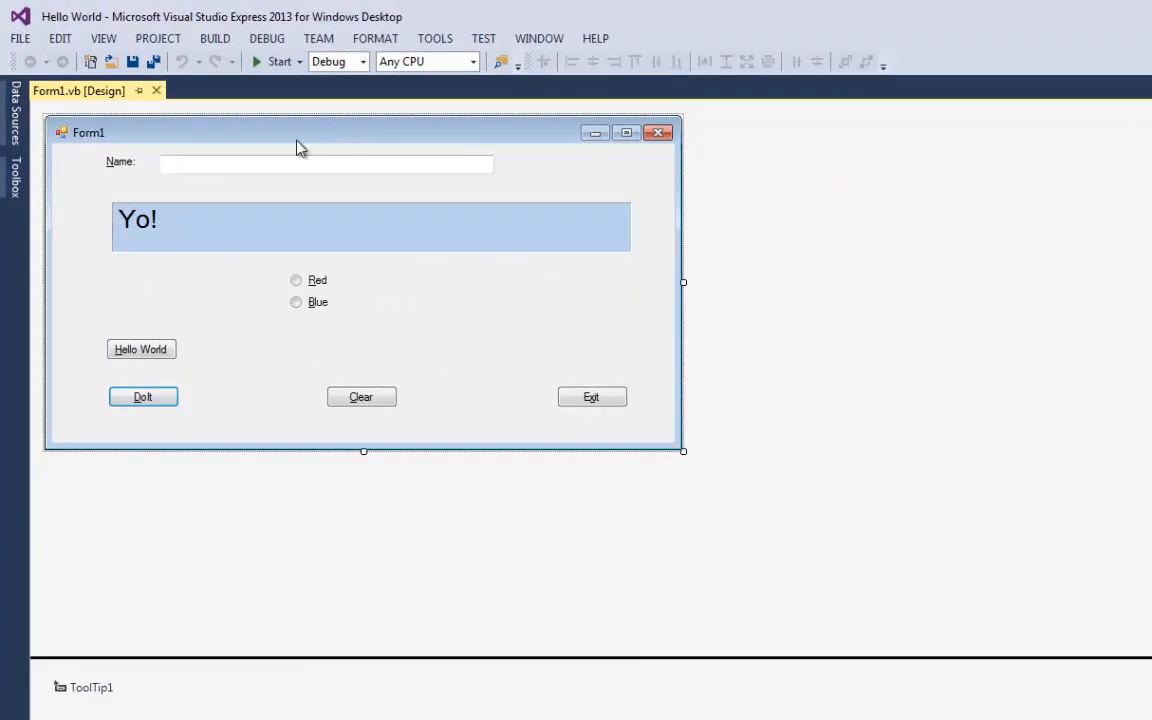
pyautogui.moveTo(15, 180)
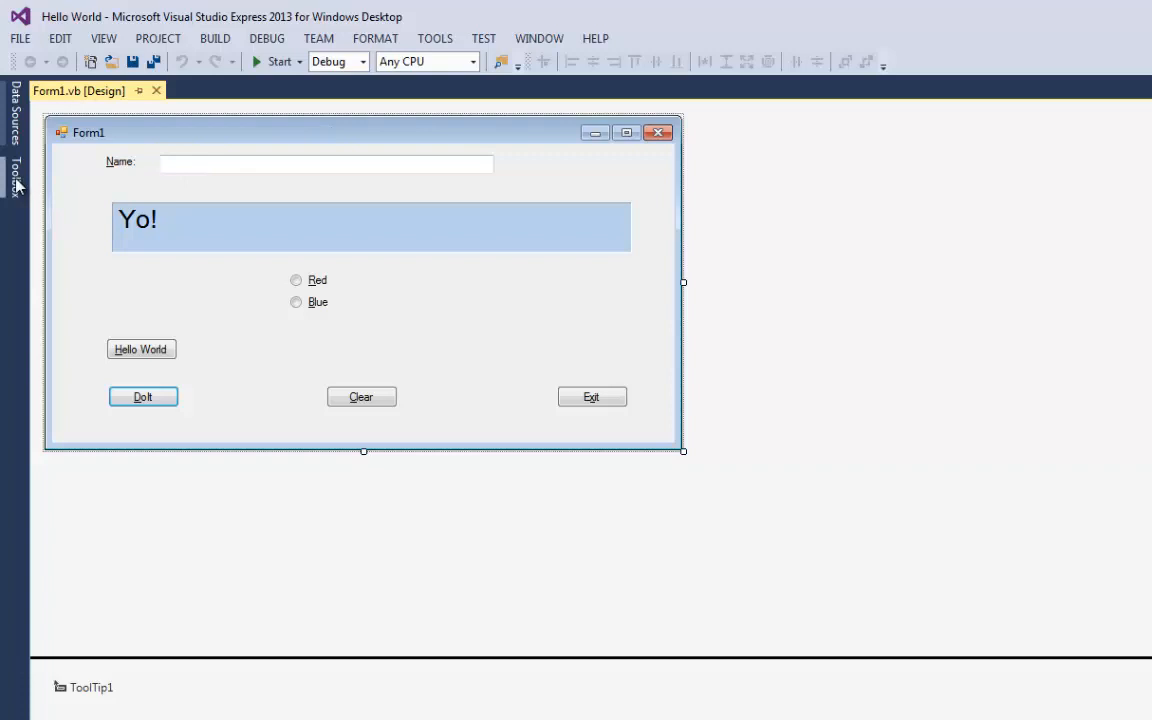
# Step: Pin the Toolbox open beside the Form1 designer, then select the Hello World button
pyautogui.click(14, 170)
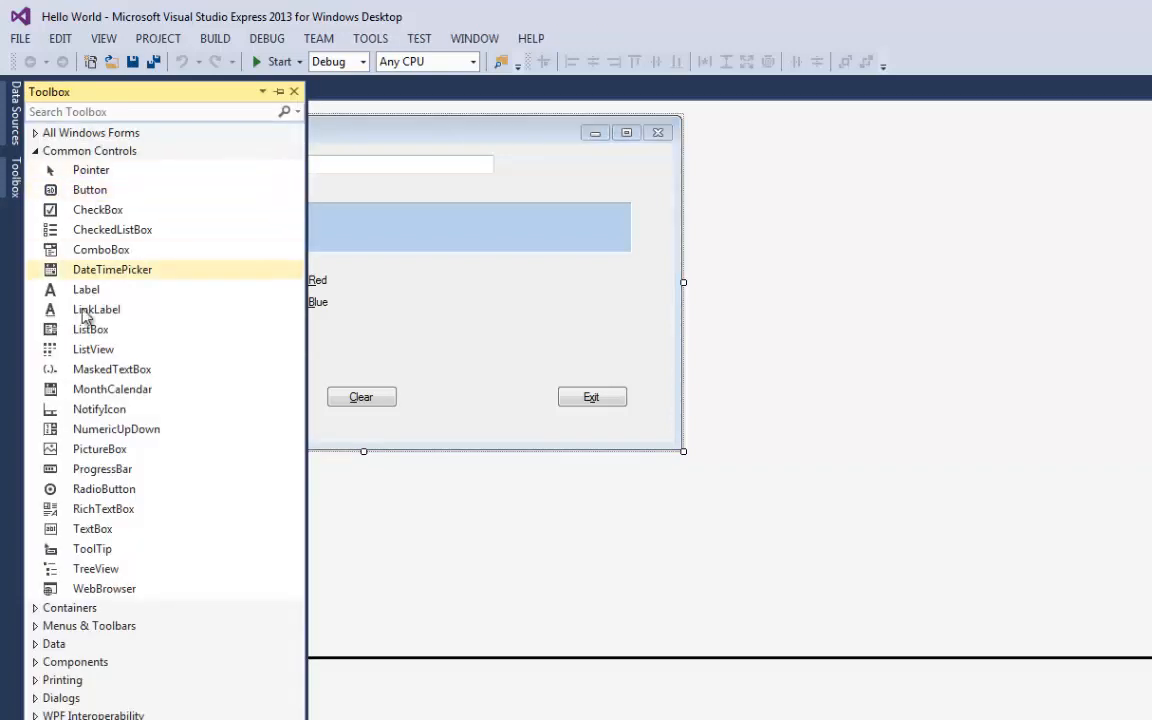
pyautogui.click(92, 528)
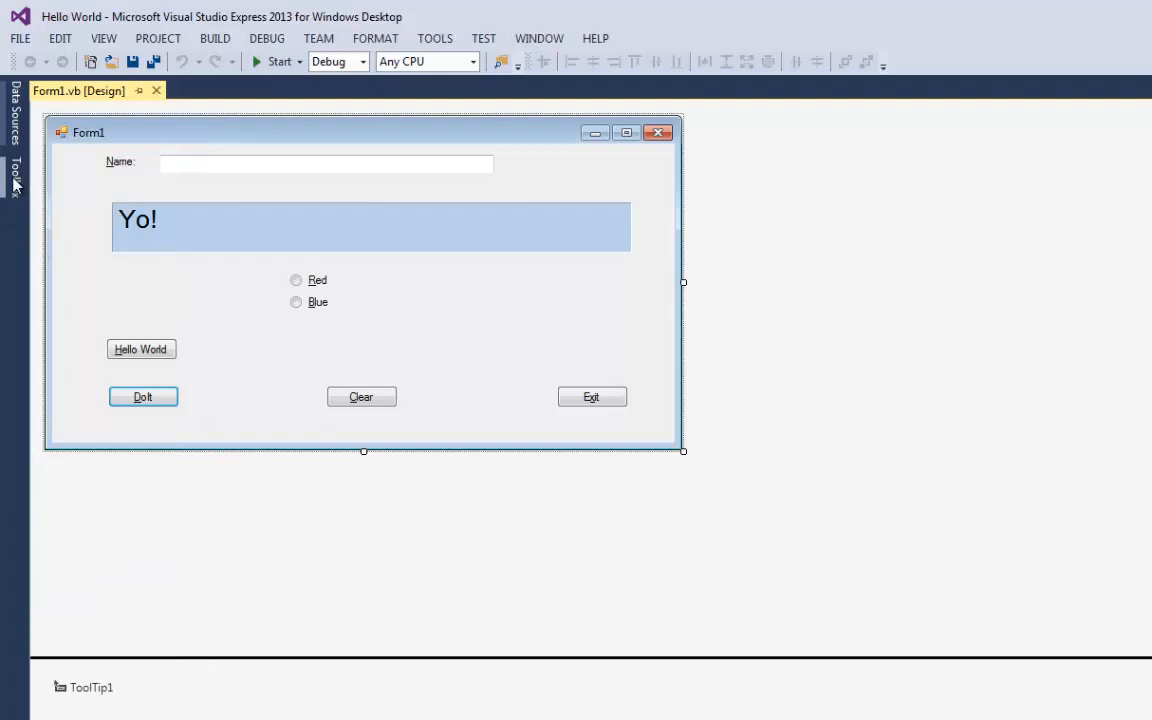
pyautogui.click(15, 175)
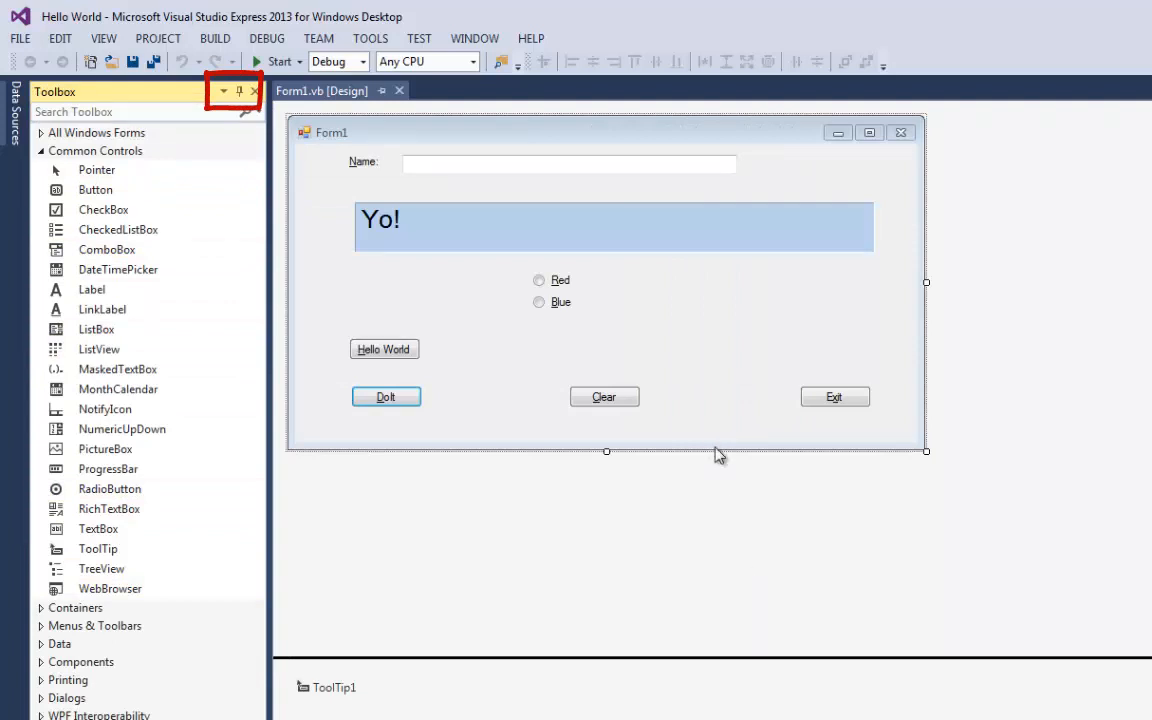
pyautogui.moveTo(687, 443)
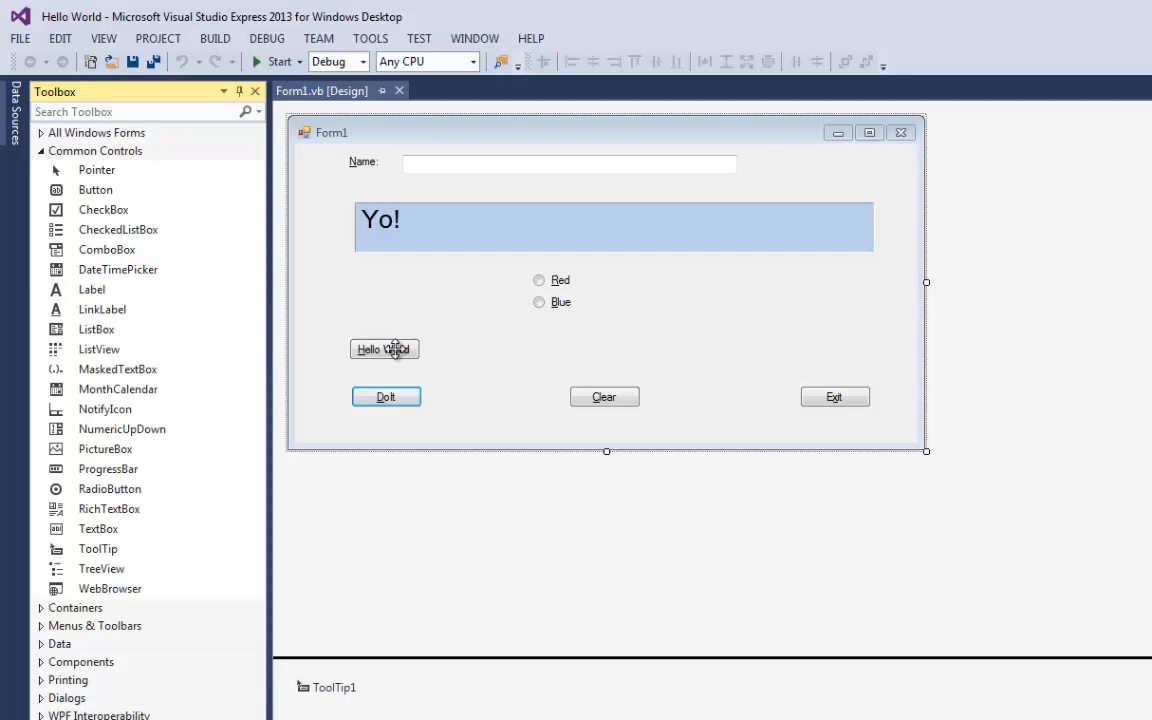
pyautogui.click(384, 349)
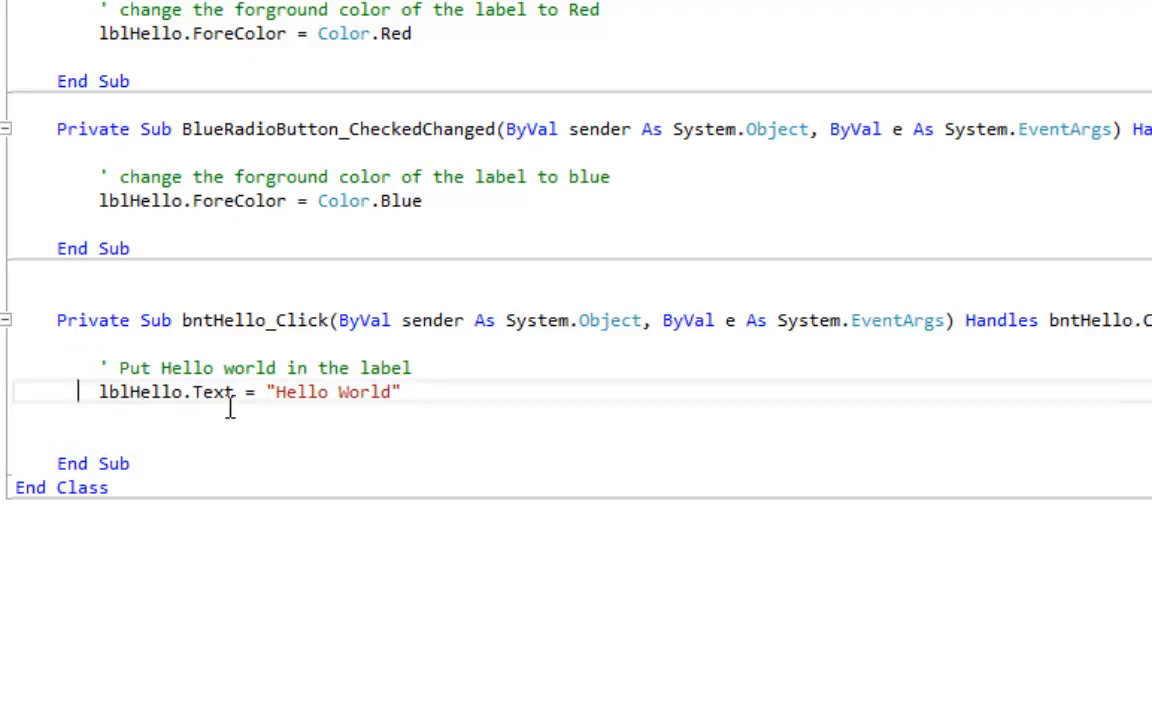
# Step: View the bntHello_Click code that sets lblHello's text to Hello World
pyautogui.doubleClick(330, 391)
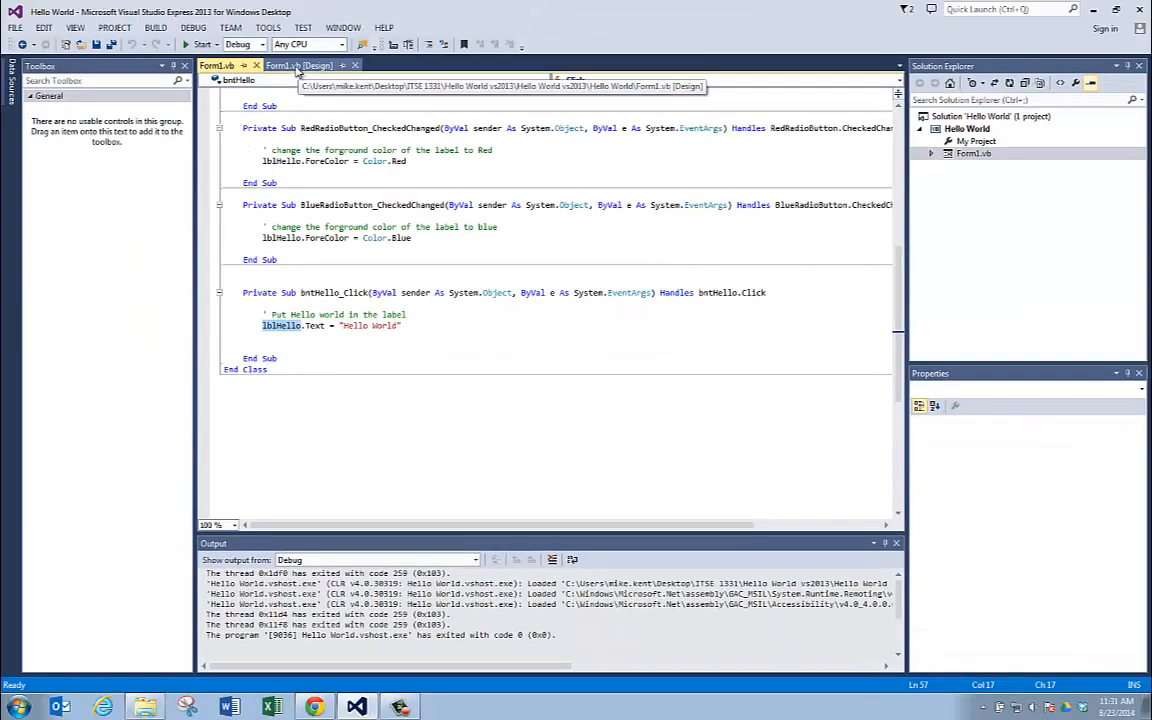
# Step: Back in design view, inspect the Yo! label's properties to confirm its name is lblHello
pyautogui.click(297, 65)
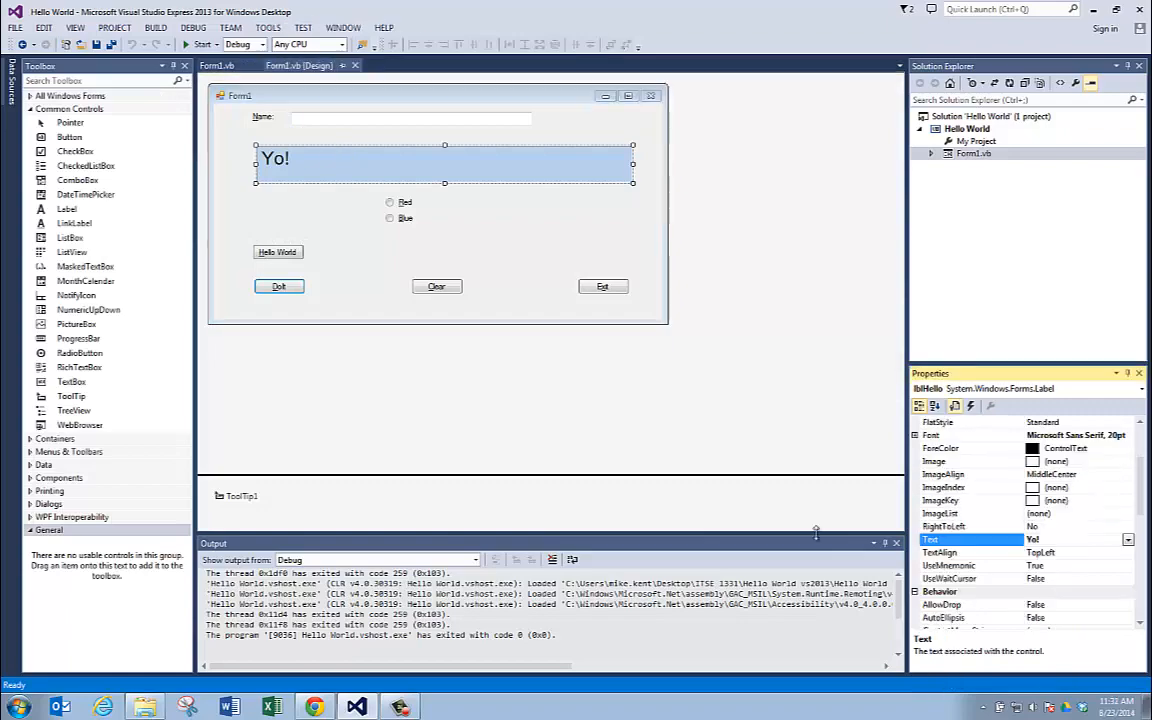
pyautogui.moveTo(344, 162)
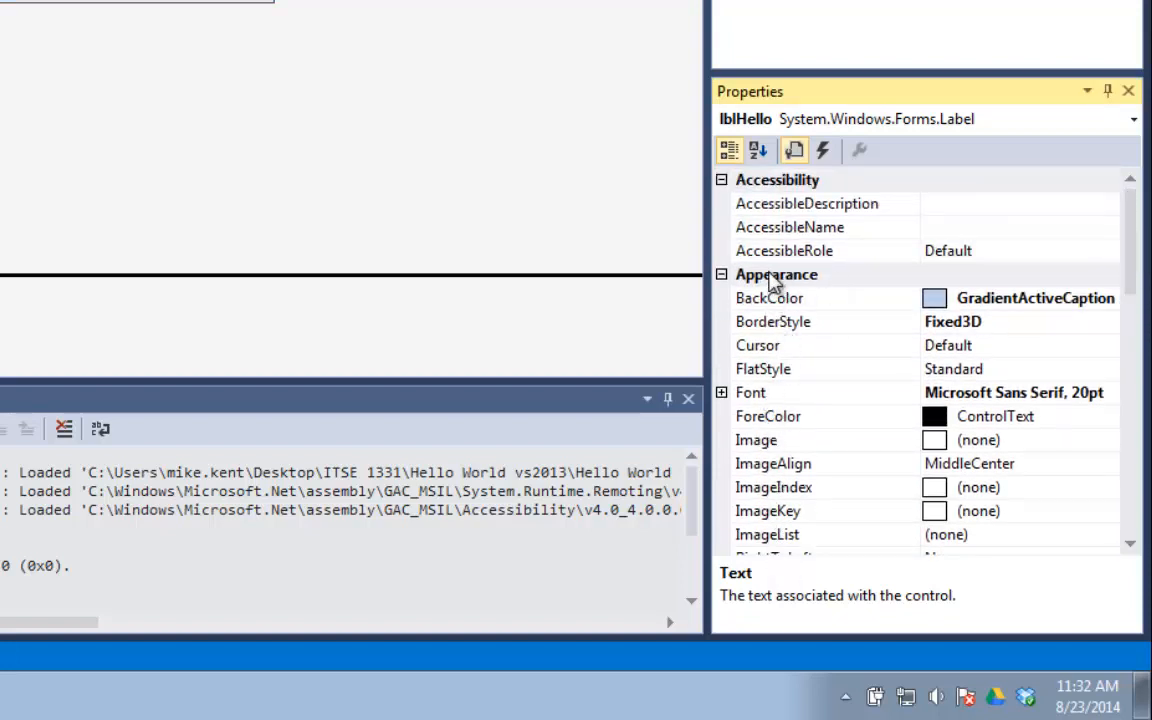
pyautogui.moveTo(1120, 285)
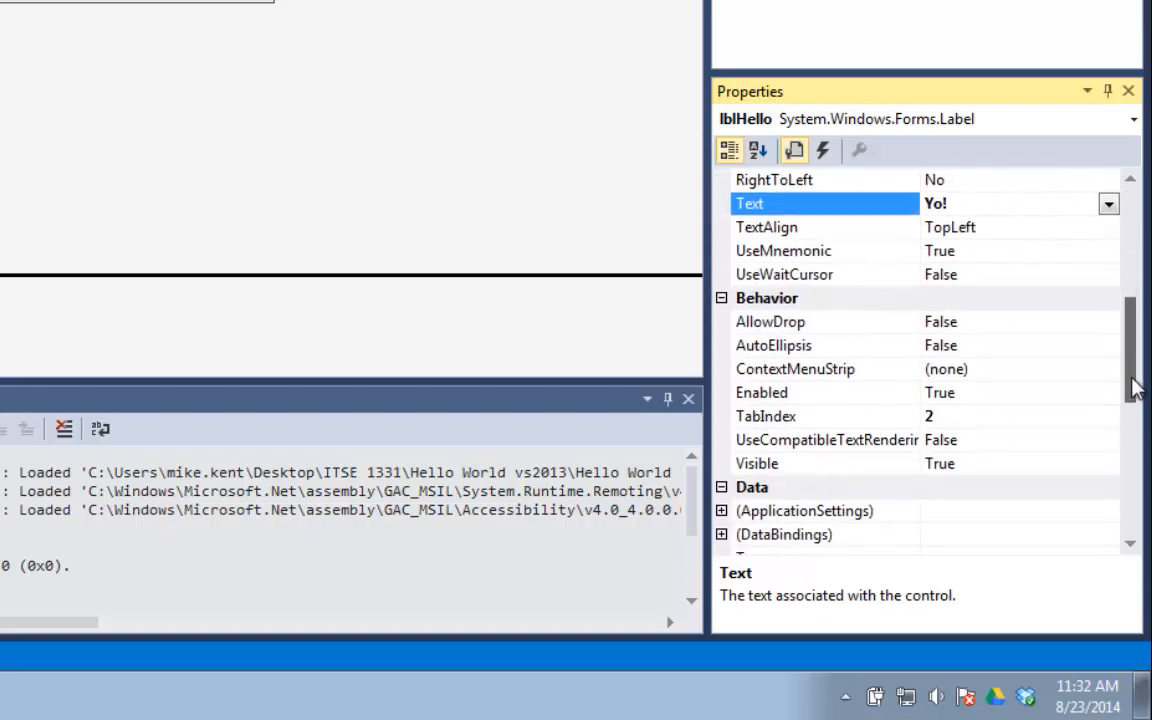
pyautogui.scroll(-3)
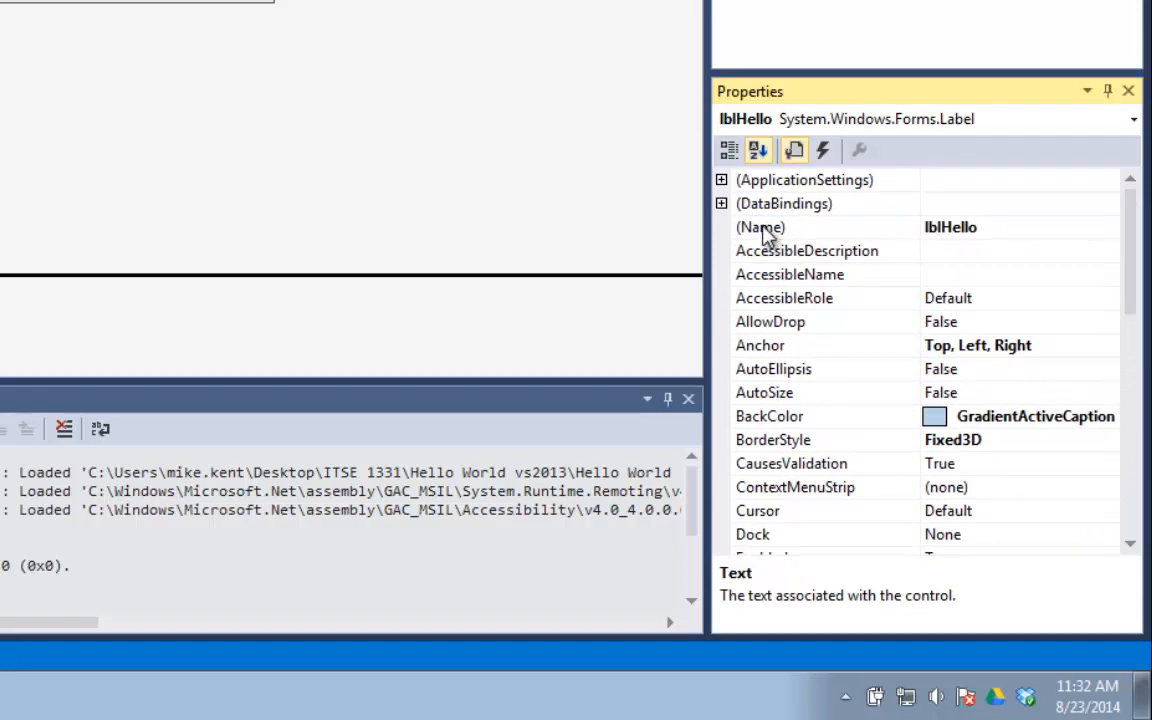
pyautogui.click(760, 227)
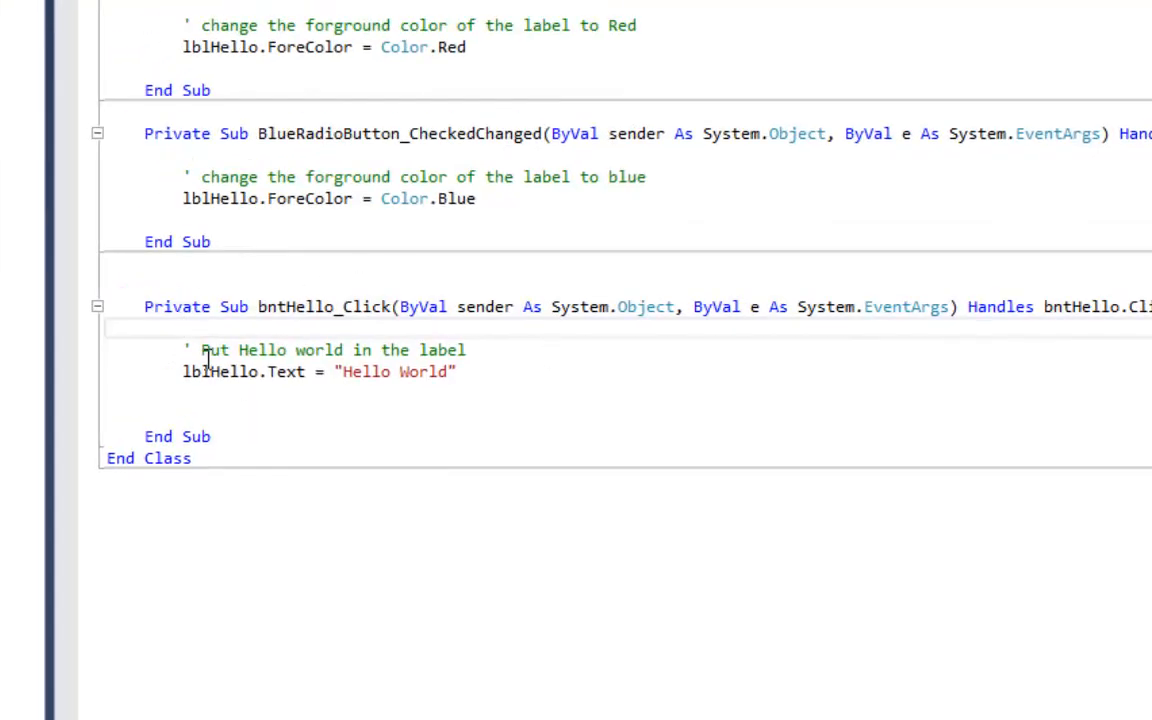
pyautogui.moveTo(285, 371)
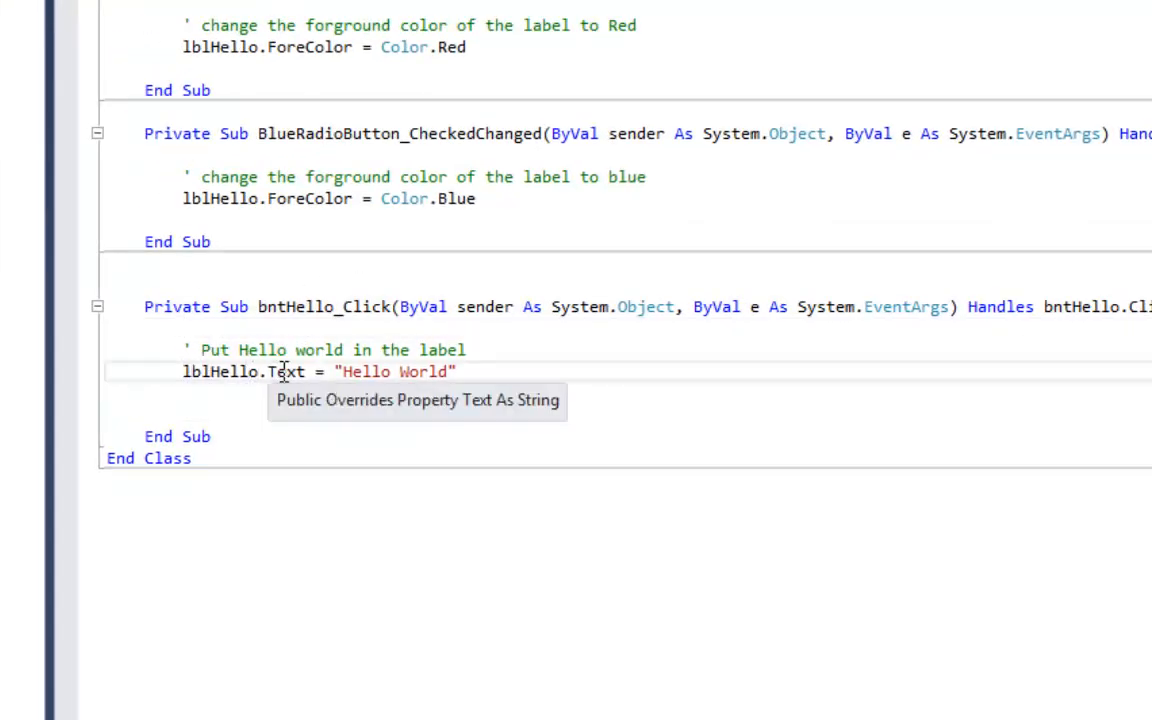
pyautogui.doubleClick(286, 371)
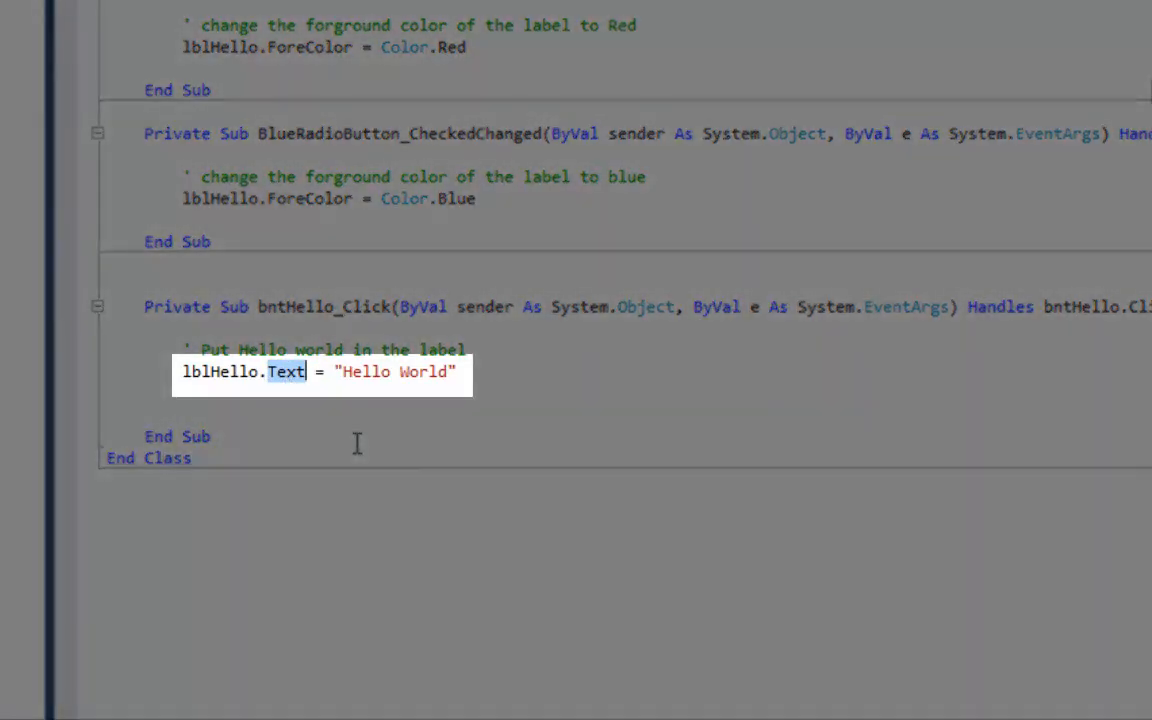
pyautogui.moveTo(410, 358)
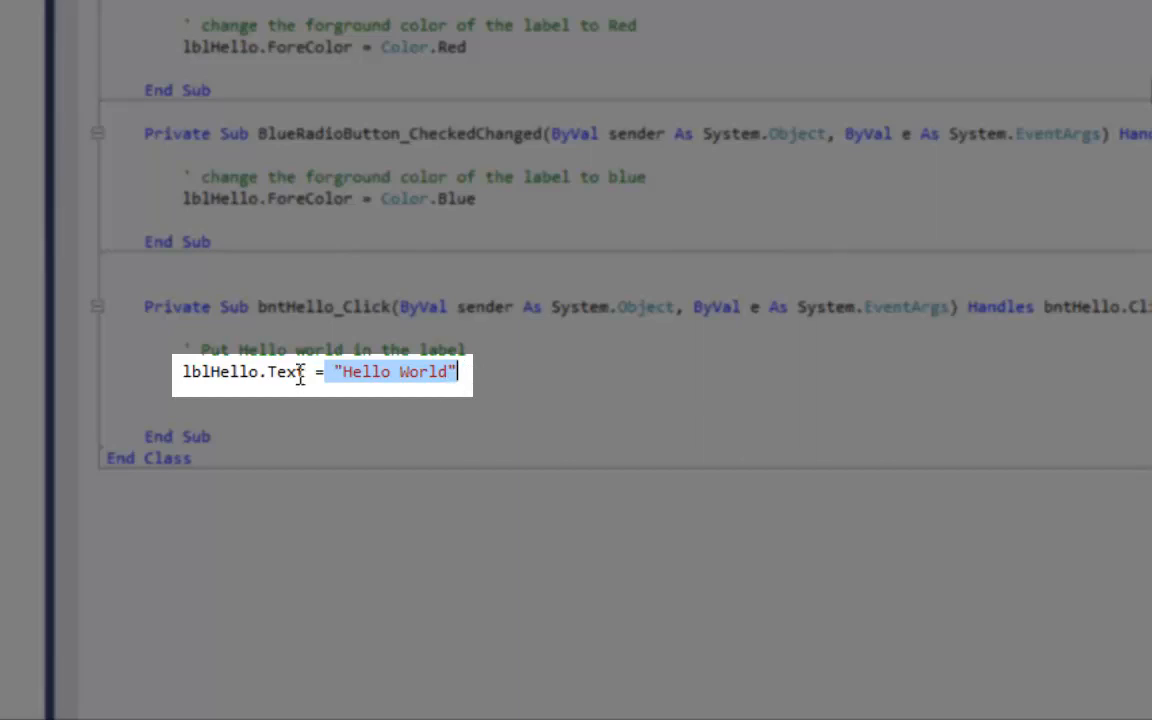
pyautogui.doubleClick(287, 371)
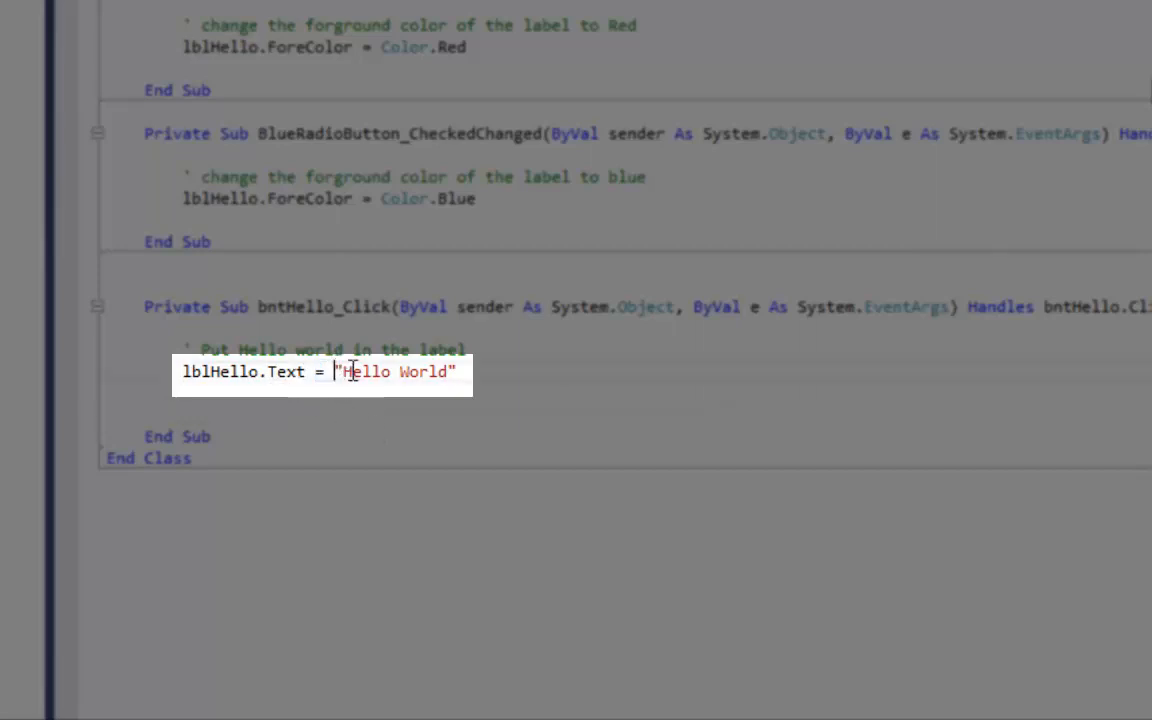
pyautogui.doubleClick(394, 371)
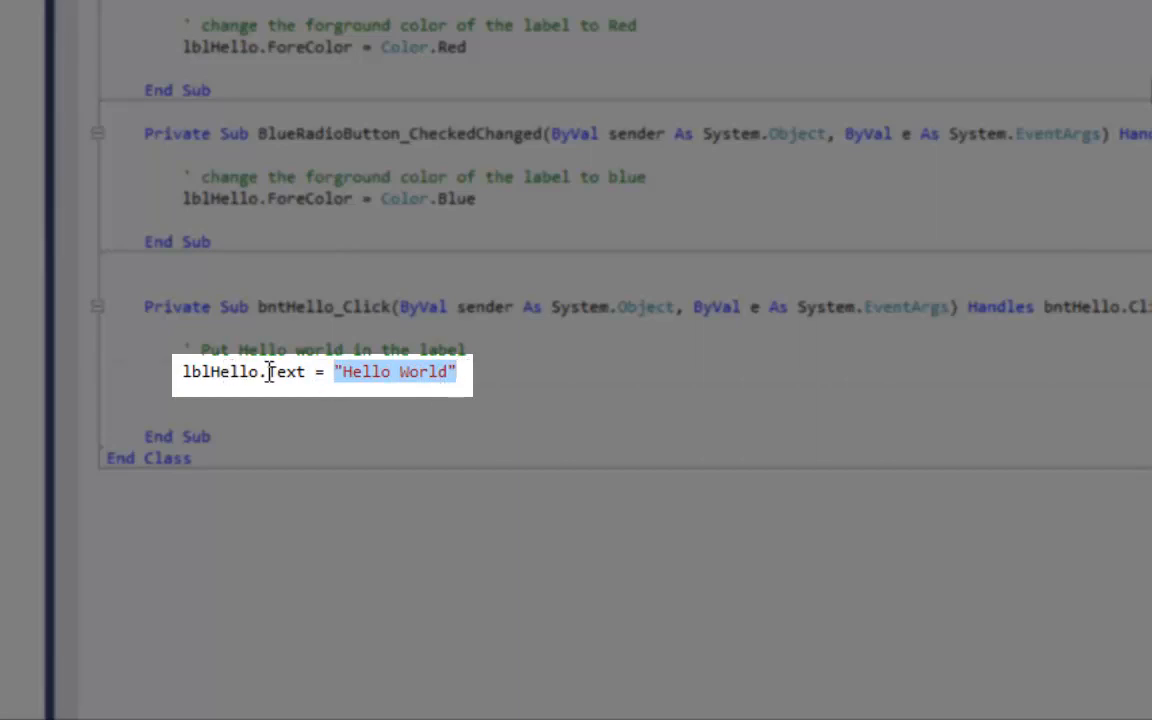
pyautogui.doubleClick(286, 371)
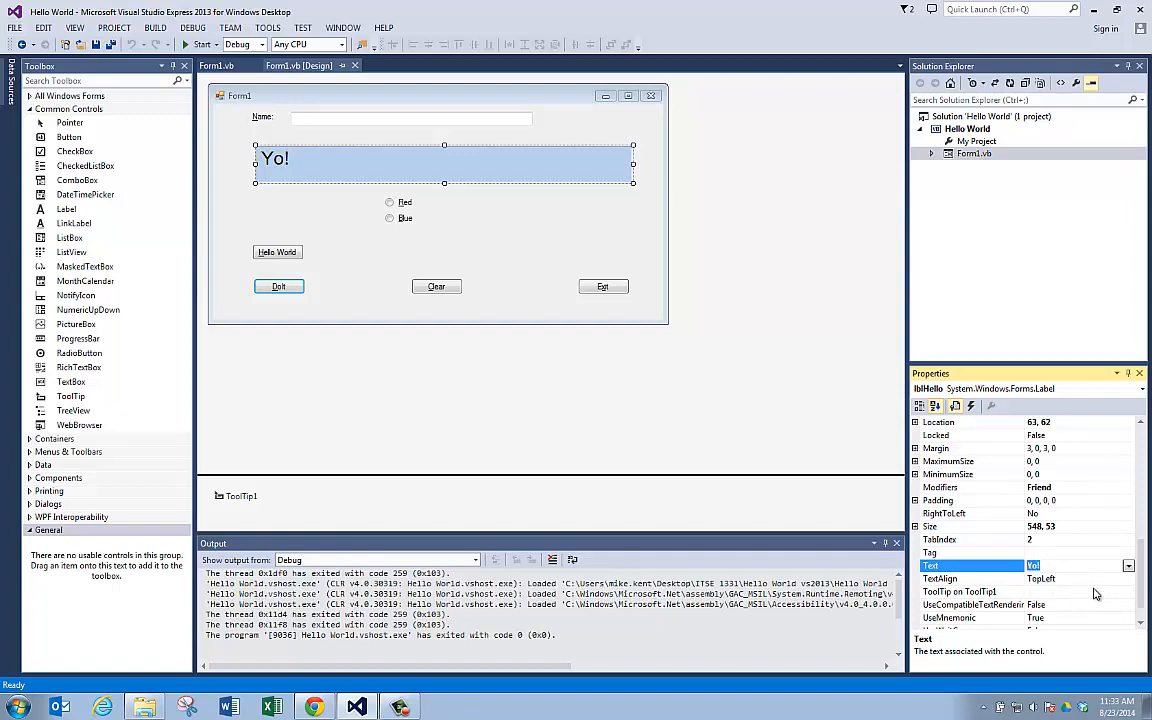
pyautogui.moveTo(548, 265)
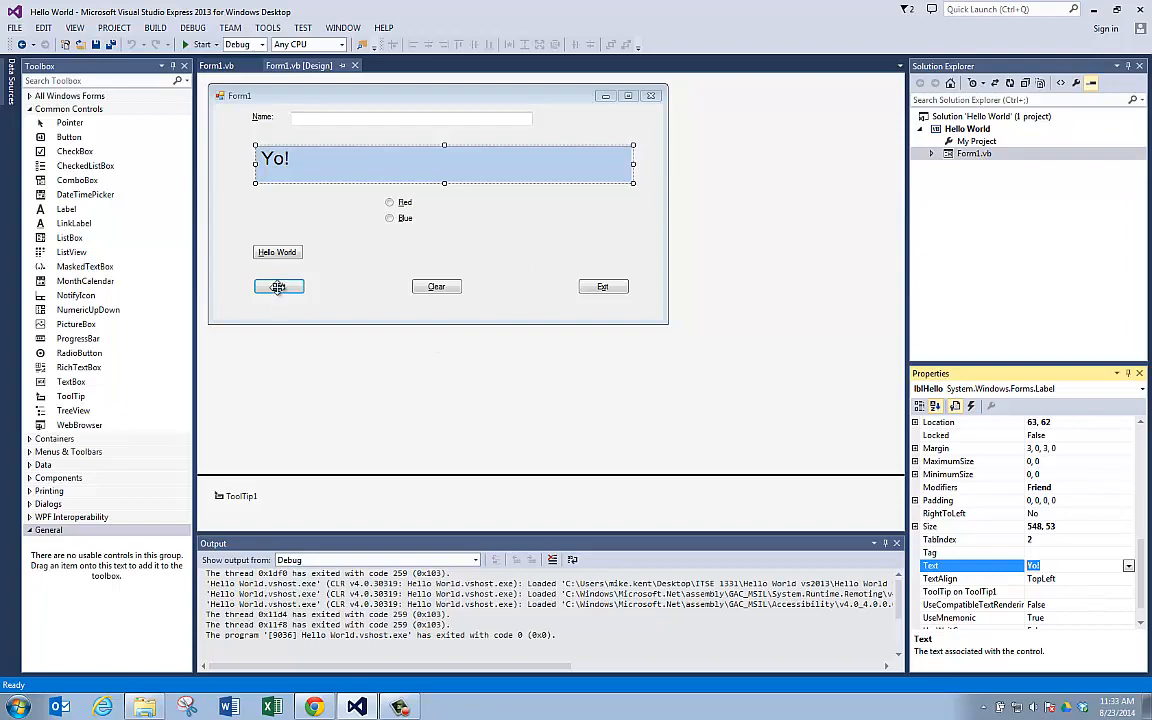
# Step: Show the btnDoIt_Click handler that combines Hello with the typed name
pyautogui.doubleClick(278, 287)
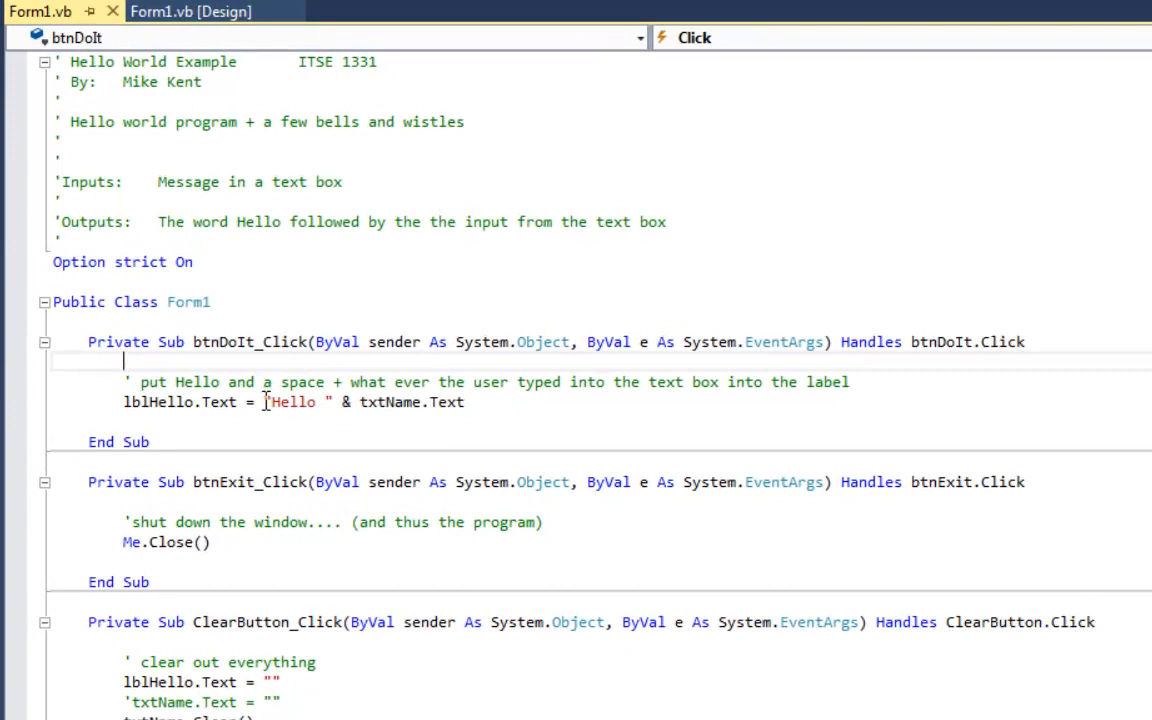
pyautogui.doubleClick(292, 401)
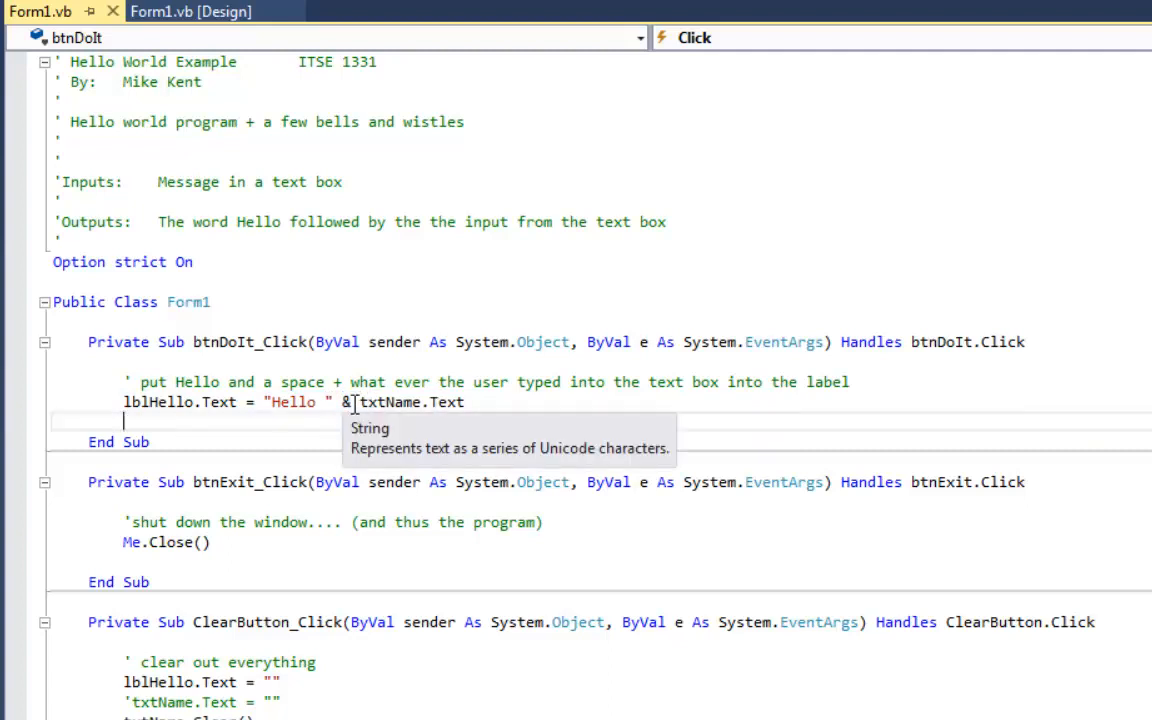
pyautogui.doubleClick(410, 402)
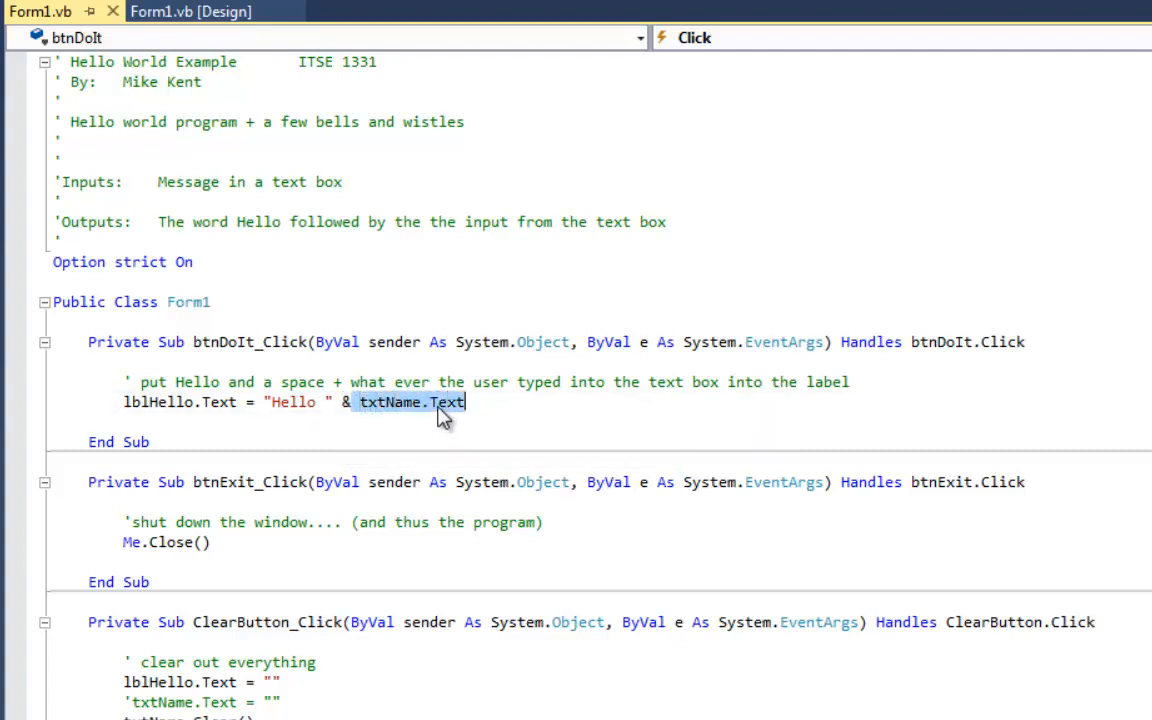
pyautogui.moveTo(385, 410)
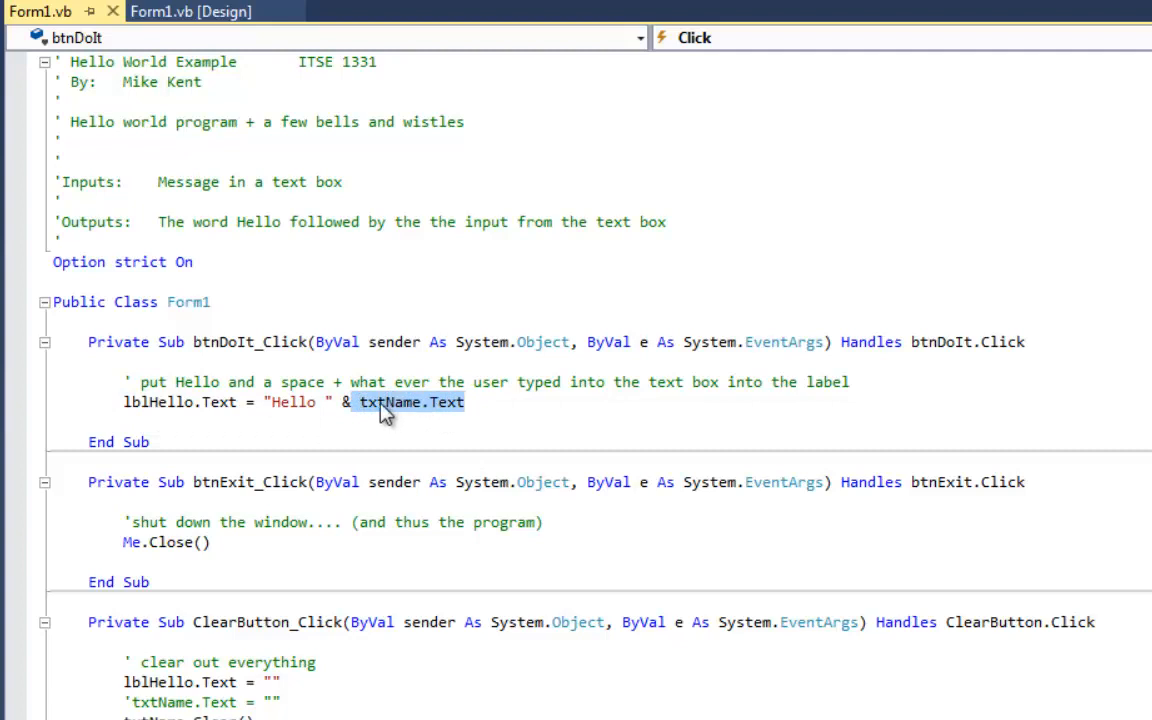
pyautogui.moveTo(445, 415)
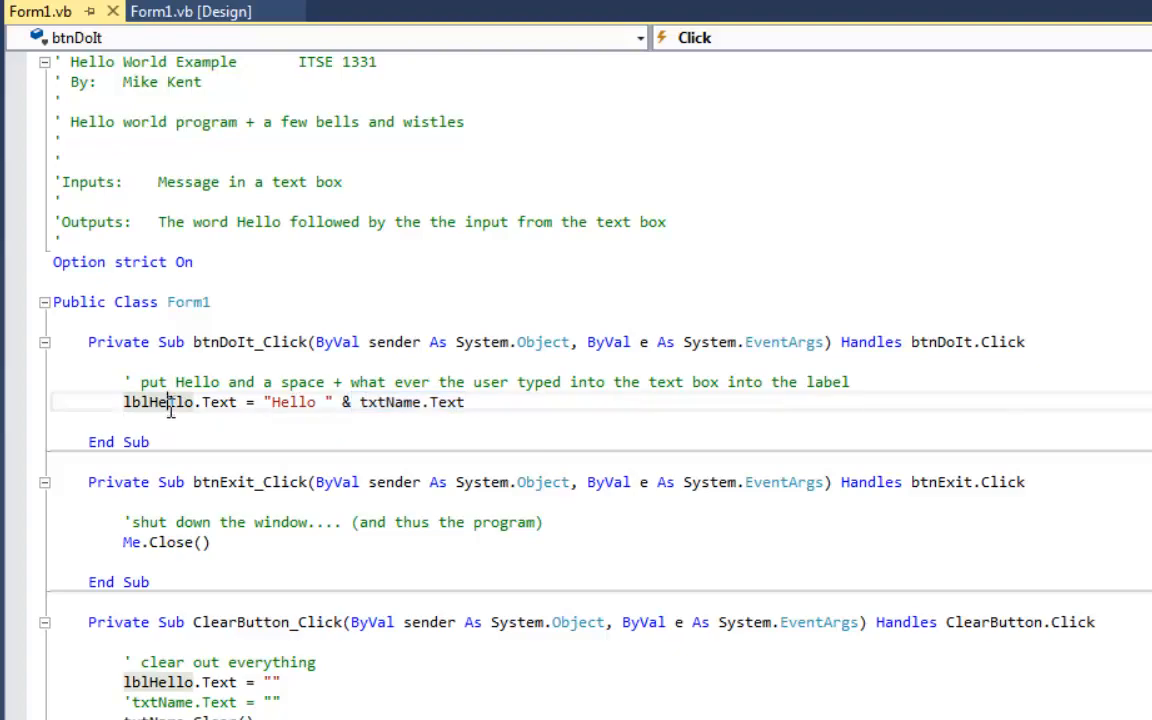
# Step: From the Form1 designer, review the btnExit_Click code that closes the window
pyautogui.click(190, 11)
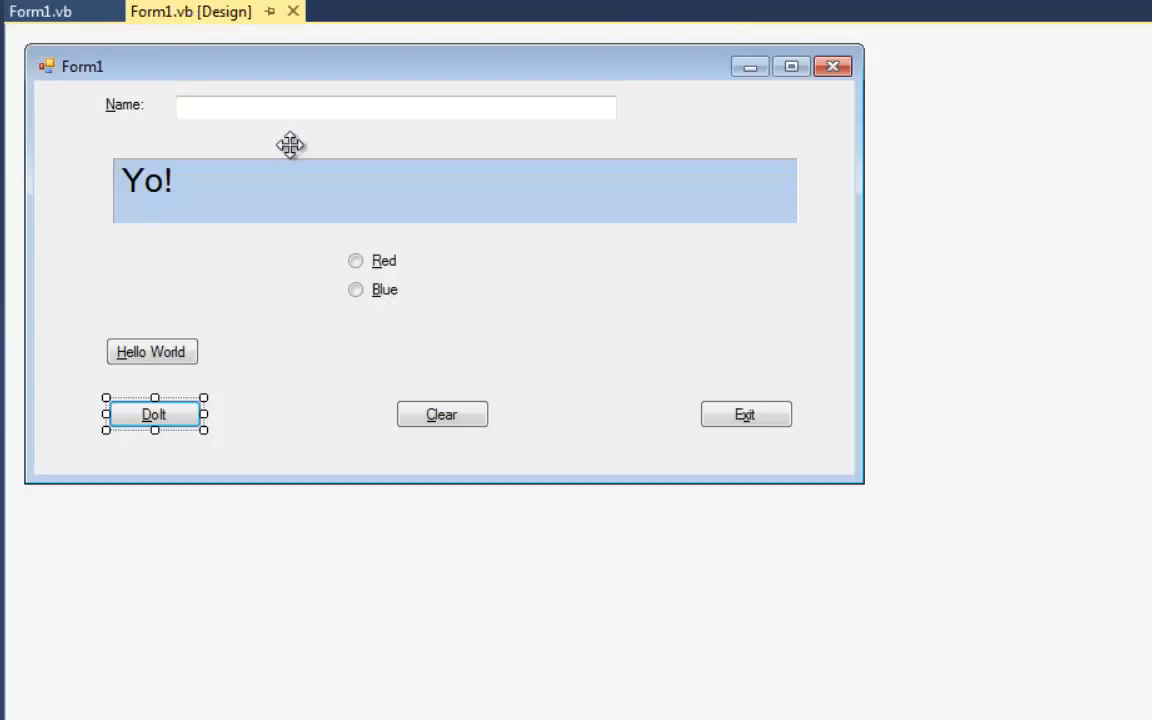
pyautogui.moveTo(745, 413)
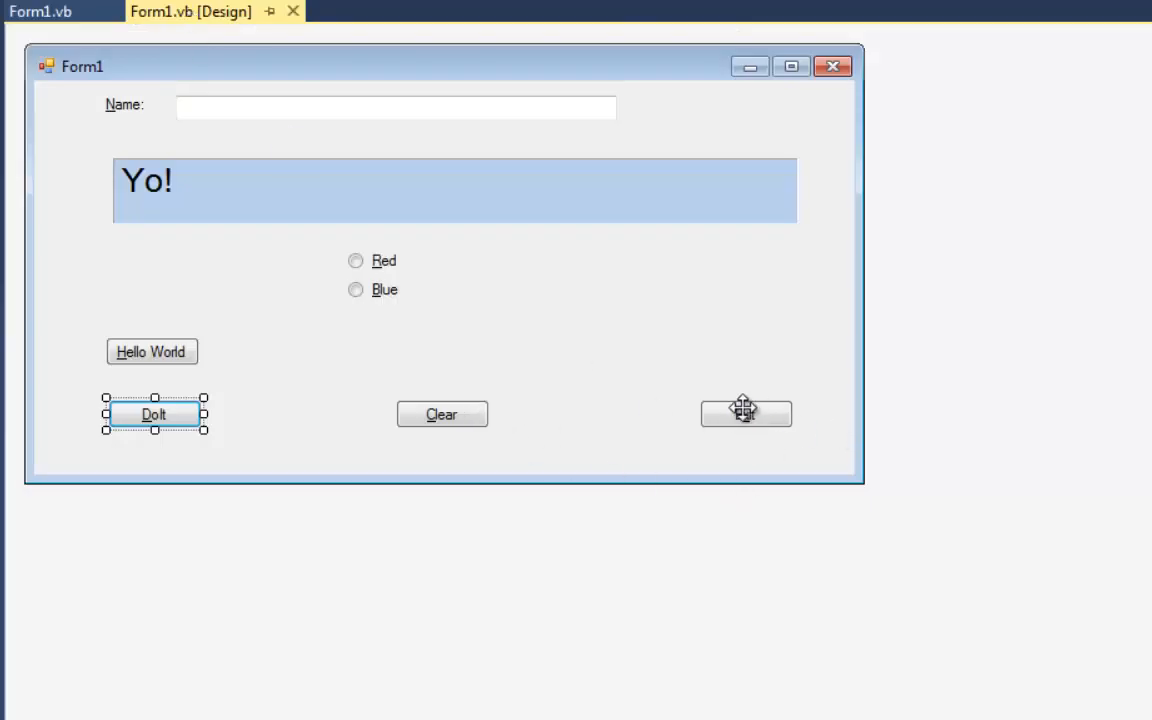
pyautogui.click(40, 11)
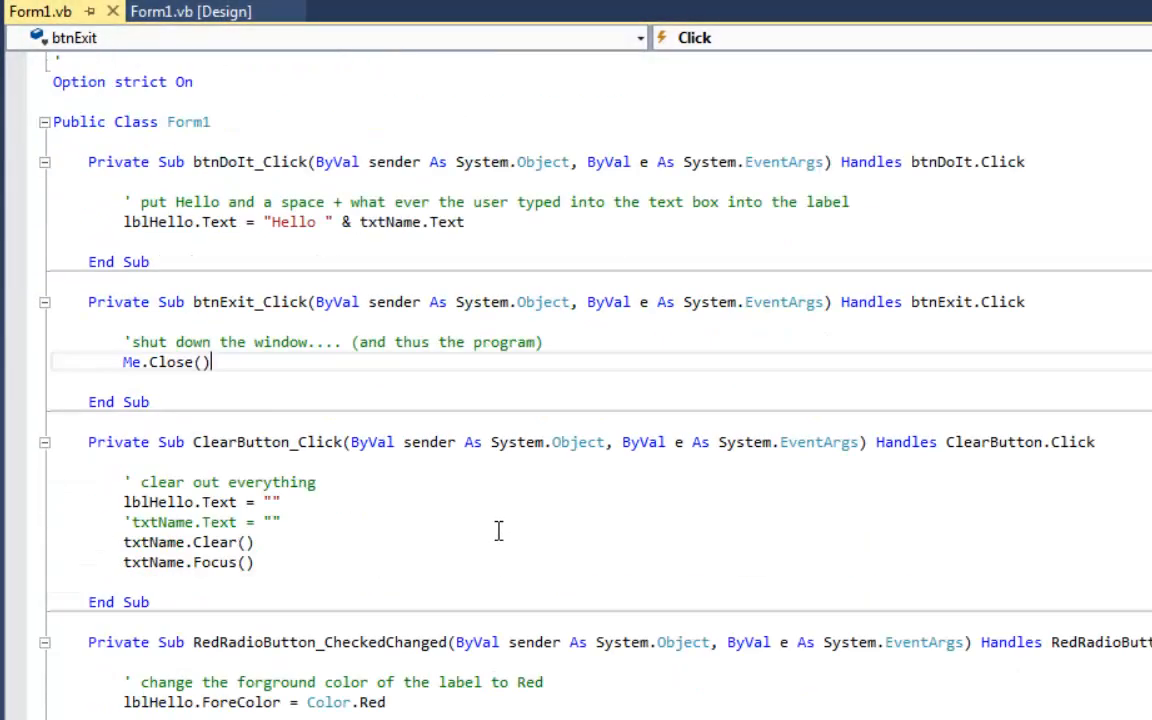
pyautogui.scroll(-3)
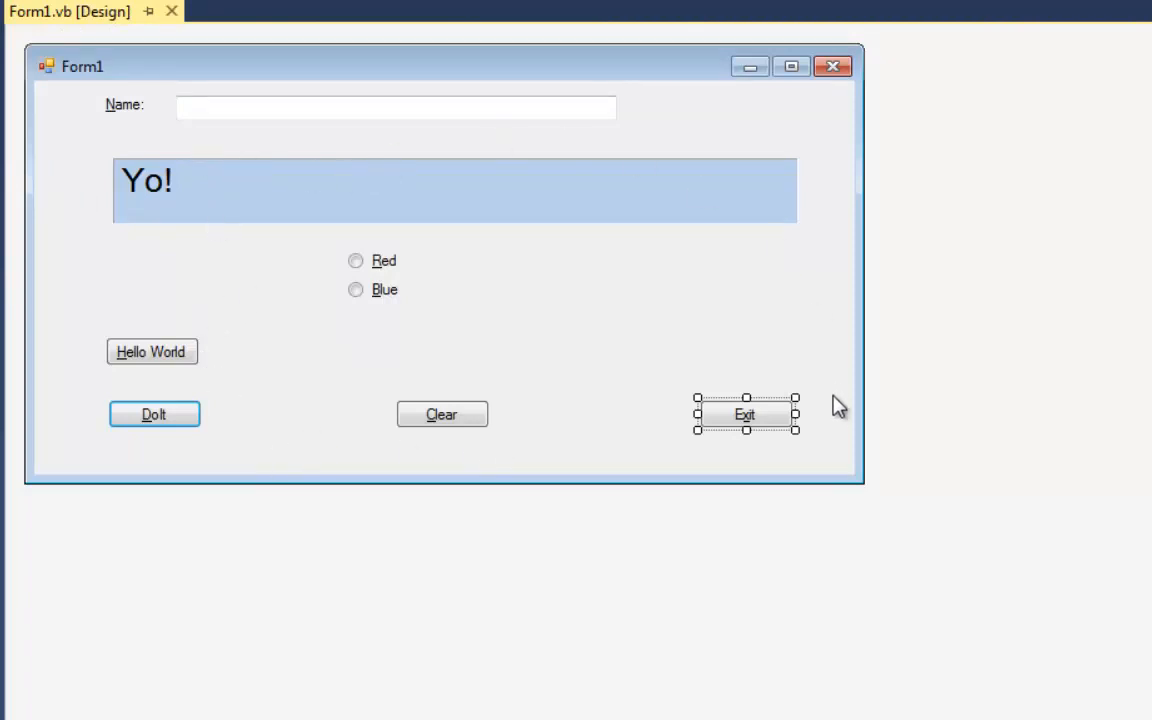
pyautogui.moveTo(725, 155)
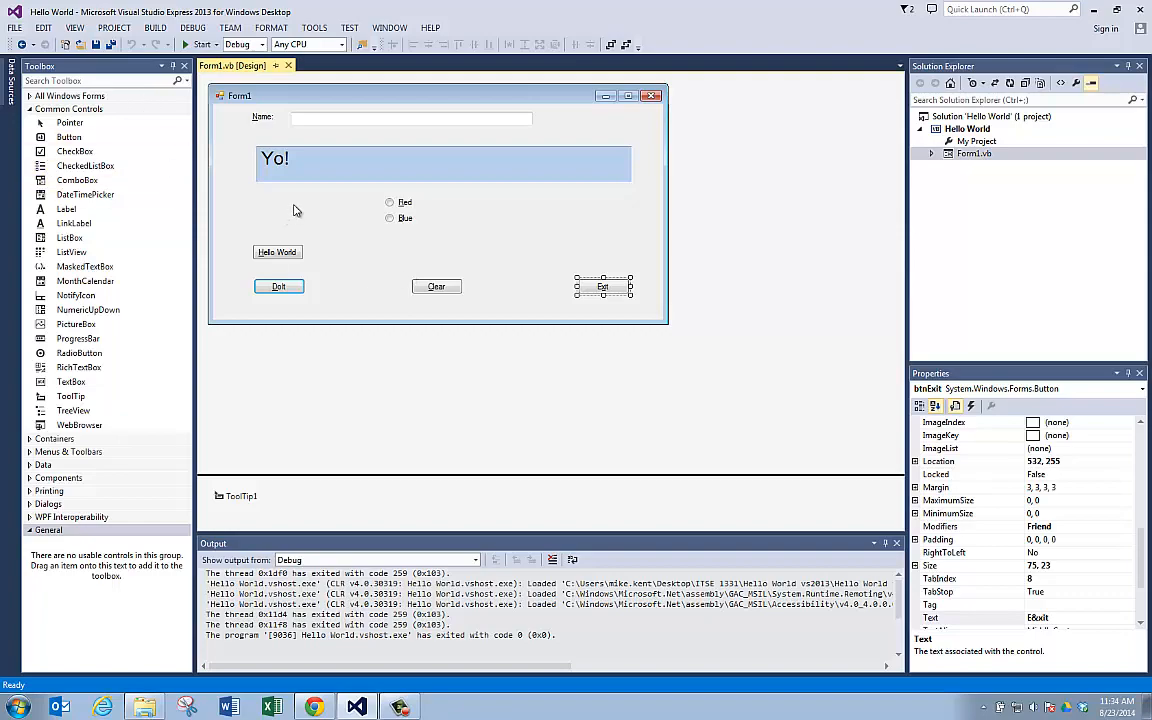
pyautogui.moveTo(353, 203)
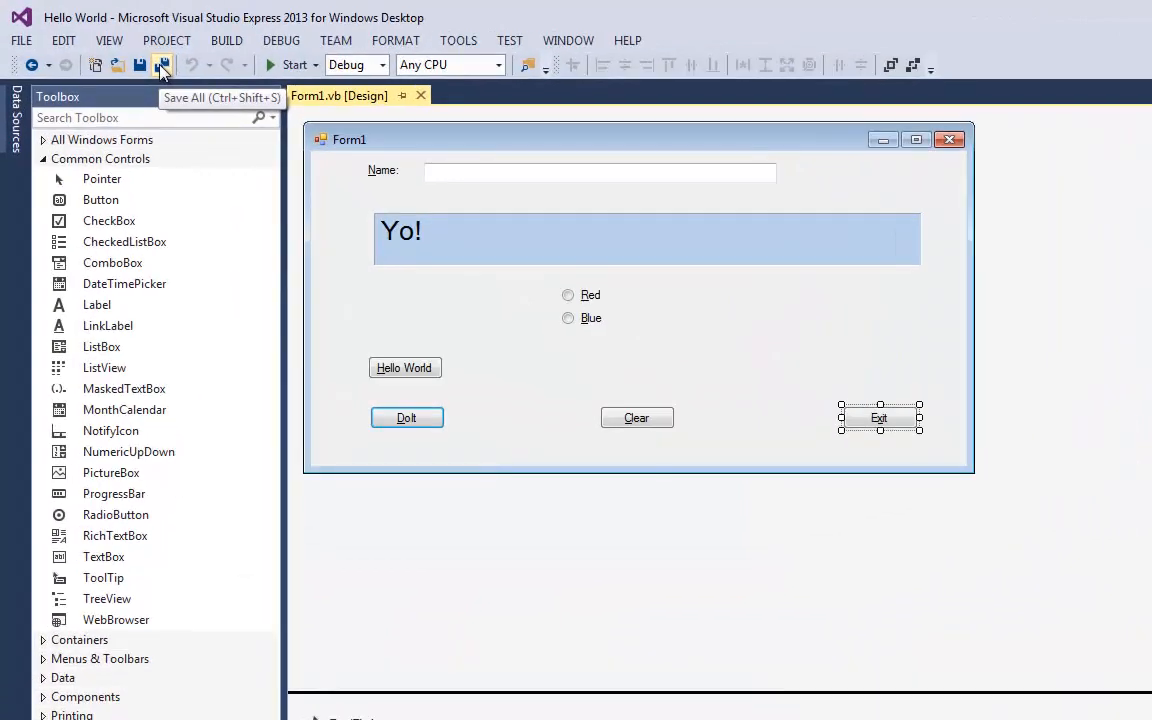
pyautogui.moveTo(140, 65)
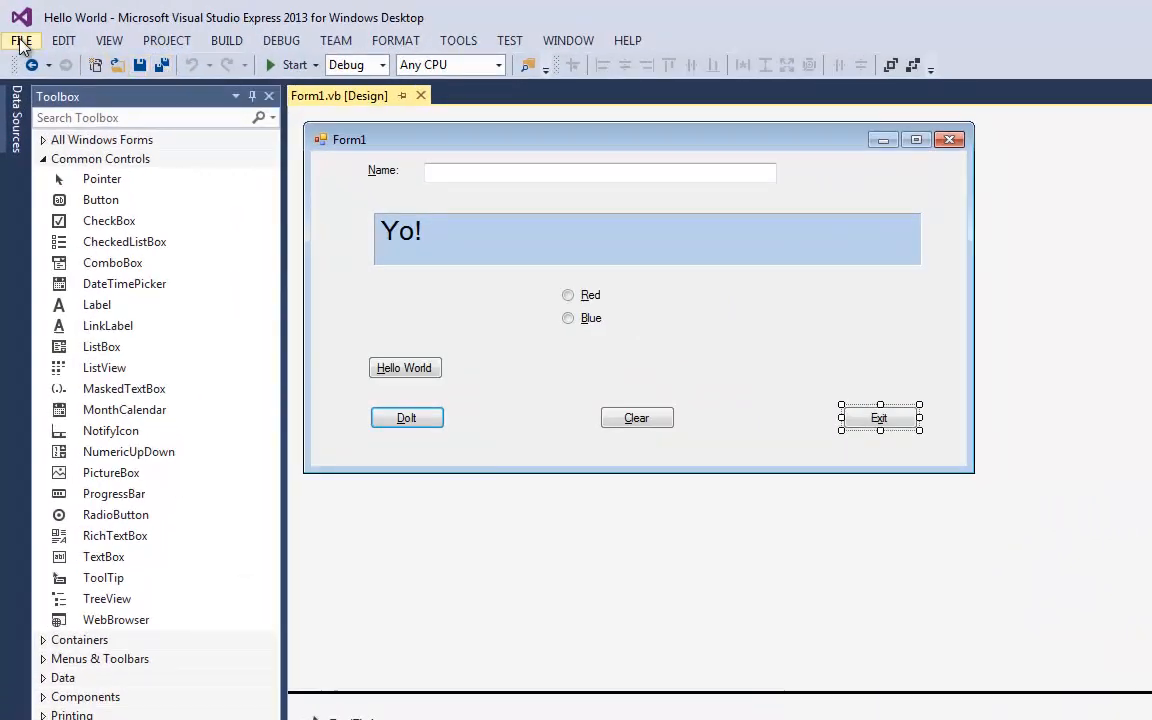
# Step: Show the File menu's save commands, including Save All, over the Form1 designer
pyautogui.click(20, 40)
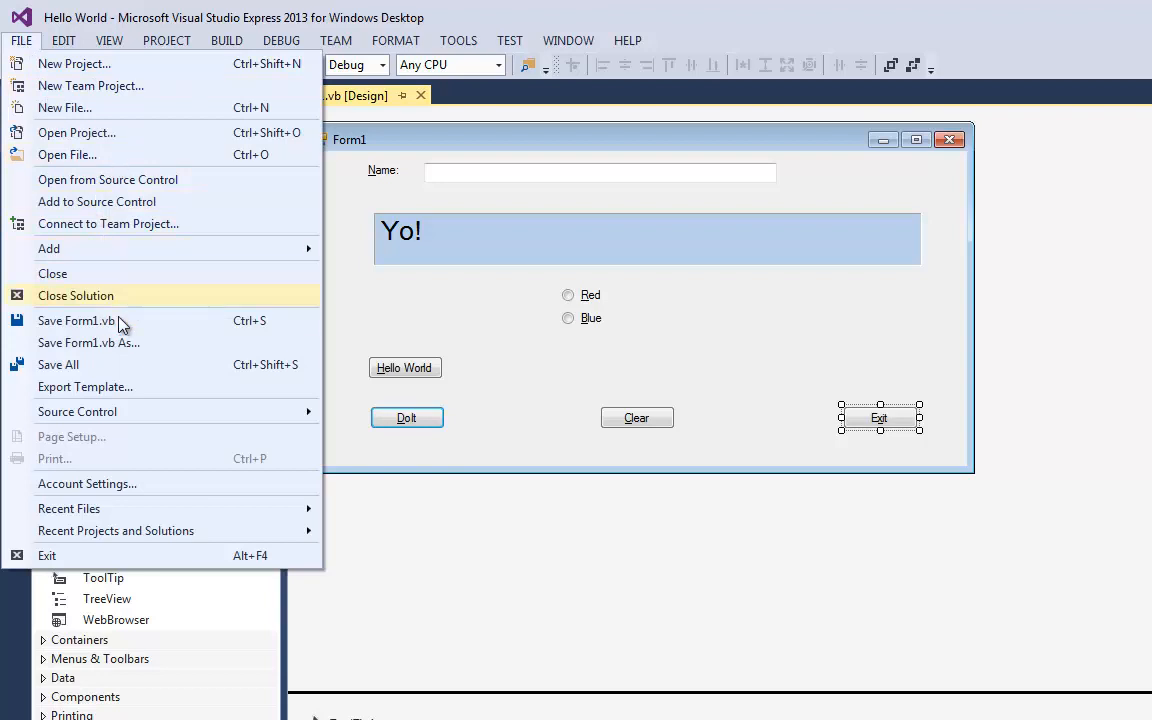
pyautogui.moveTo(88, 342)
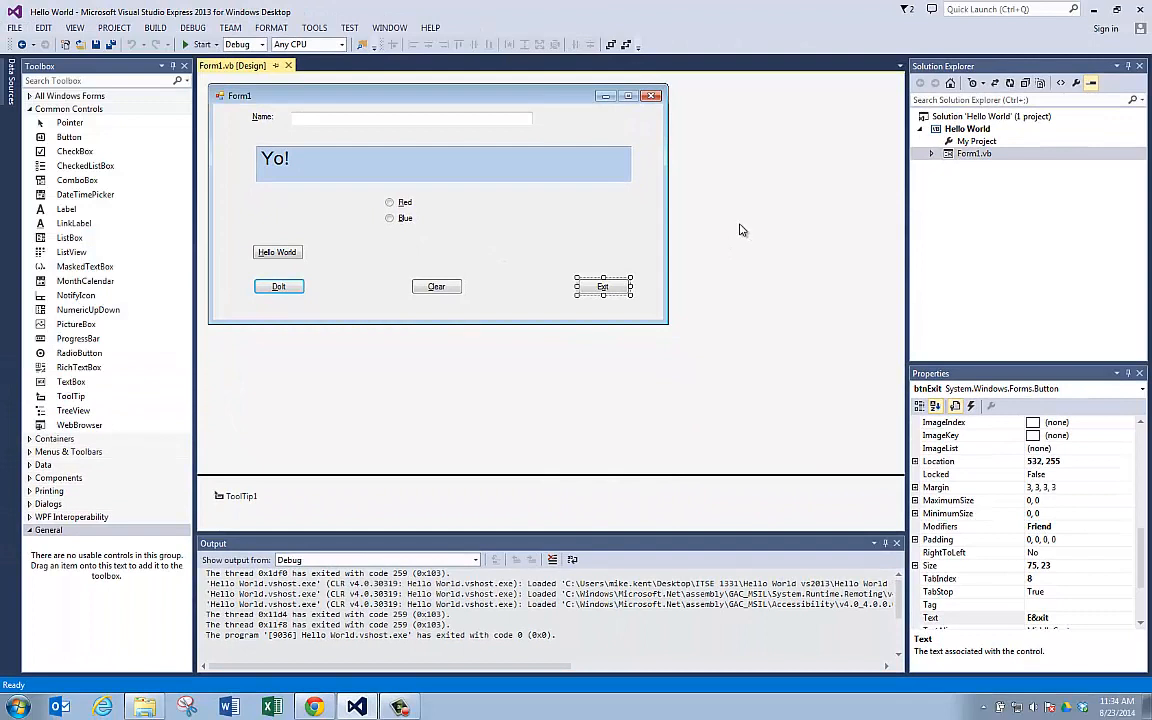
pyautogui.moveTo(741, 230)
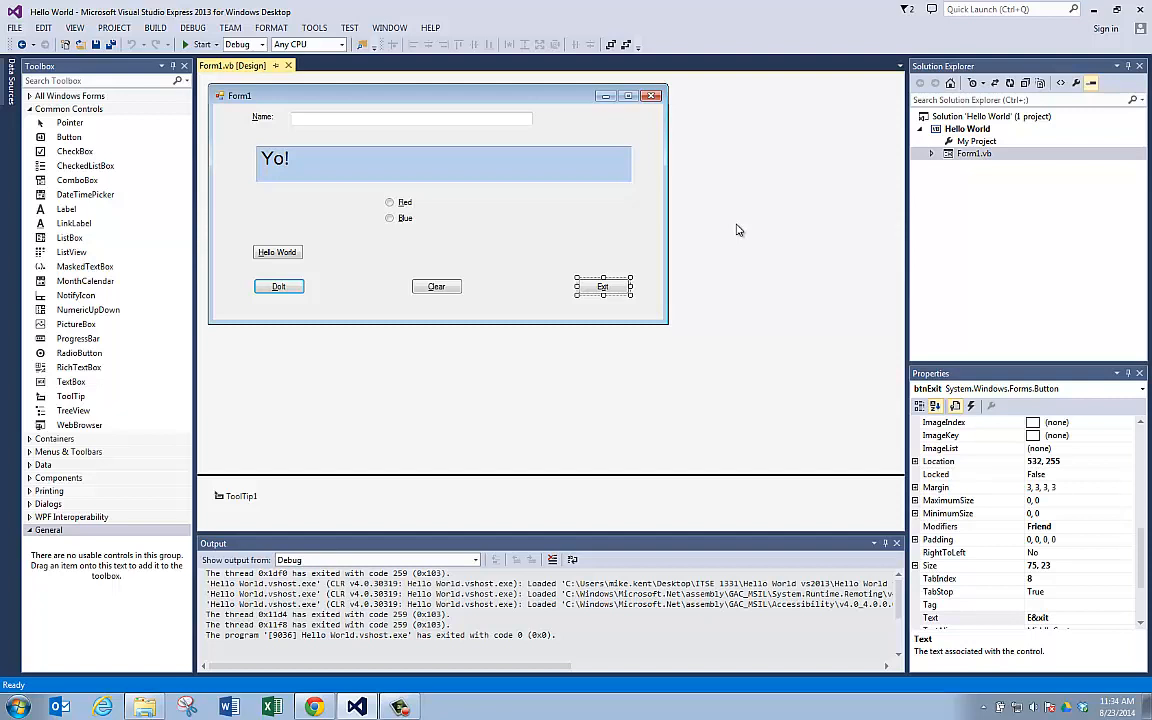
pyautogui.moveTo(1139, 10)
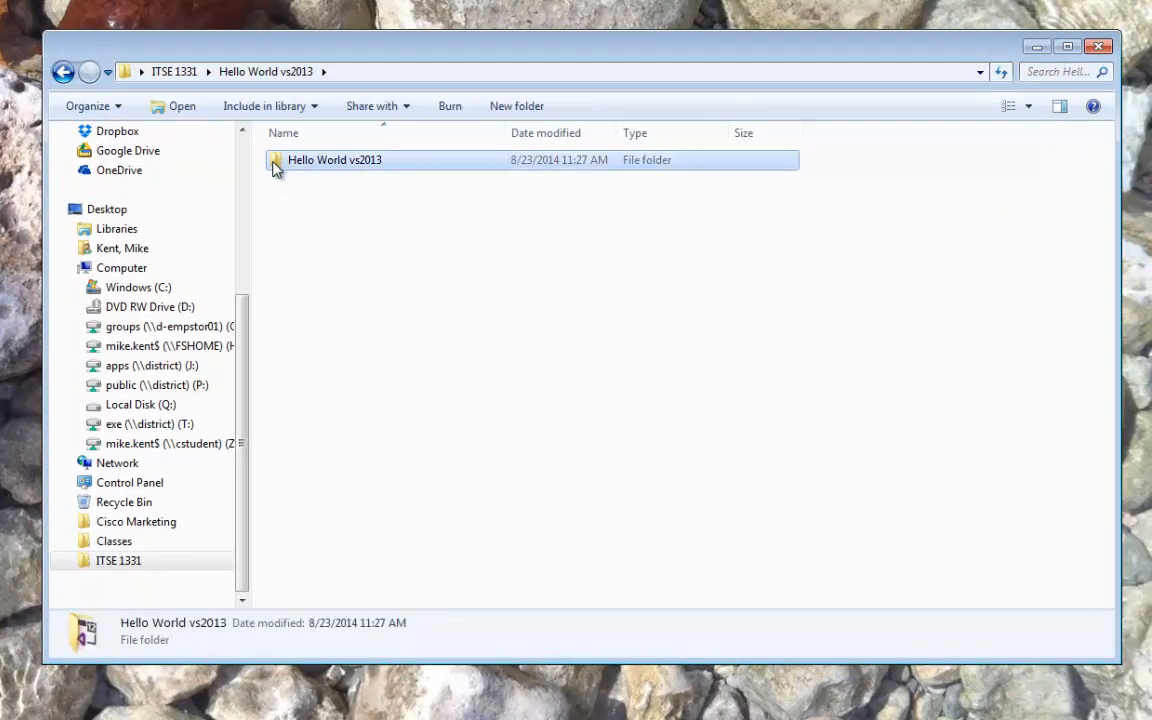
pyautogui.moveTo(298, 166)
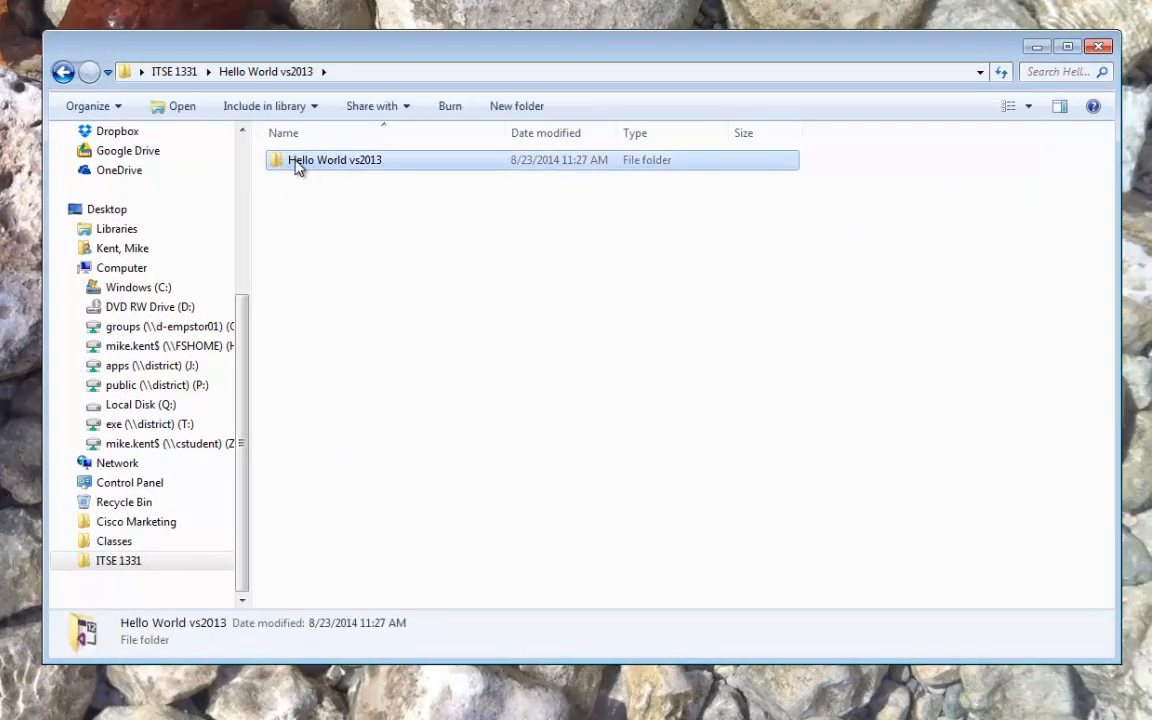
pyautogui.doubleClick(334, 160)
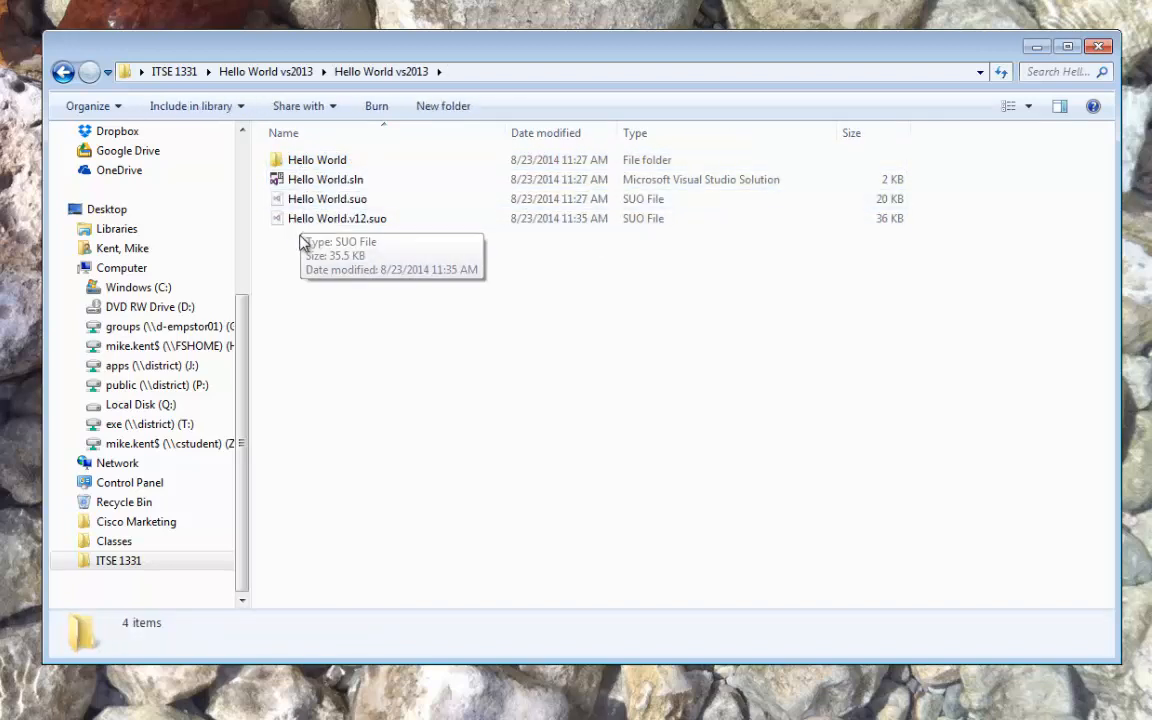
pyautogui.doubleClick(317, 159)
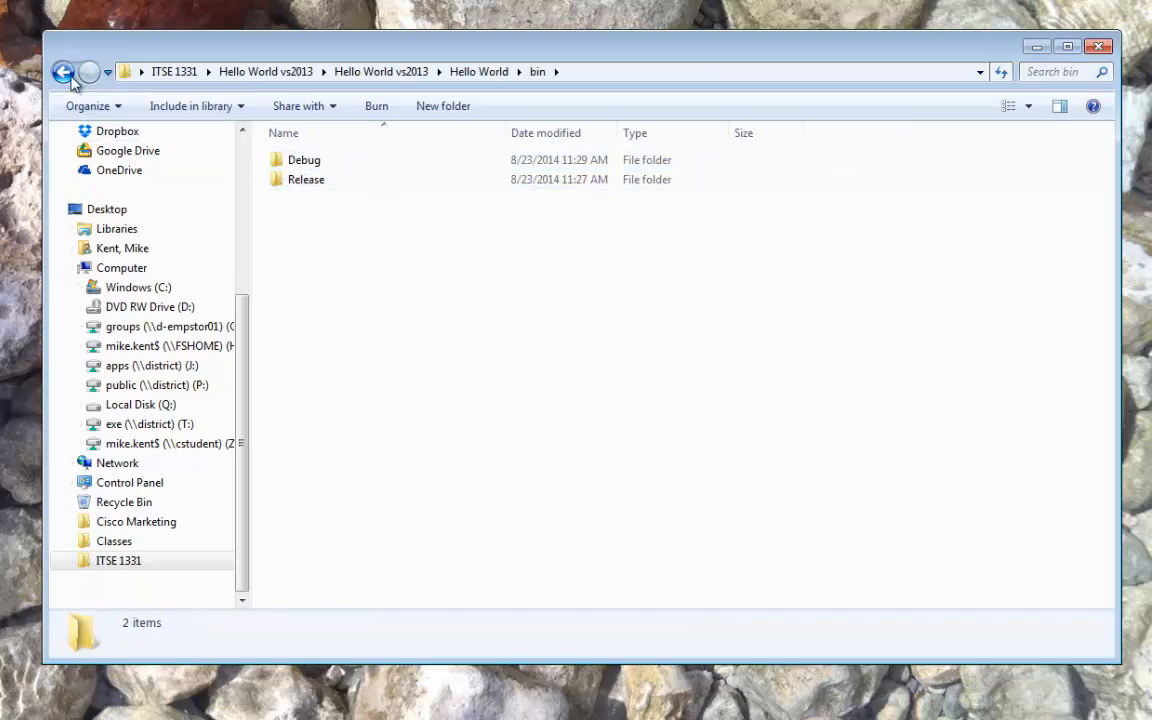
pyautogui.click(64, 71)
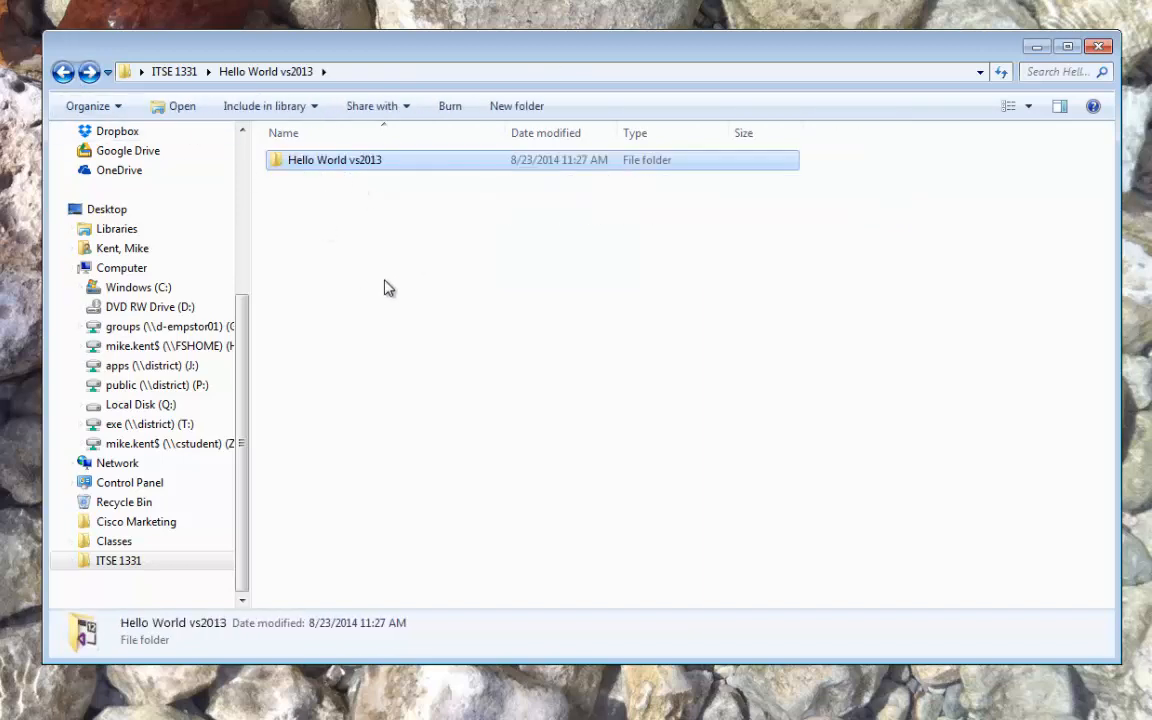